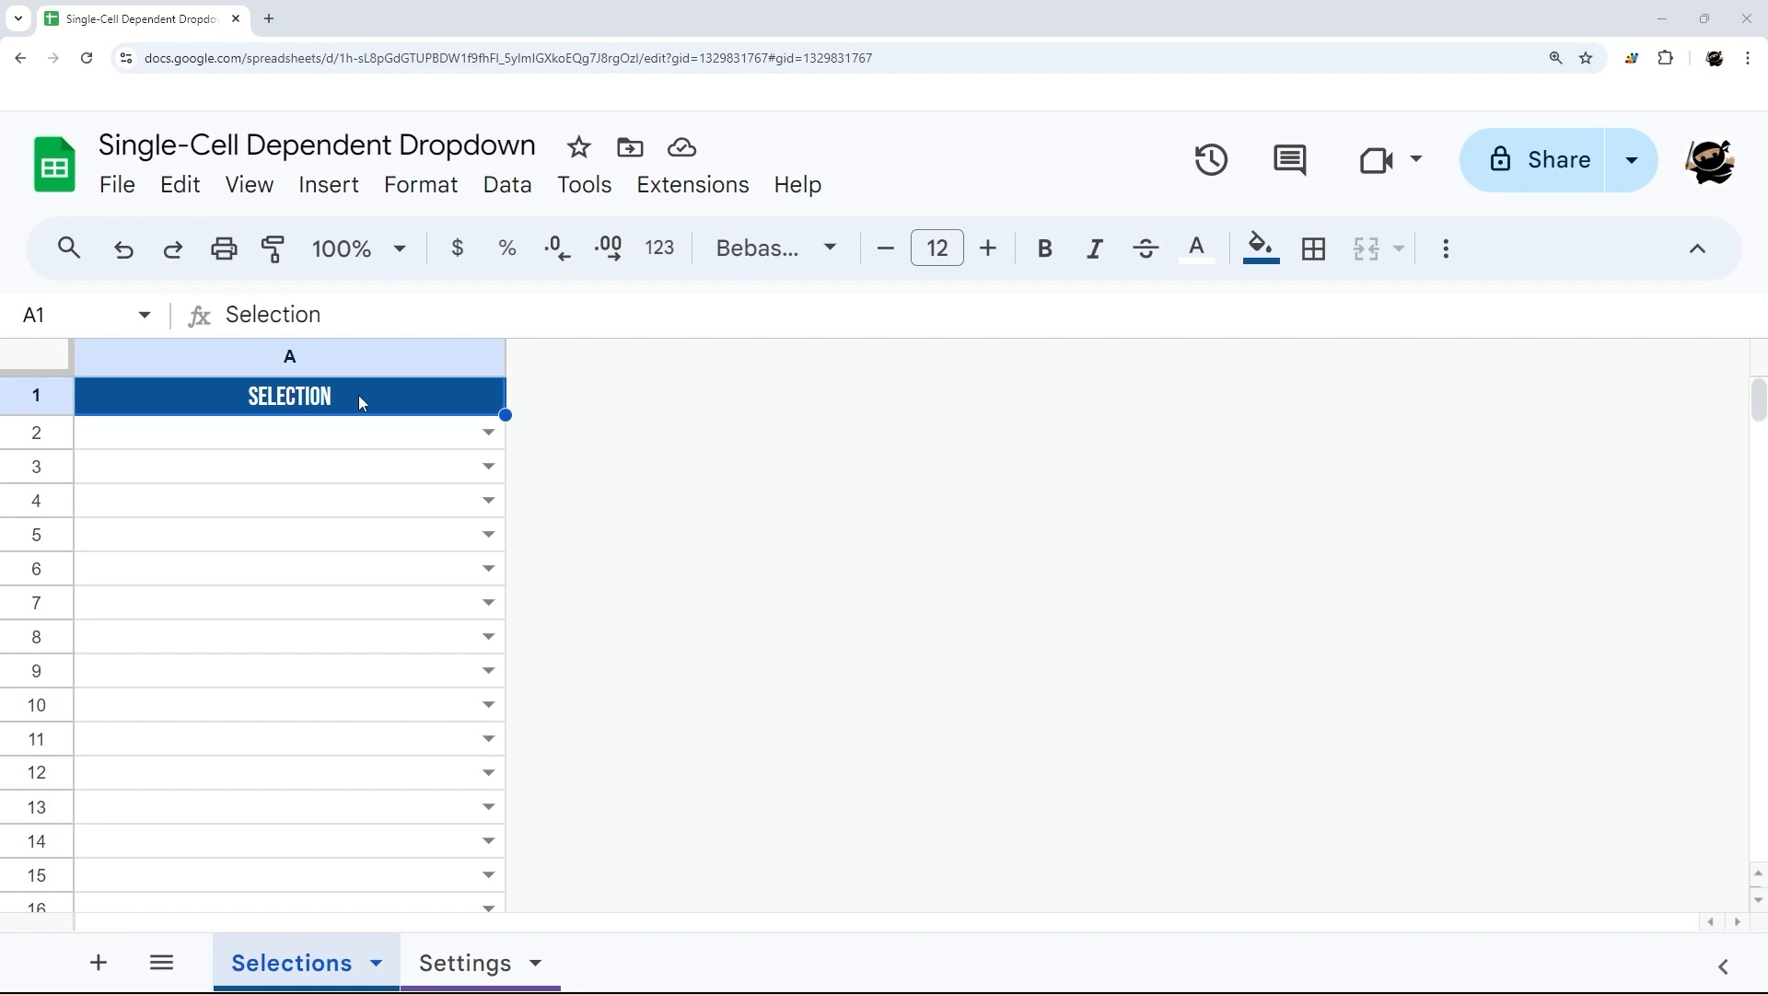
mouse_move(315, 444)
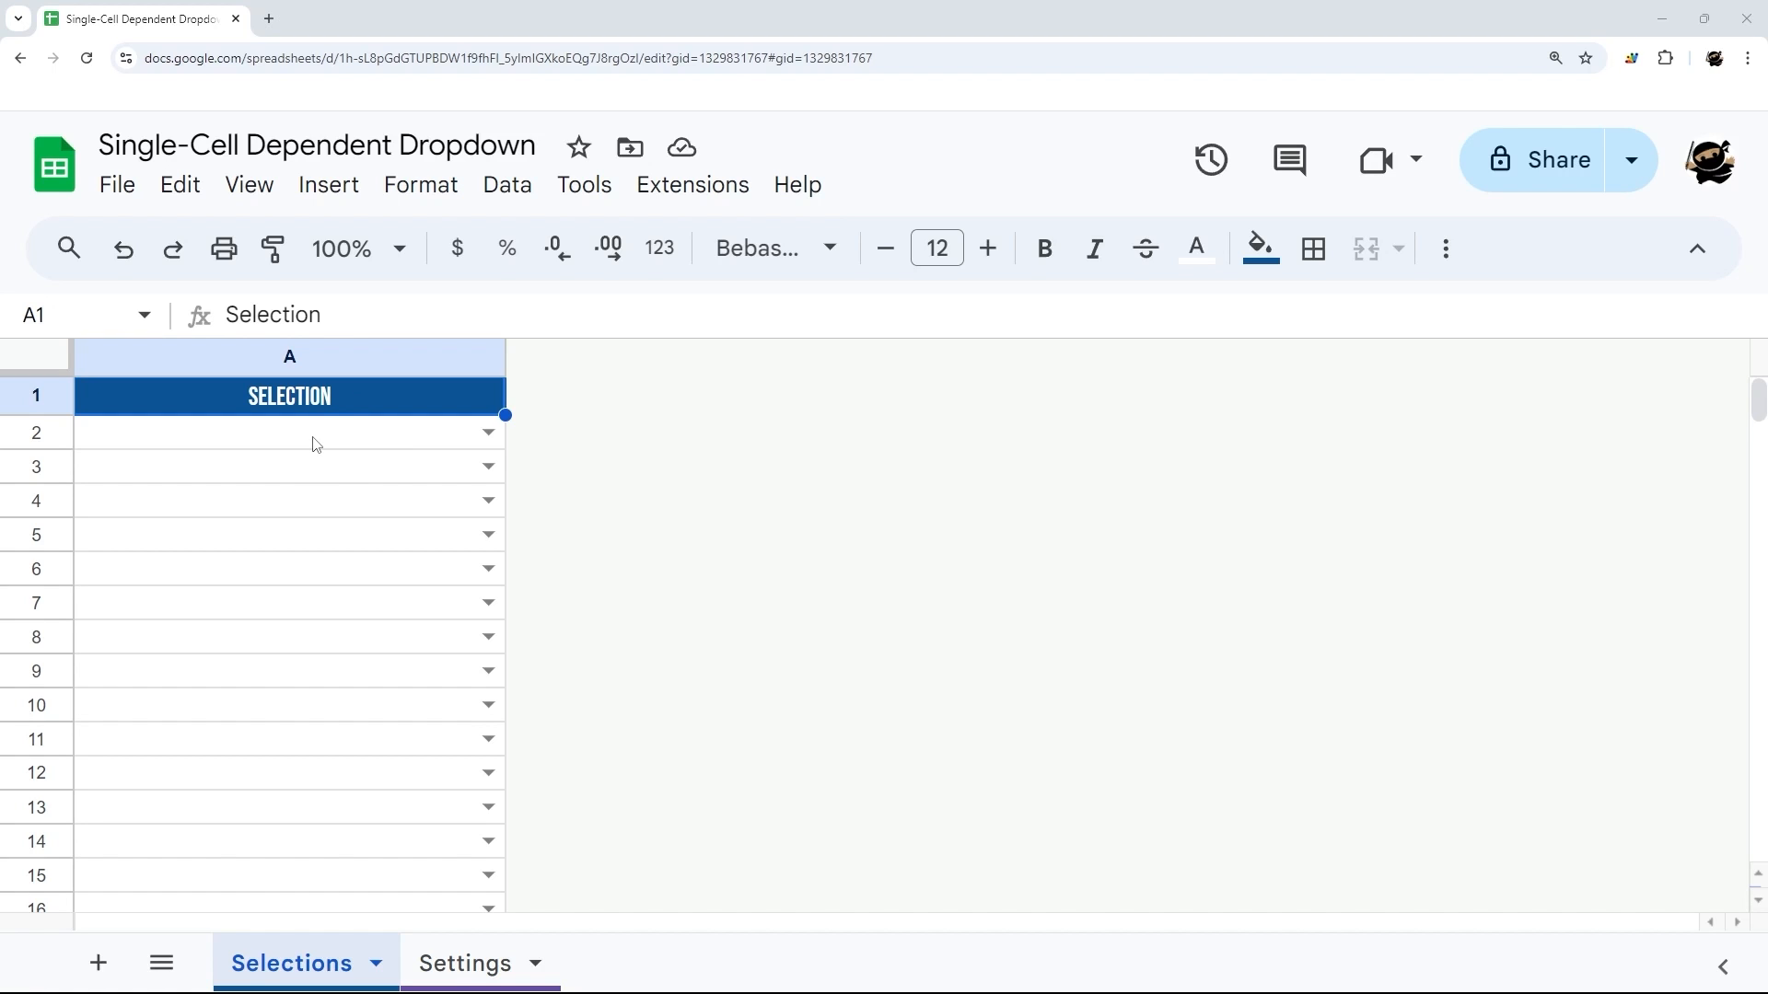
Filter the A2 dropdown by typing 'food', 'ruit', 'appl' and pick Food | Fruit | Apple
left_click(287, 431)
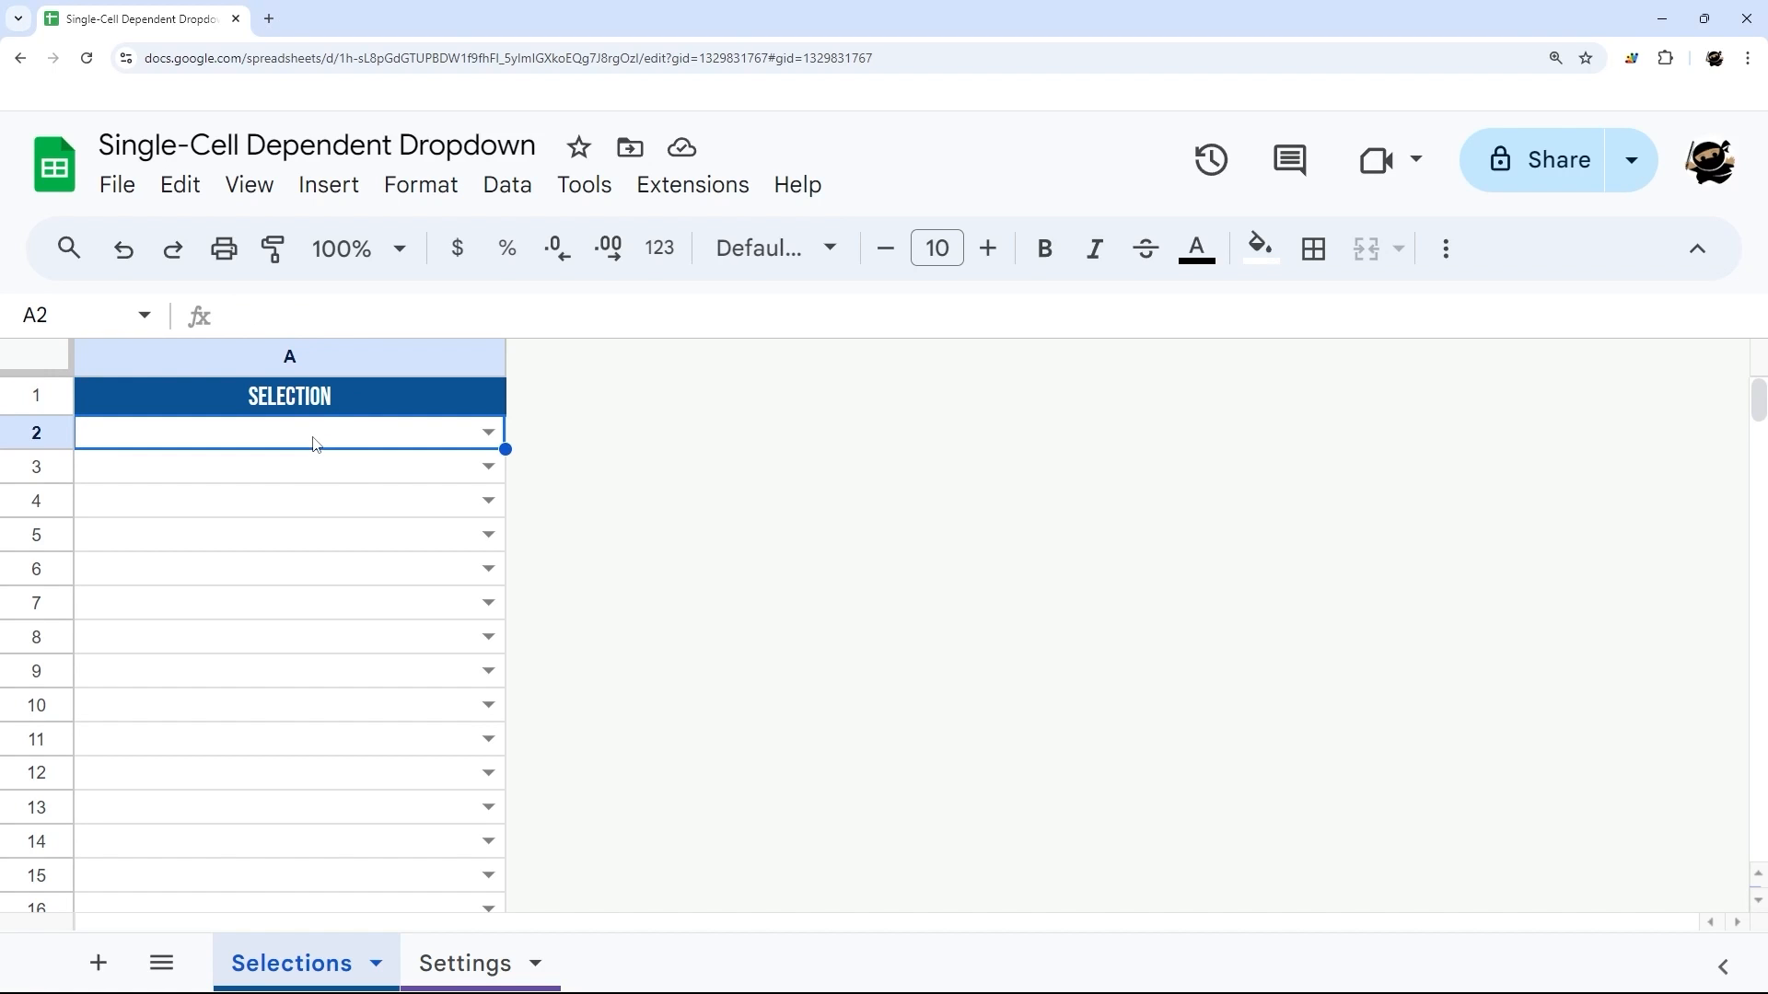
type("fo")
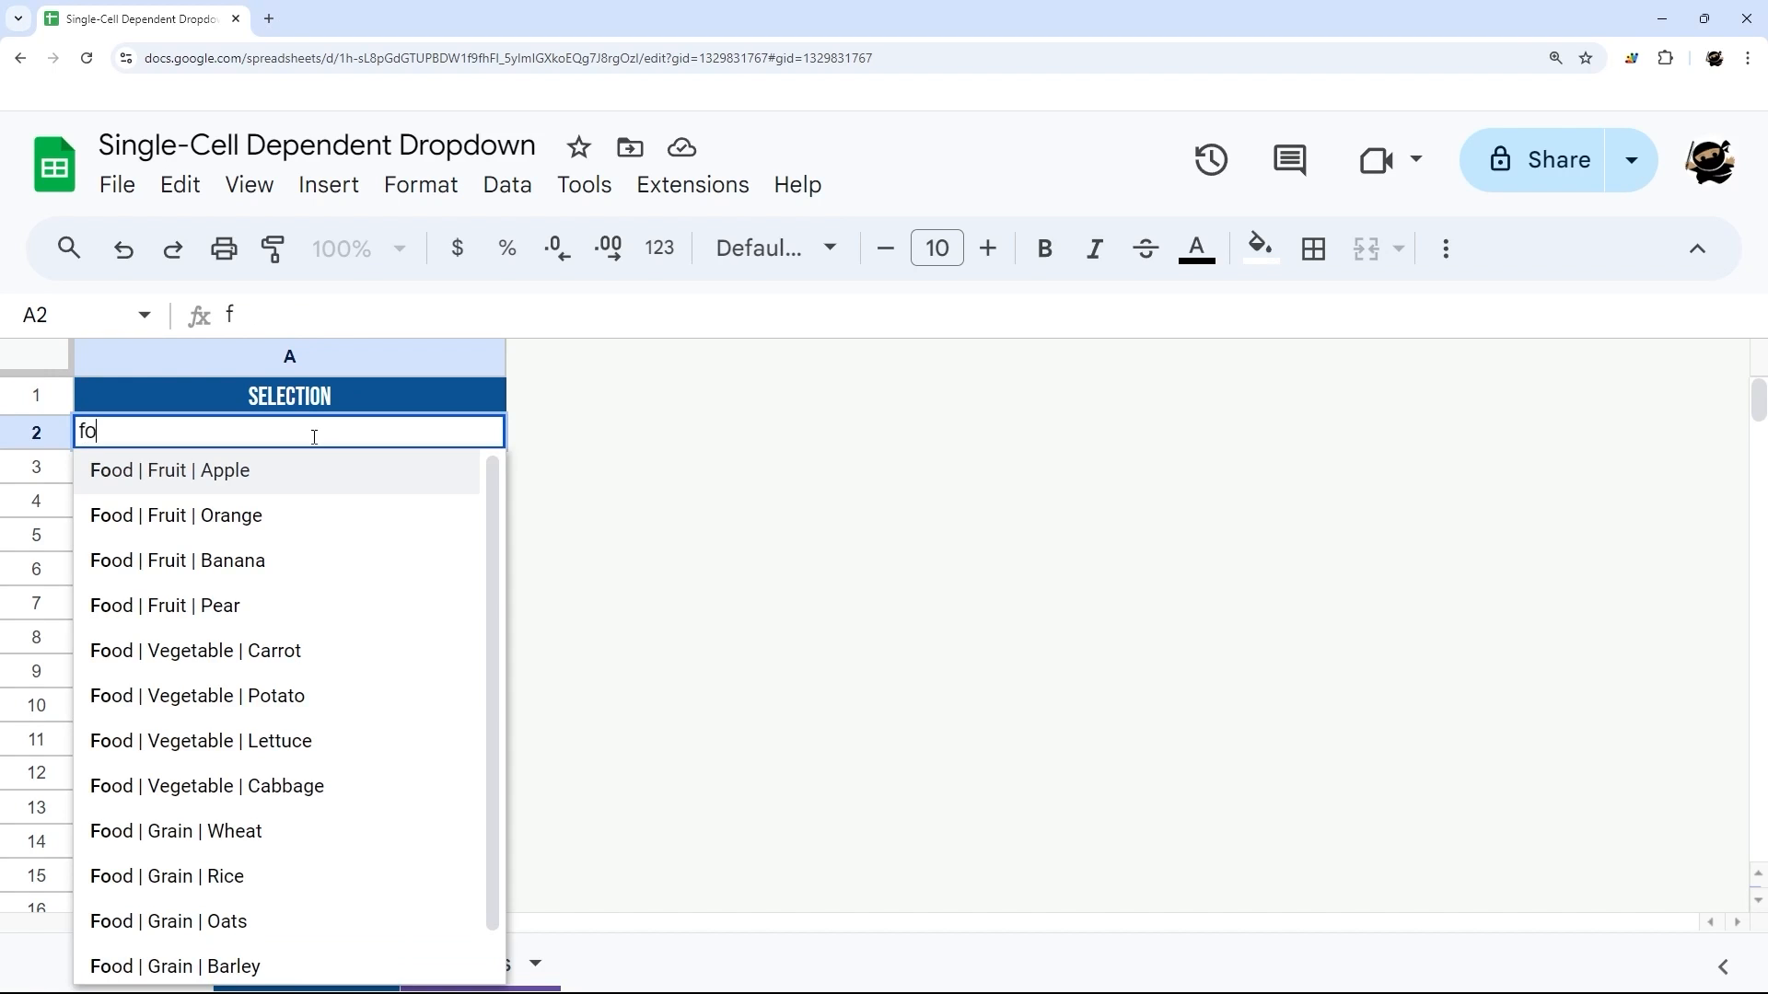
type("od")
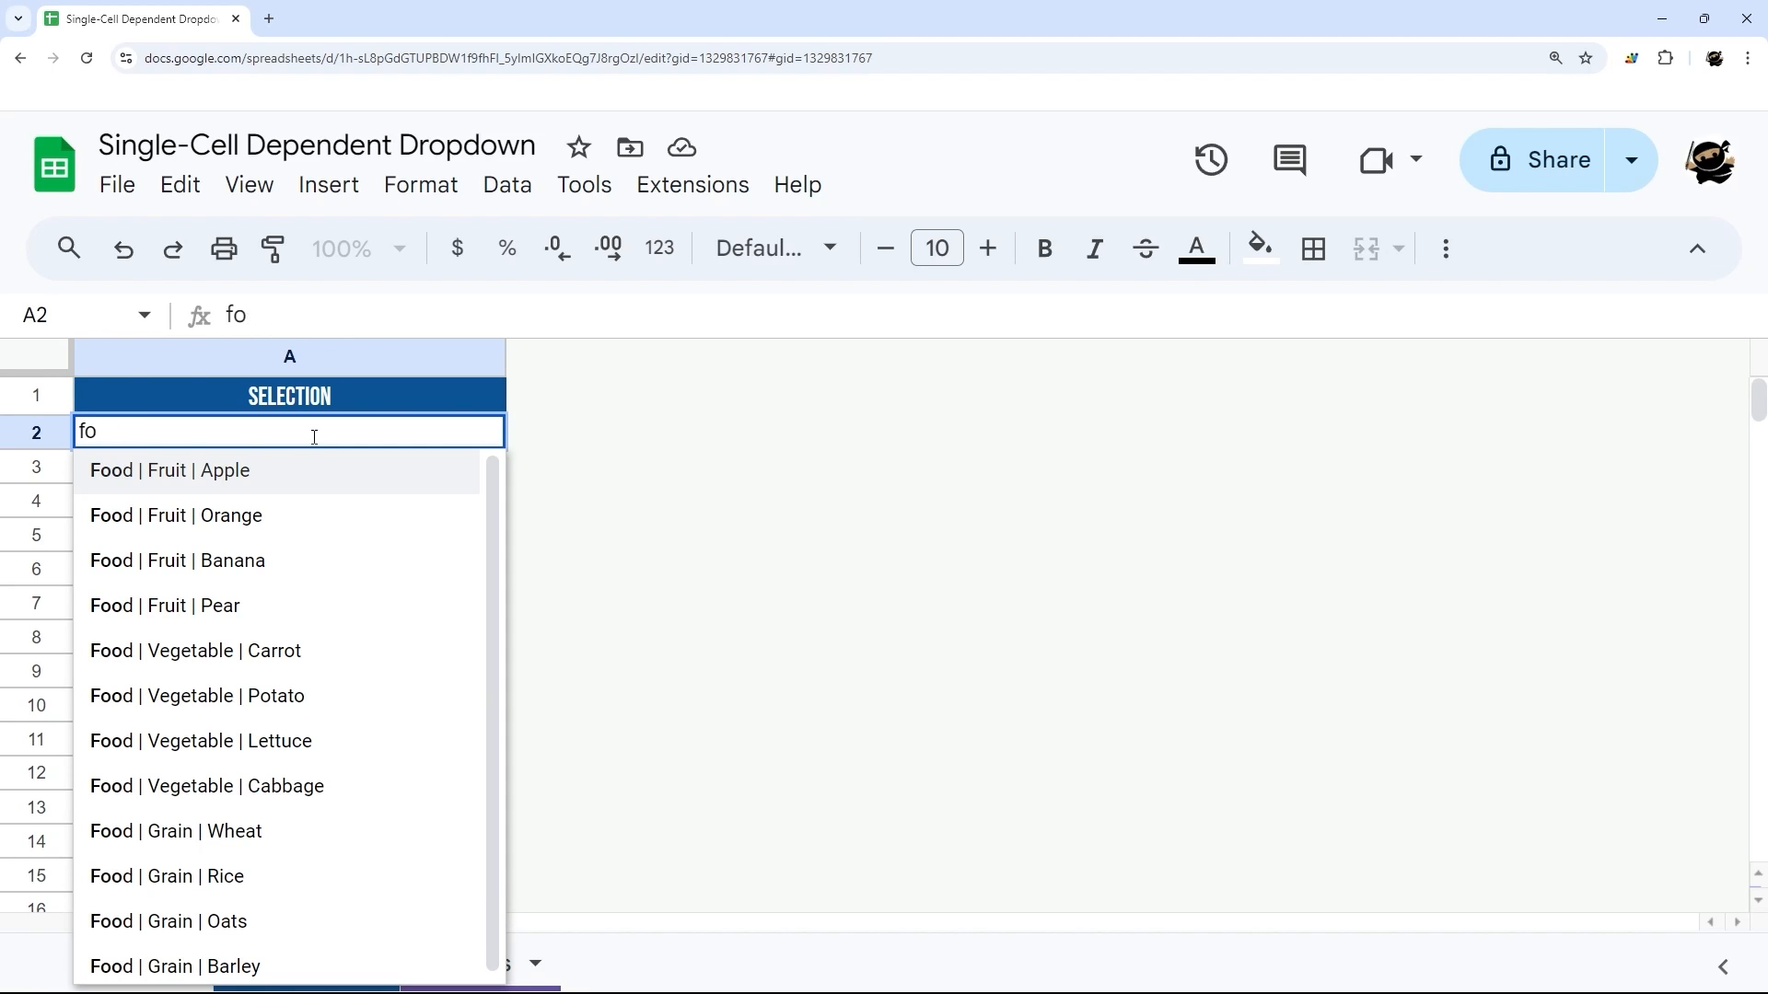
type("ruit")
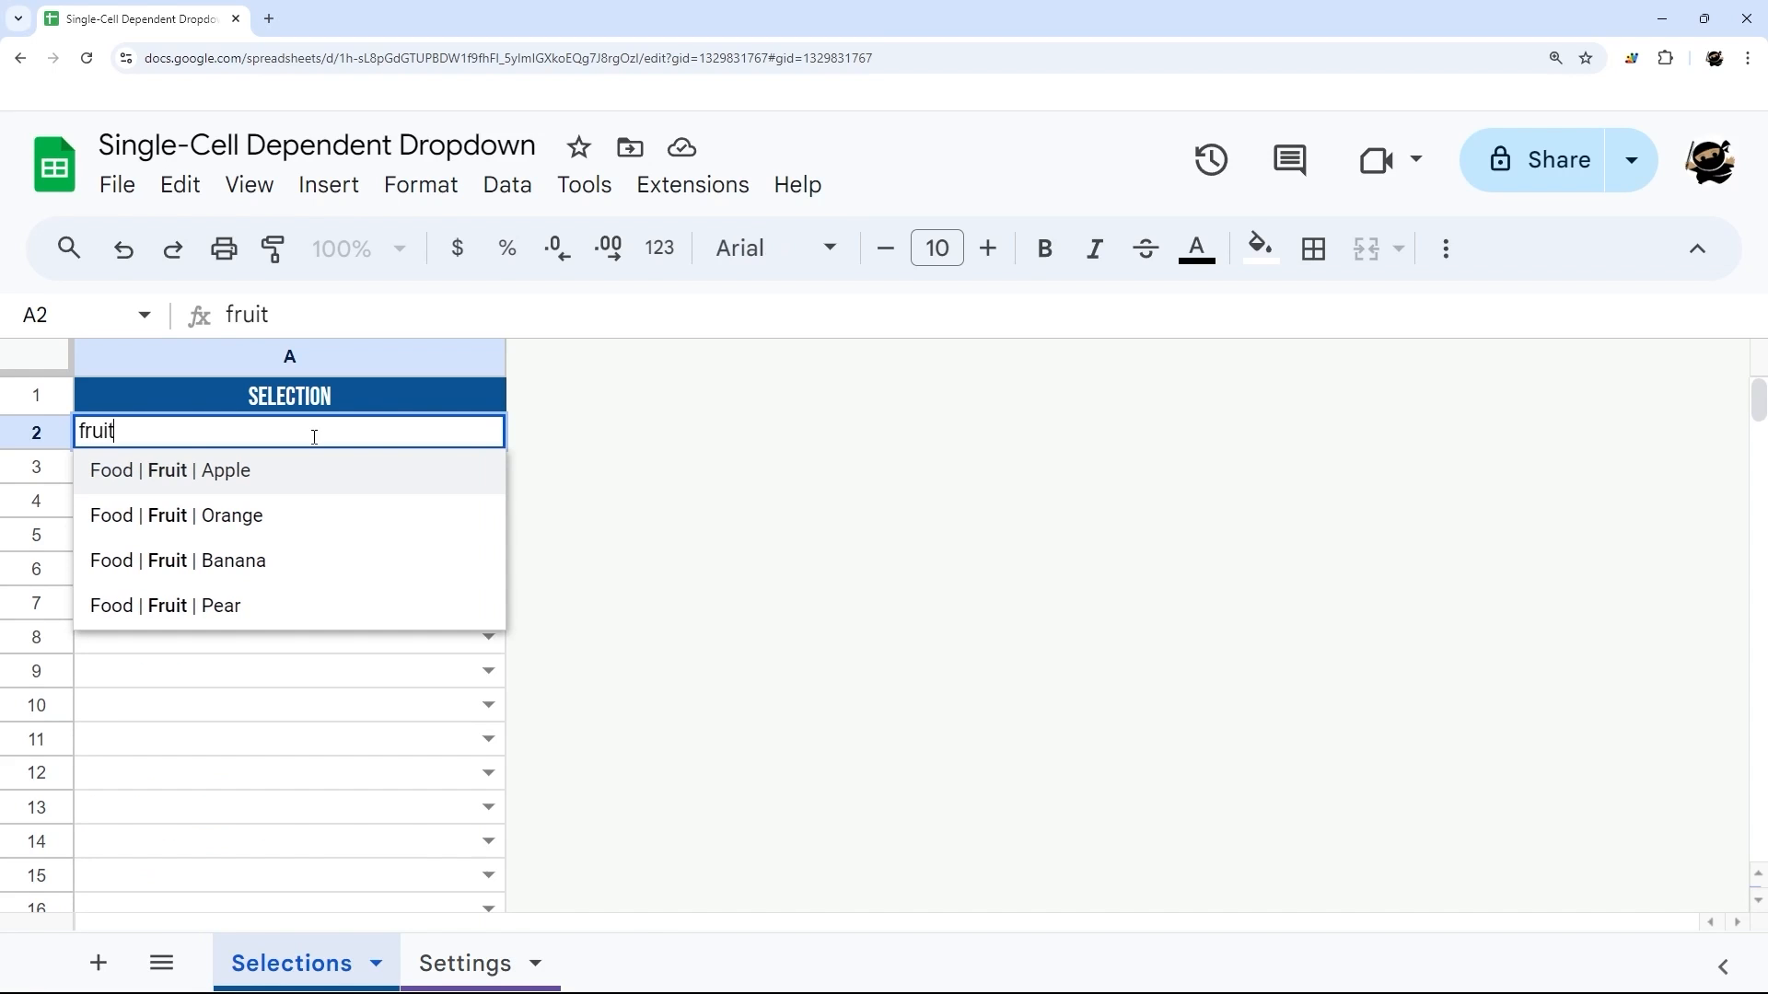
type("appl")
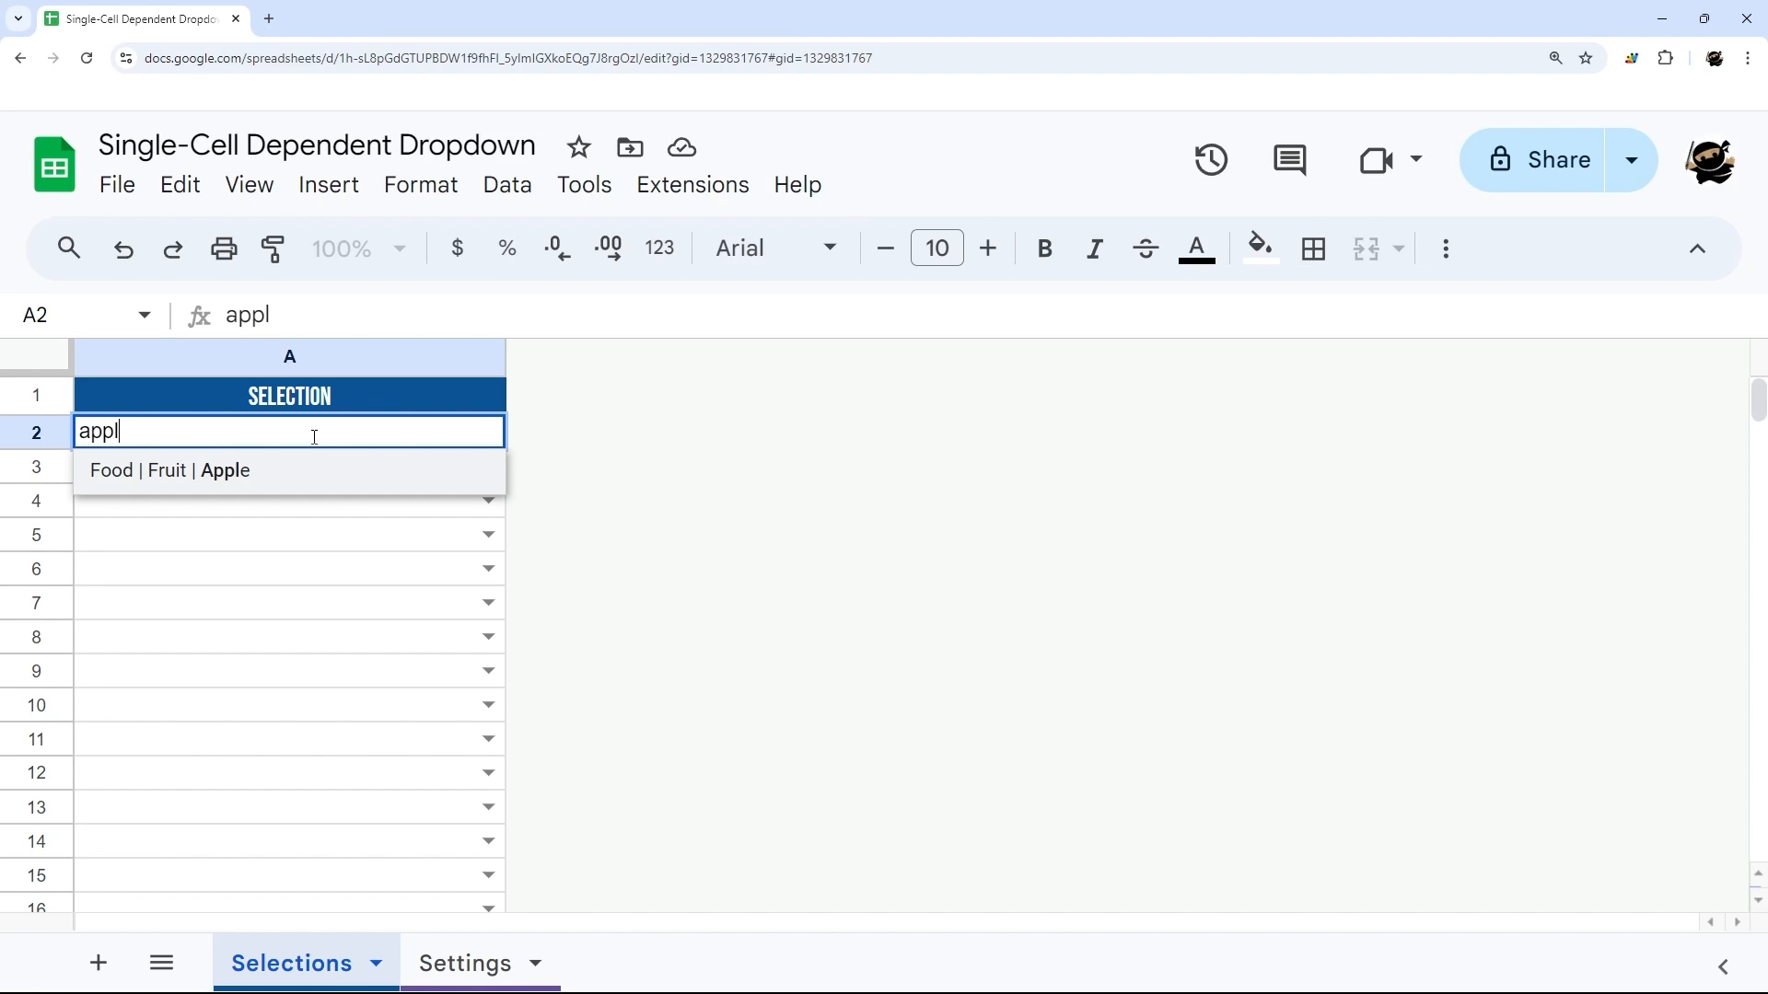
left_click(167, 469)
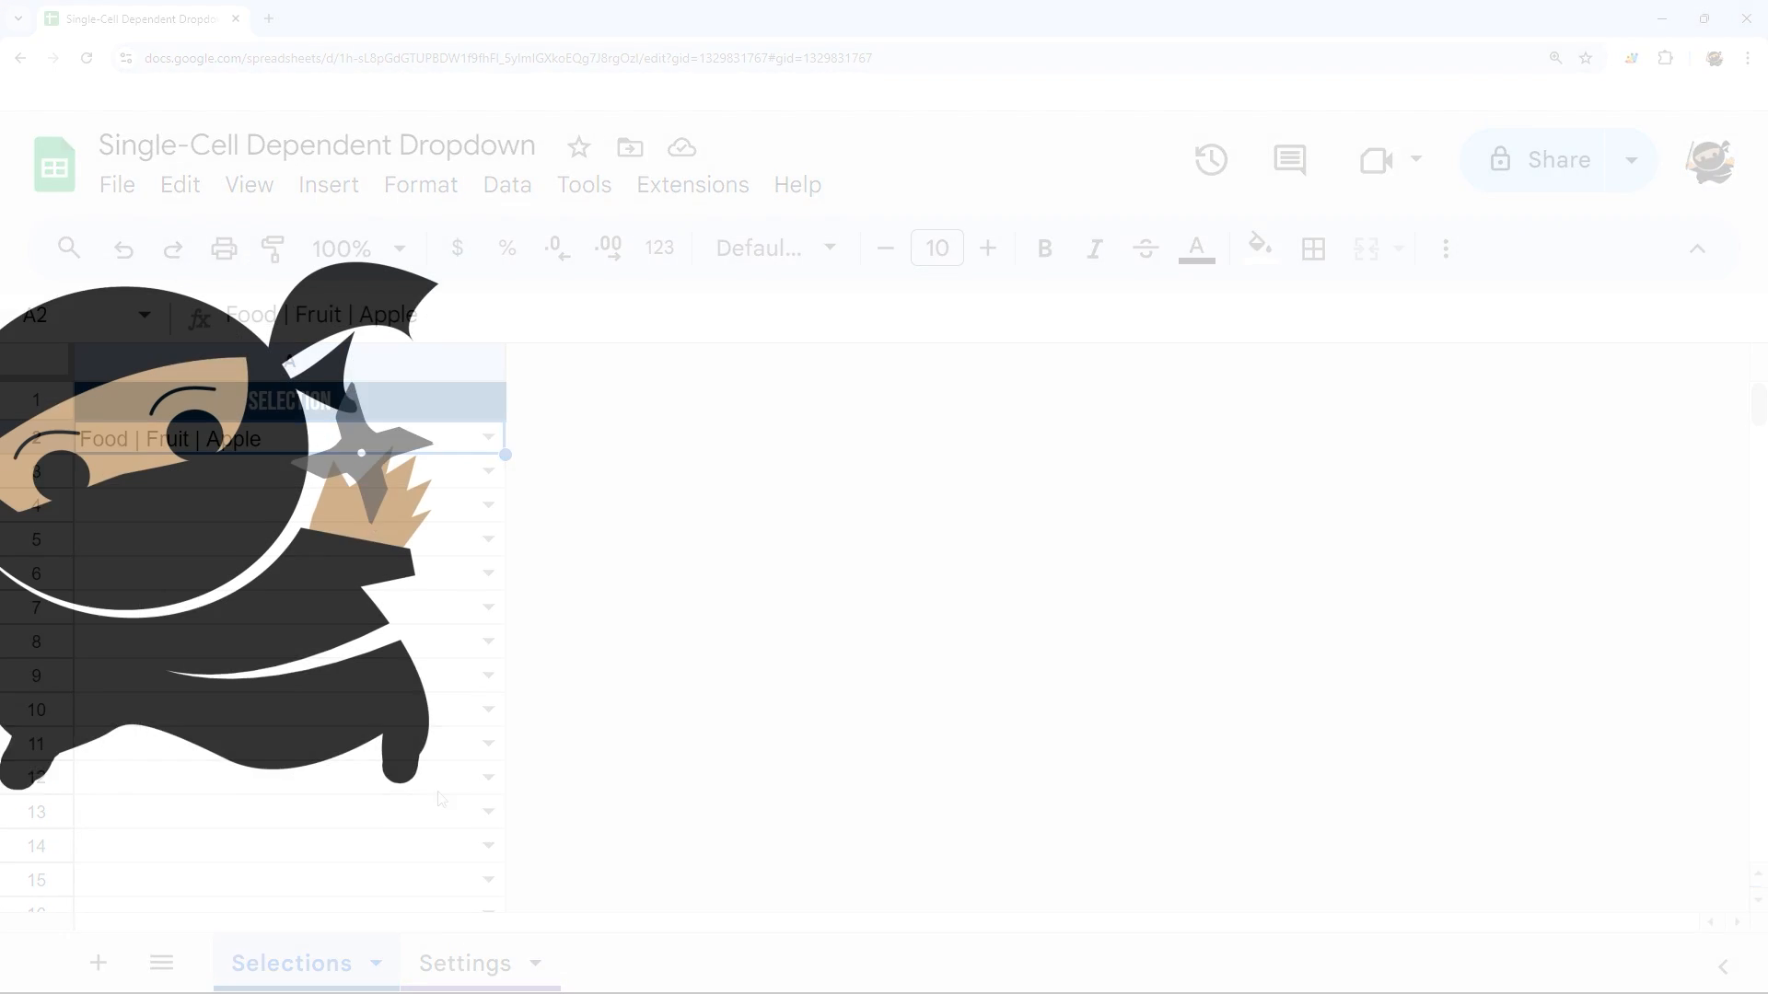
Switch to the Settings sheet with the Parent, Category, Item and Dropdown lists
left_click(464, 963)
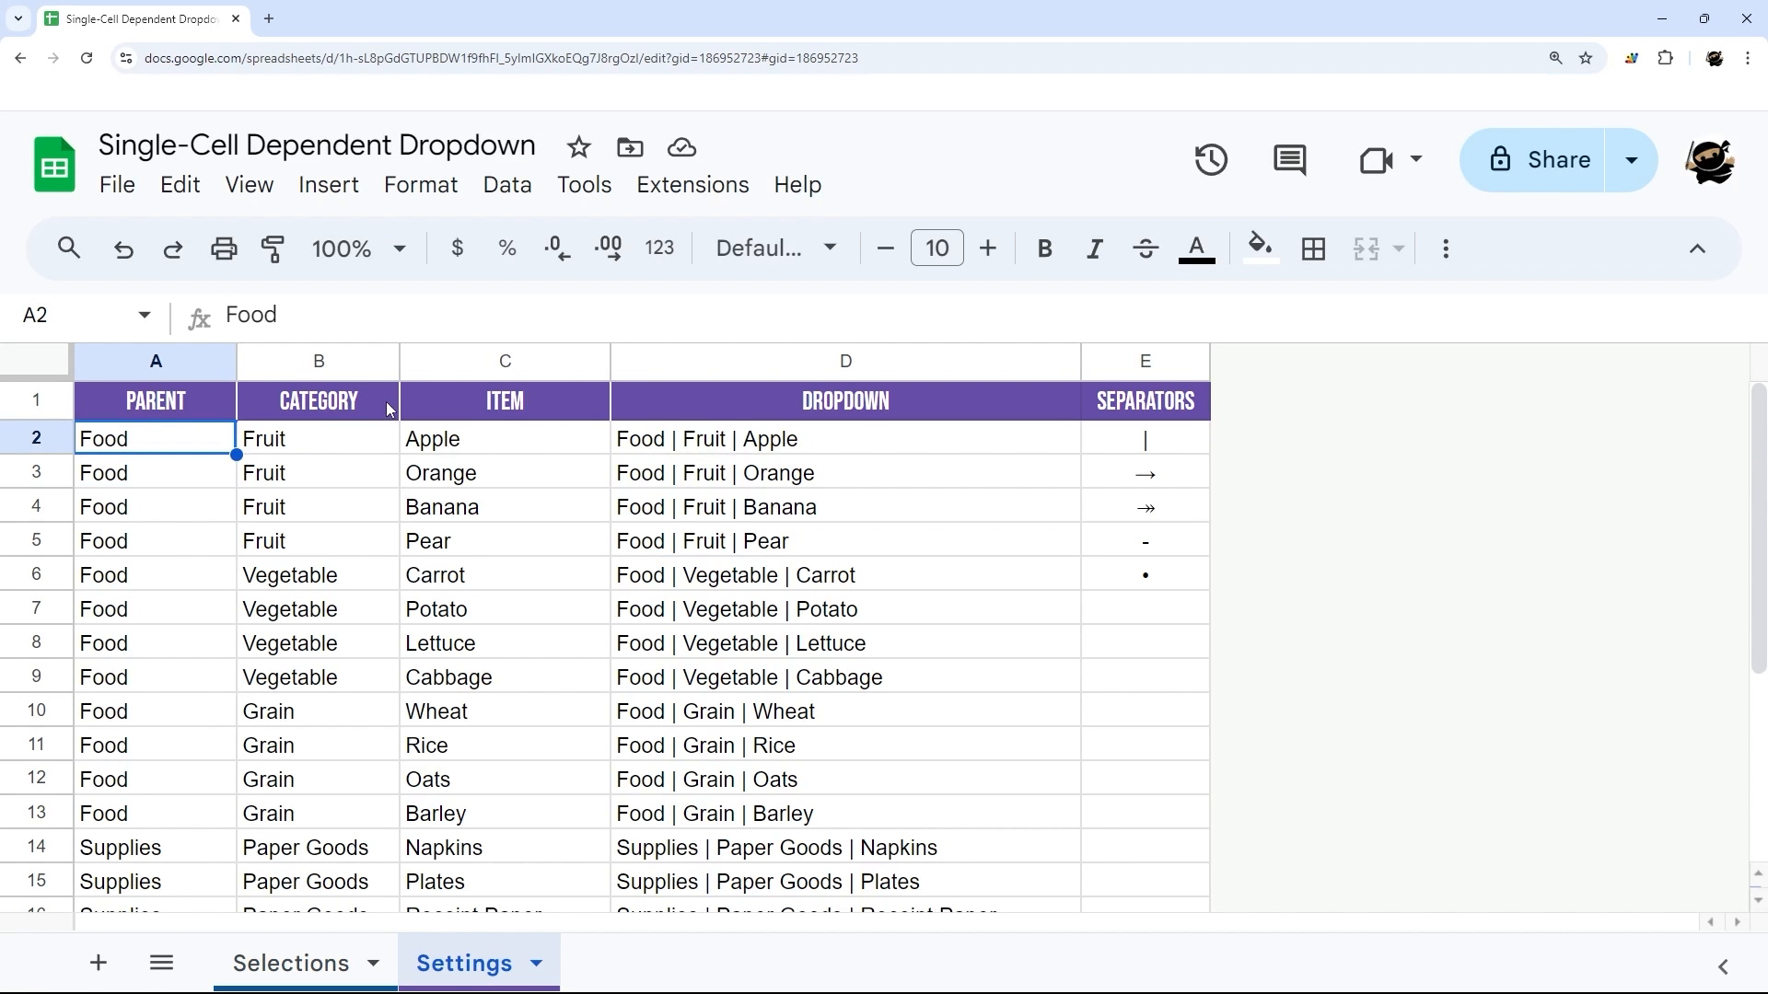
left_click_drag(155, 361, 505, 361)
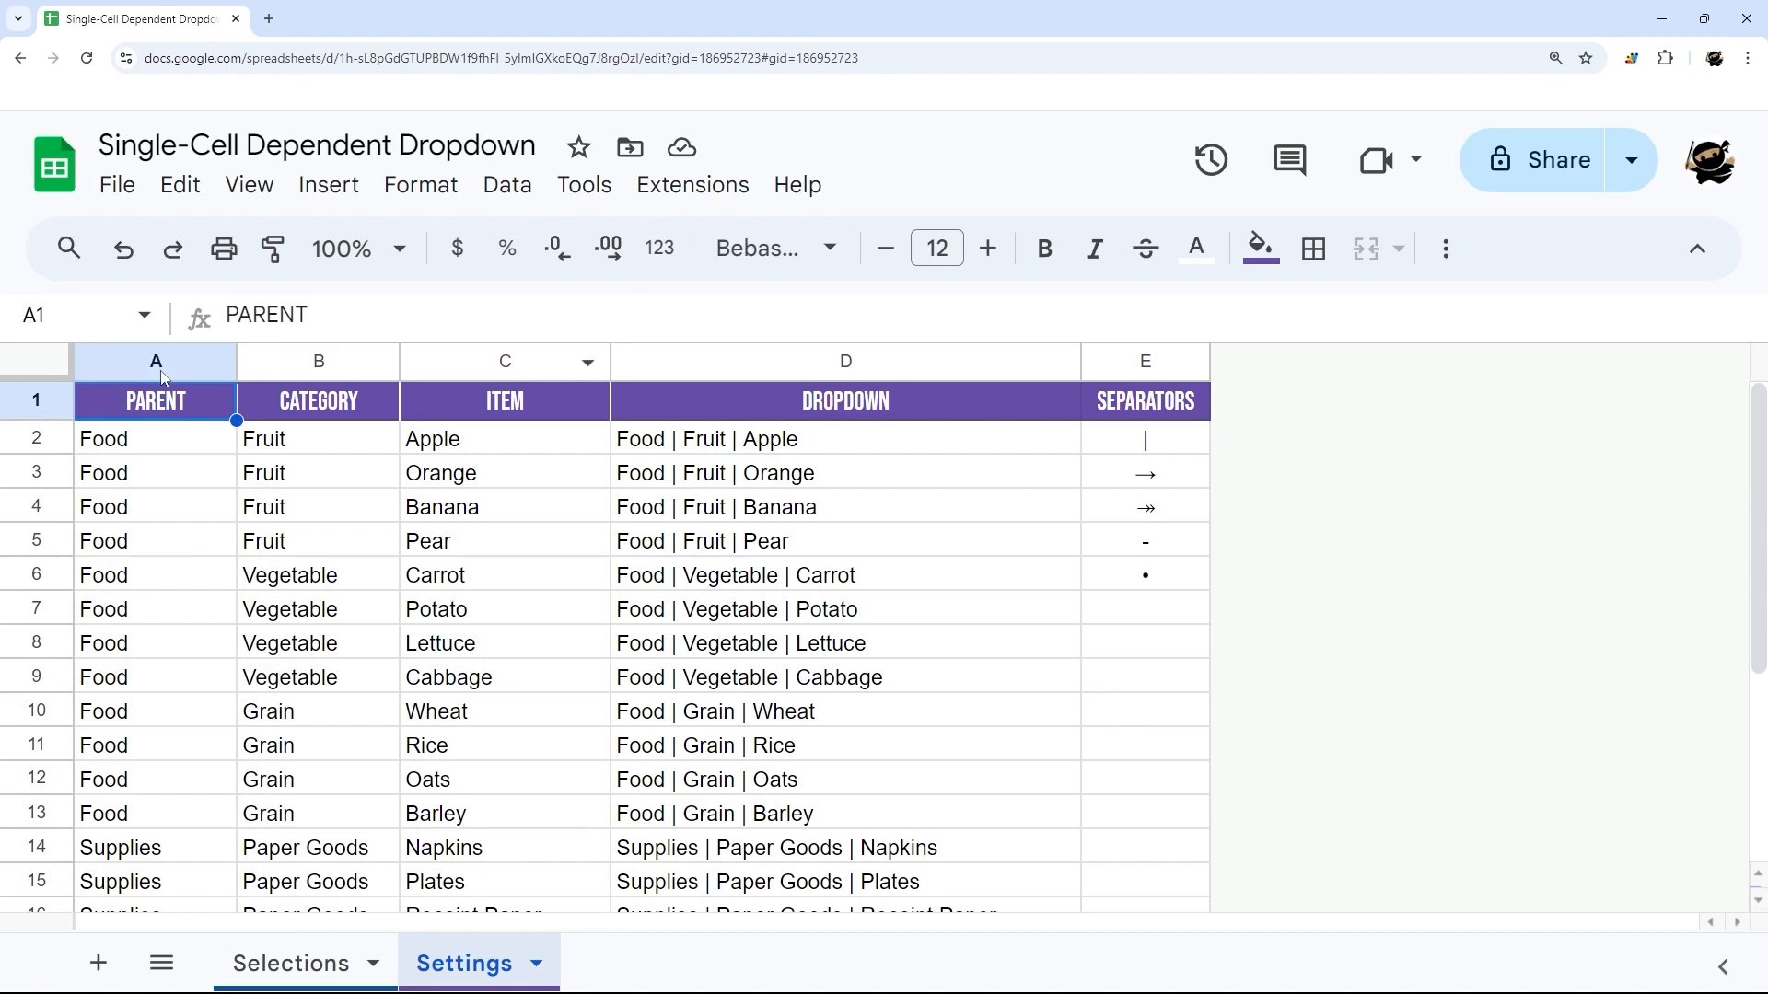
left_click(319, 360)
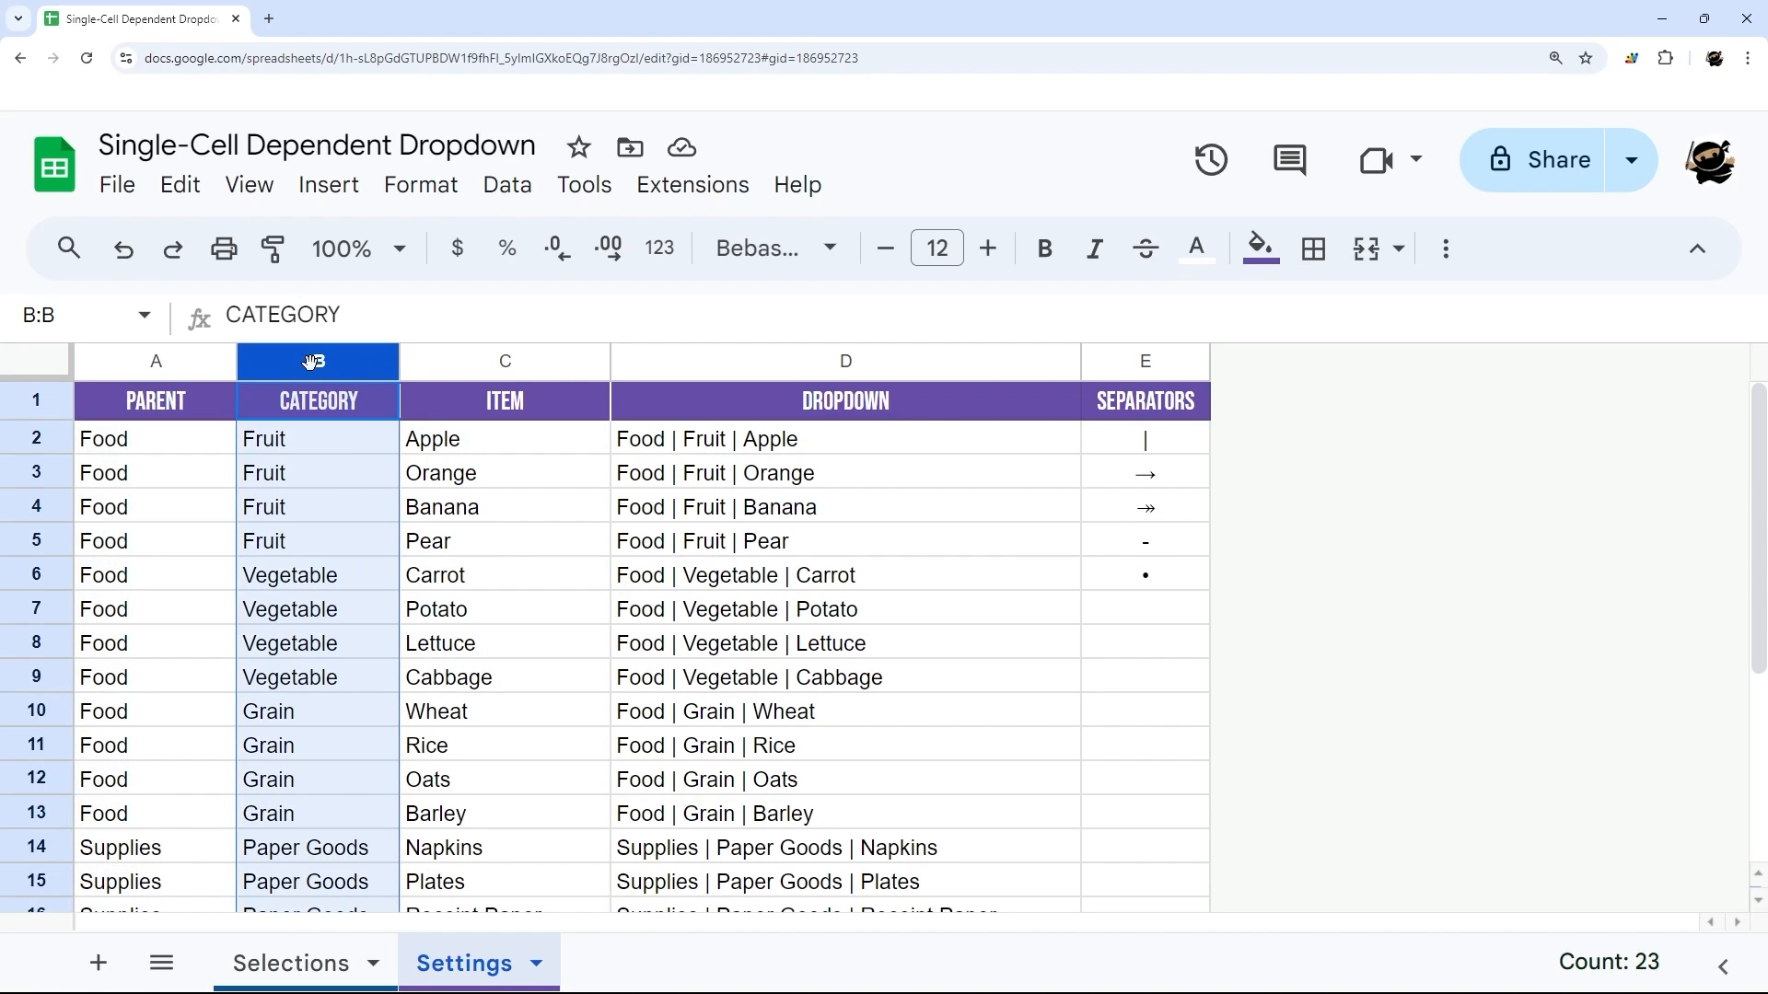
left_click(505, 361)
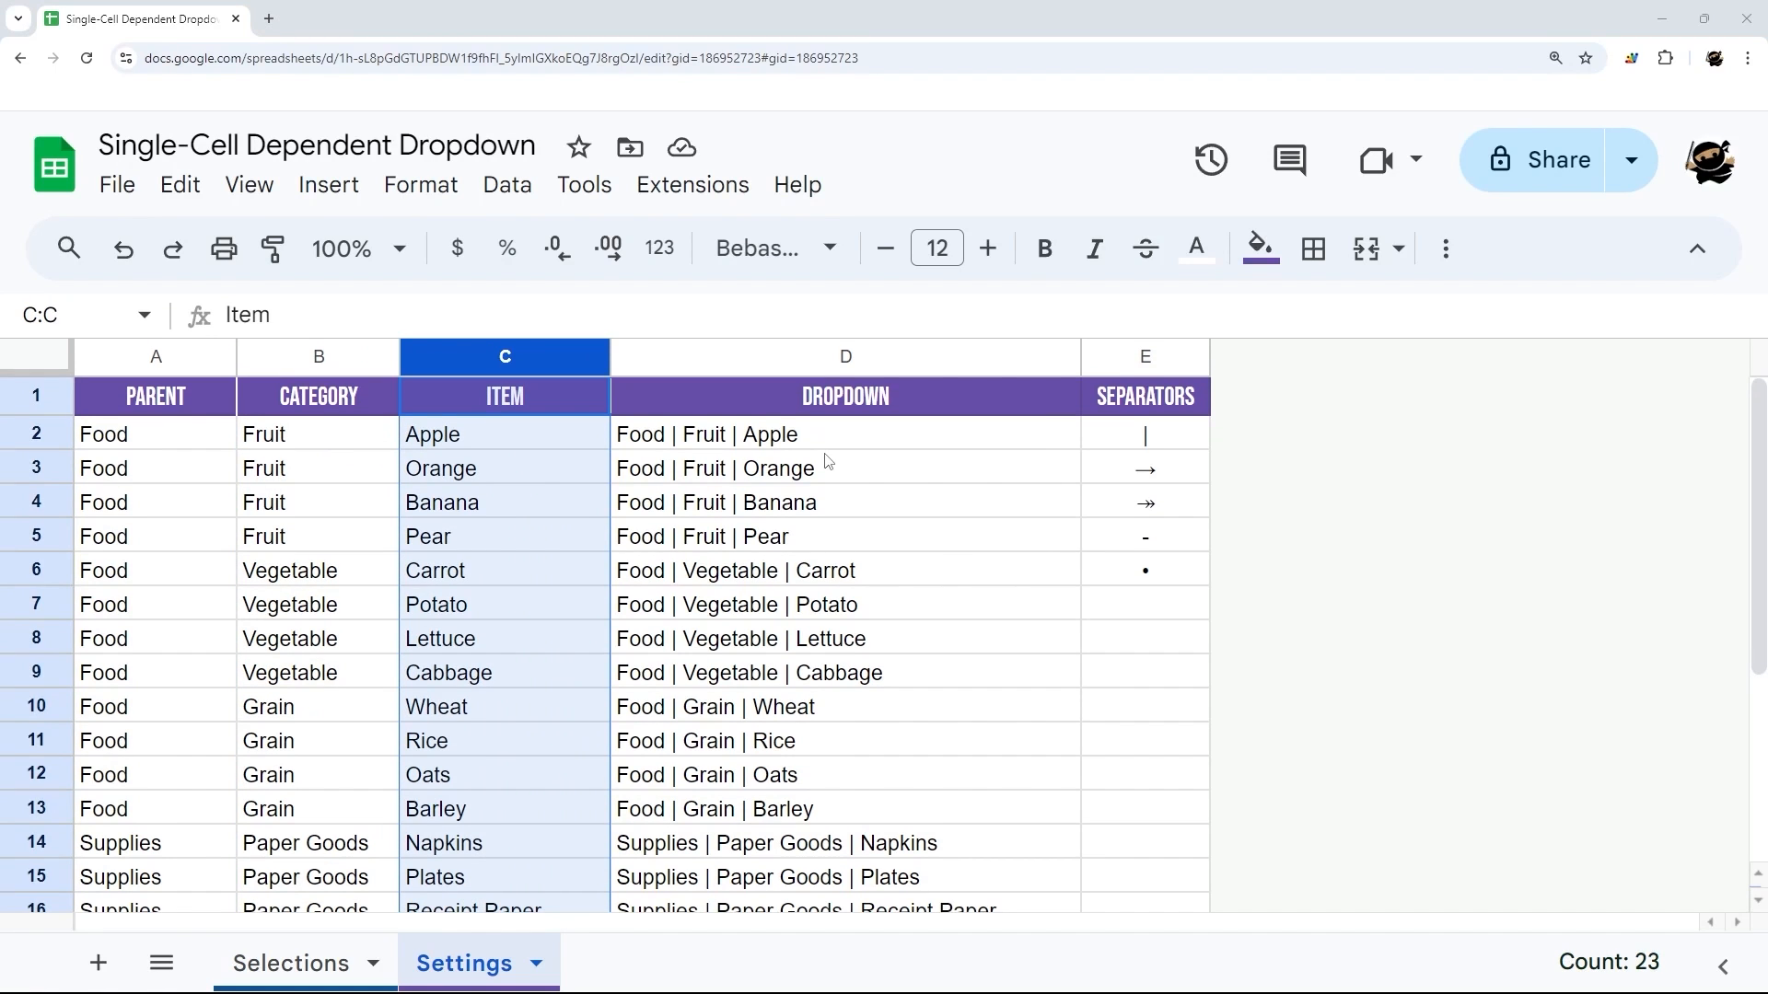
left_click(845, 435)
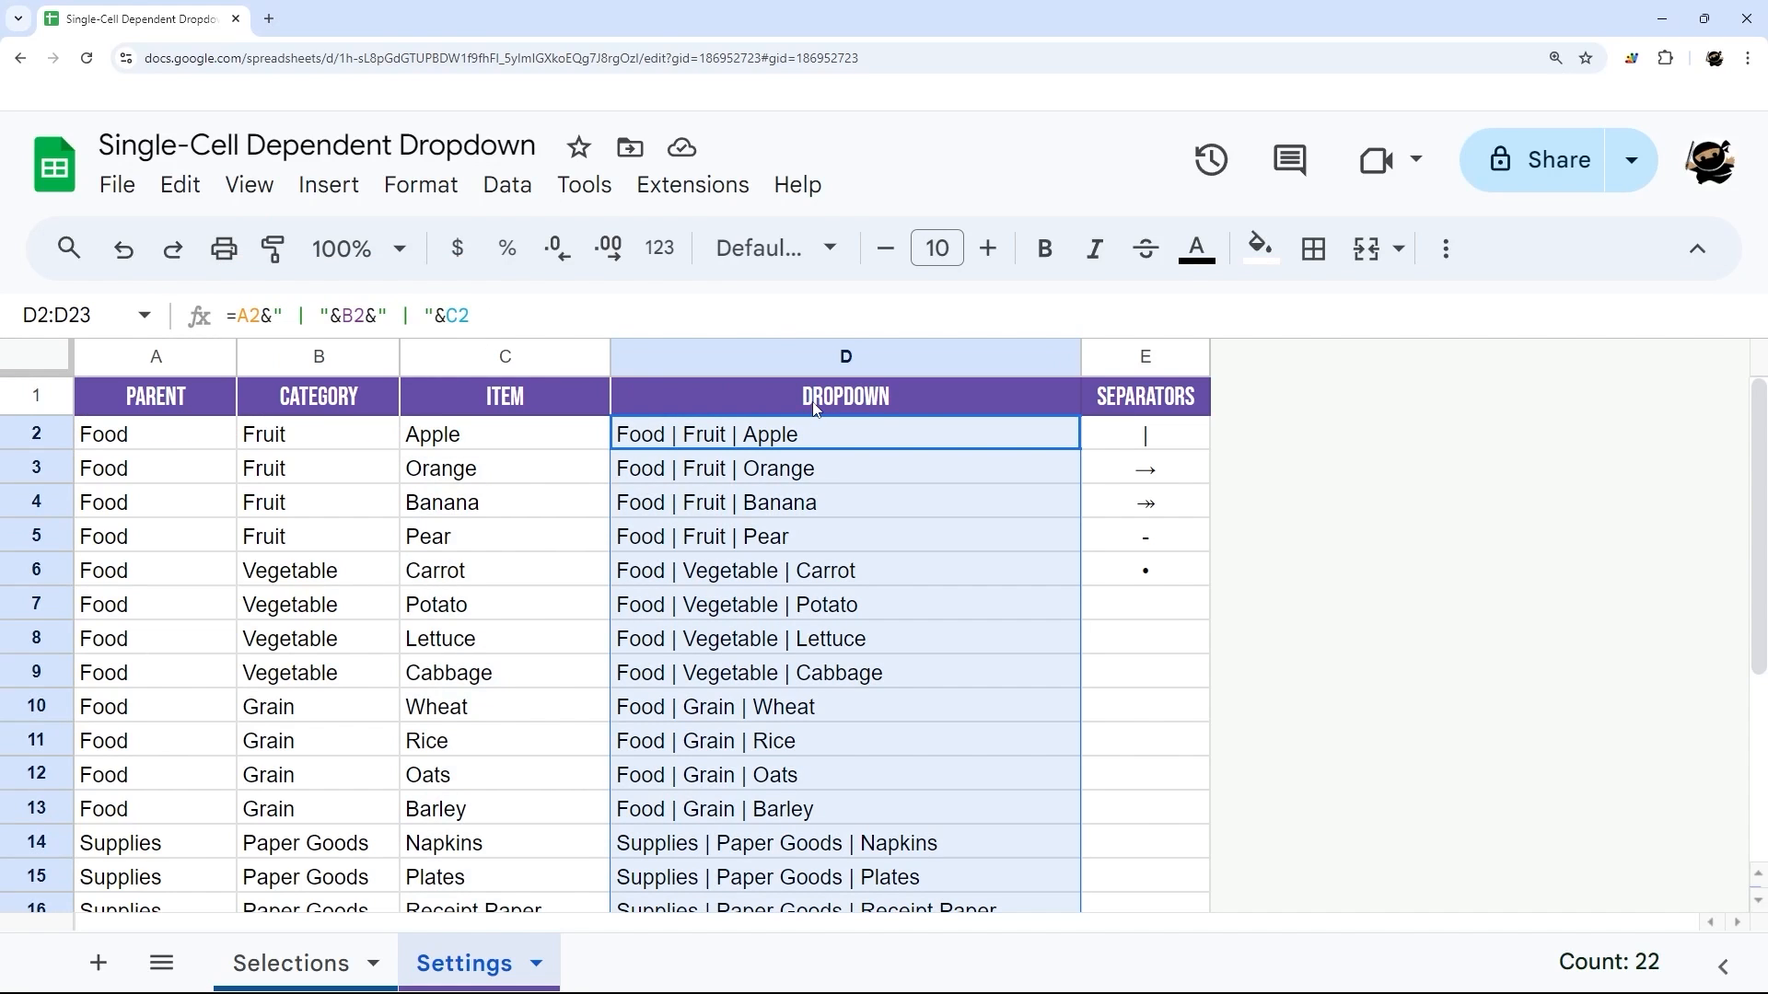
Clear D2:D23 and enter =A2&" | "&B2&" | "&C2 in D2, autofilling the Dropdown column
key("Delete")
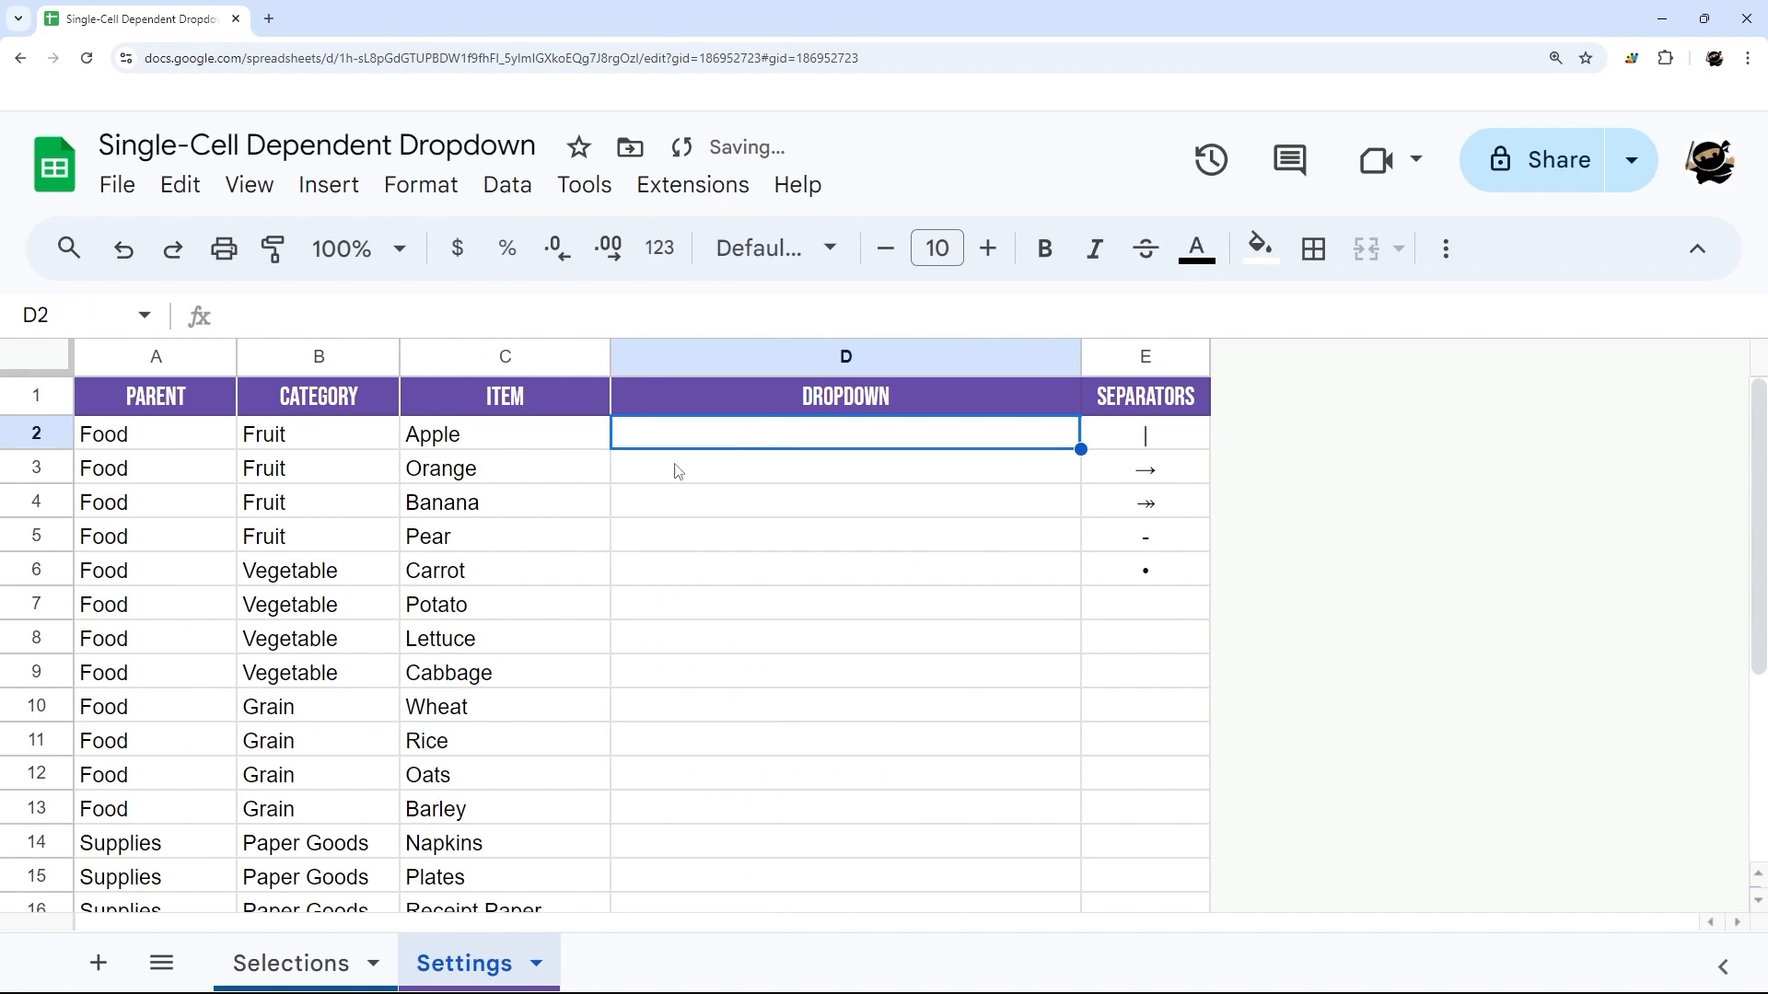
type("=")
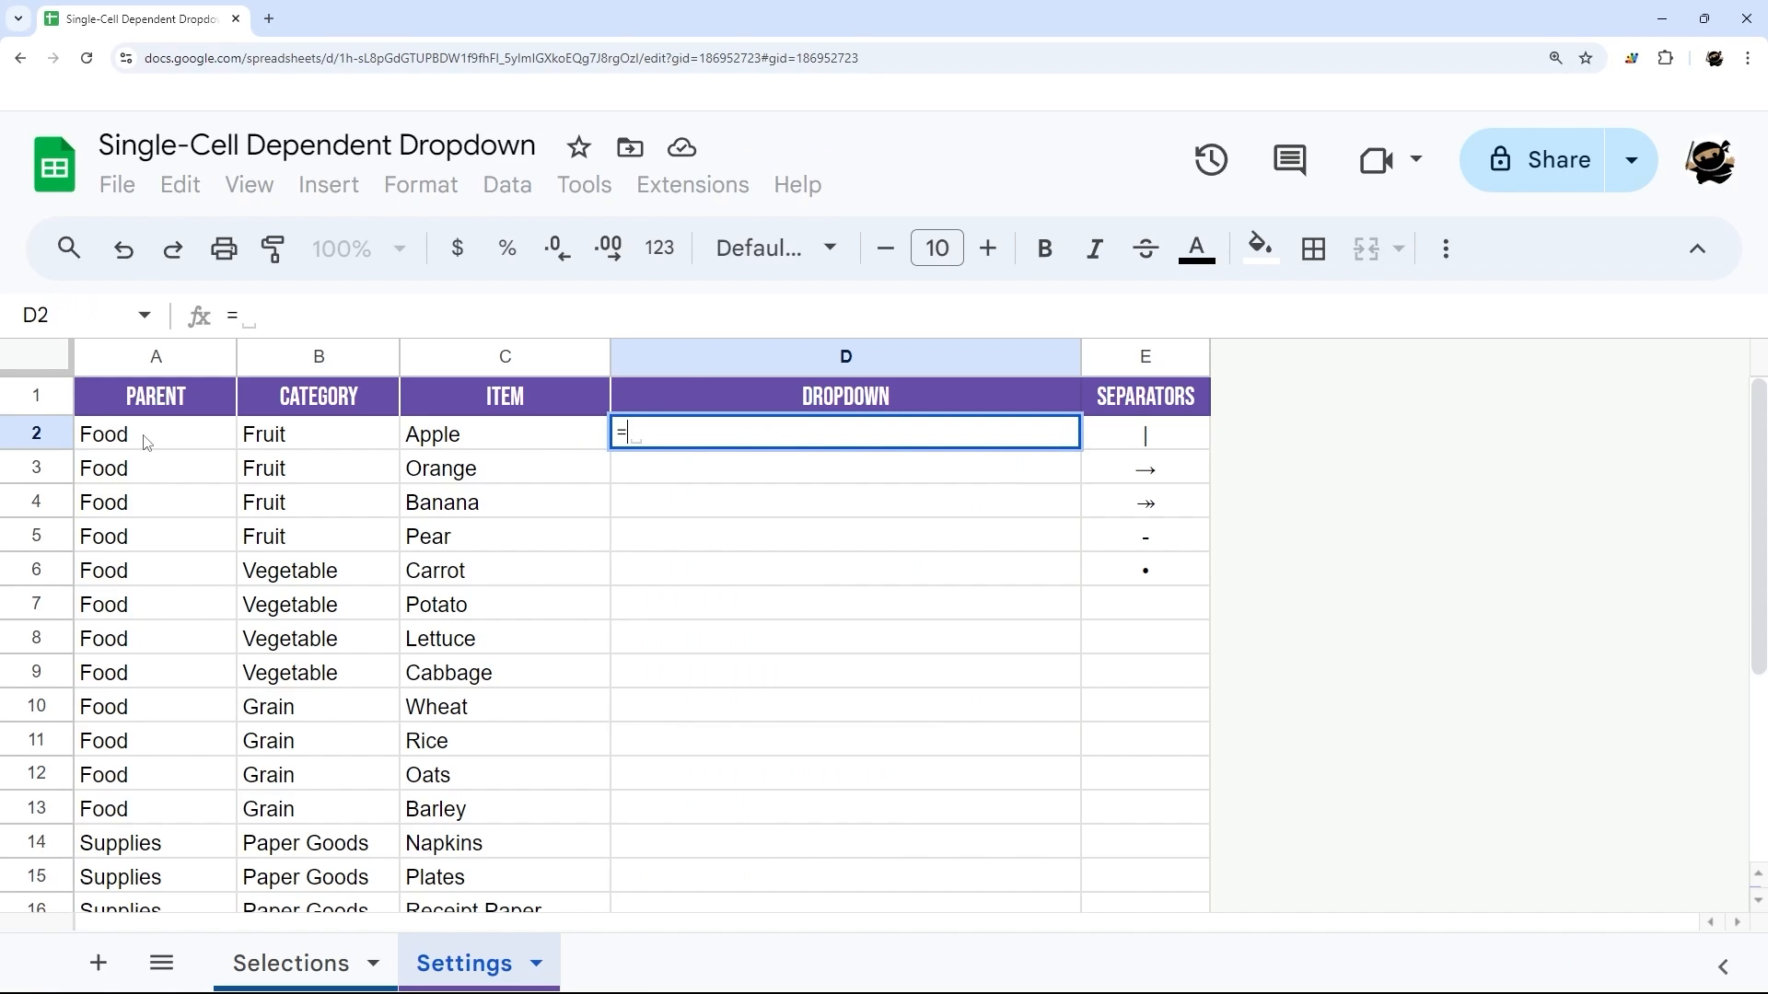
left_click(155, 434)
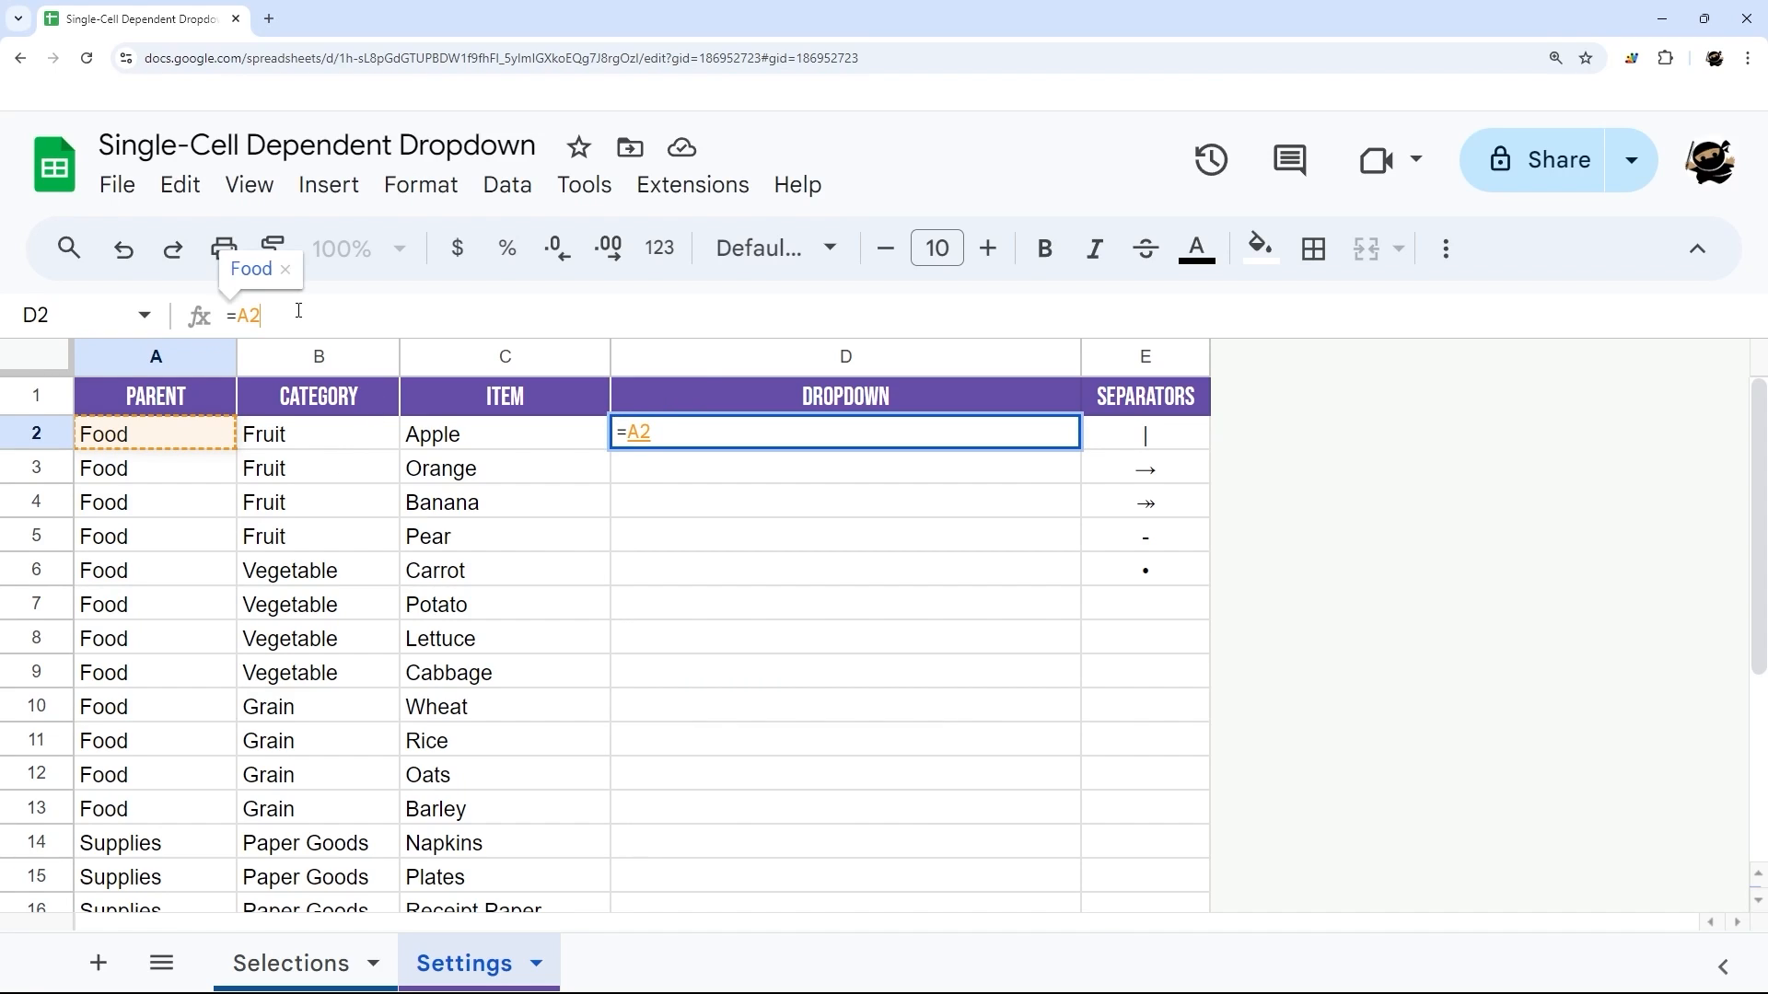
type("&")
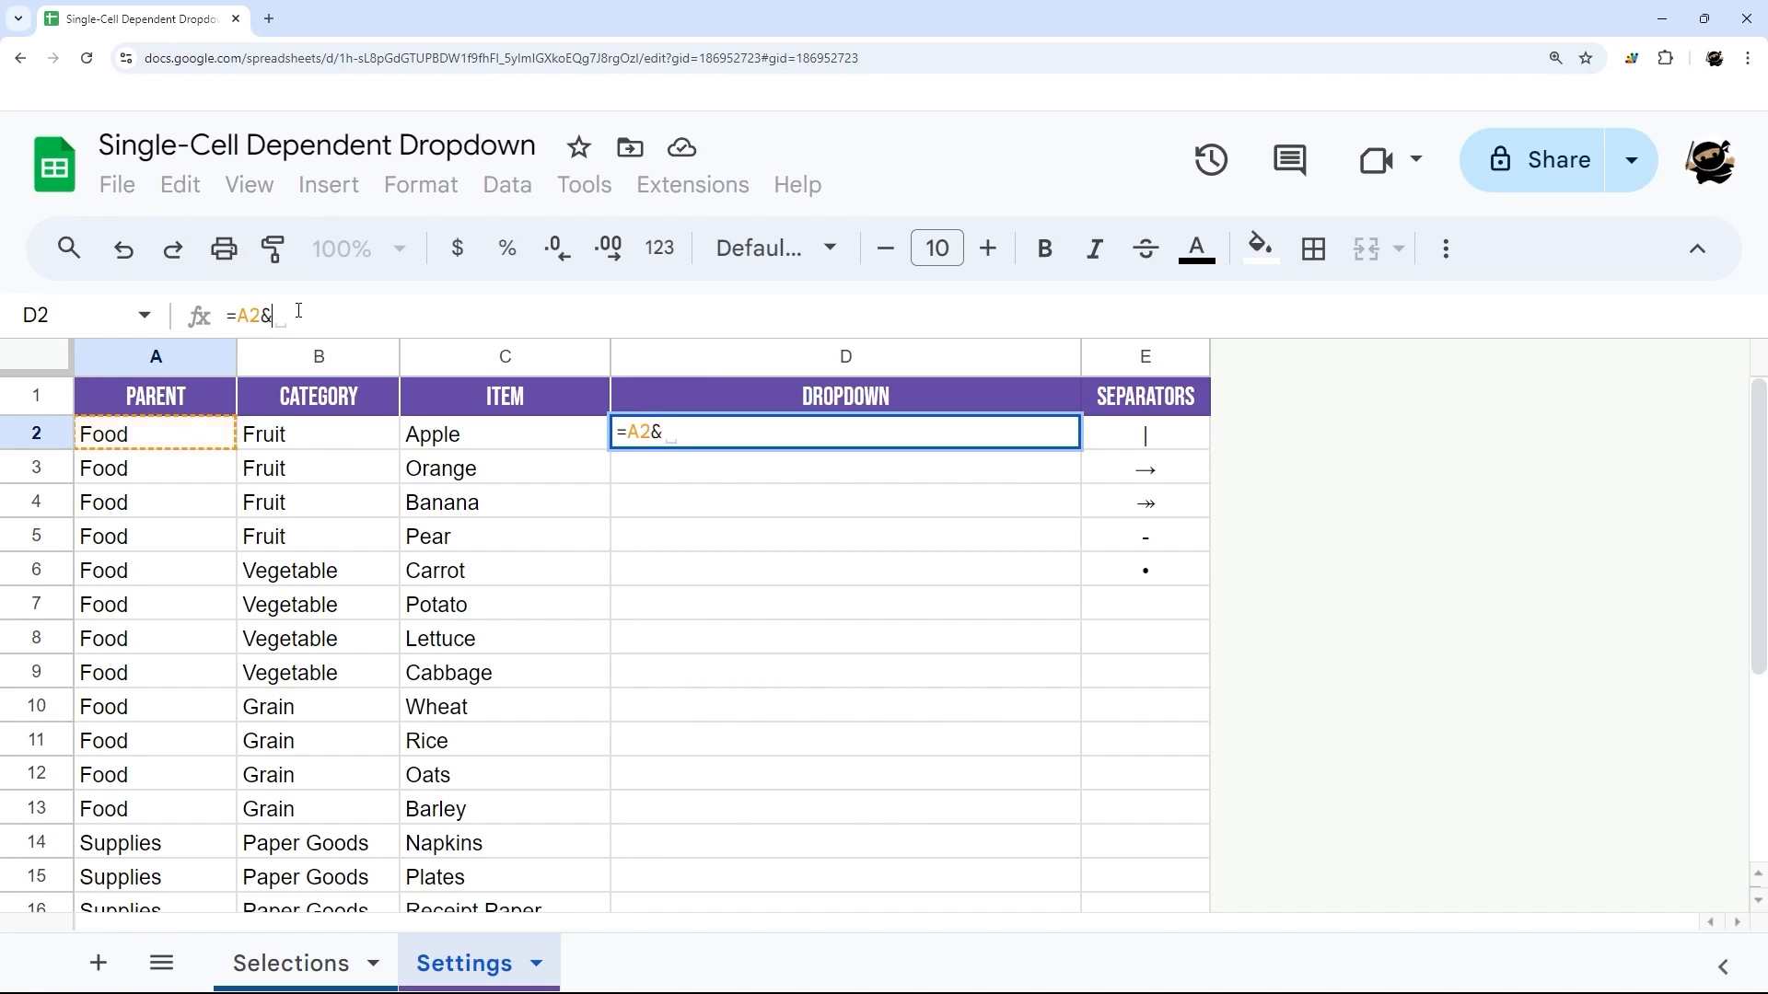
type("\" |")
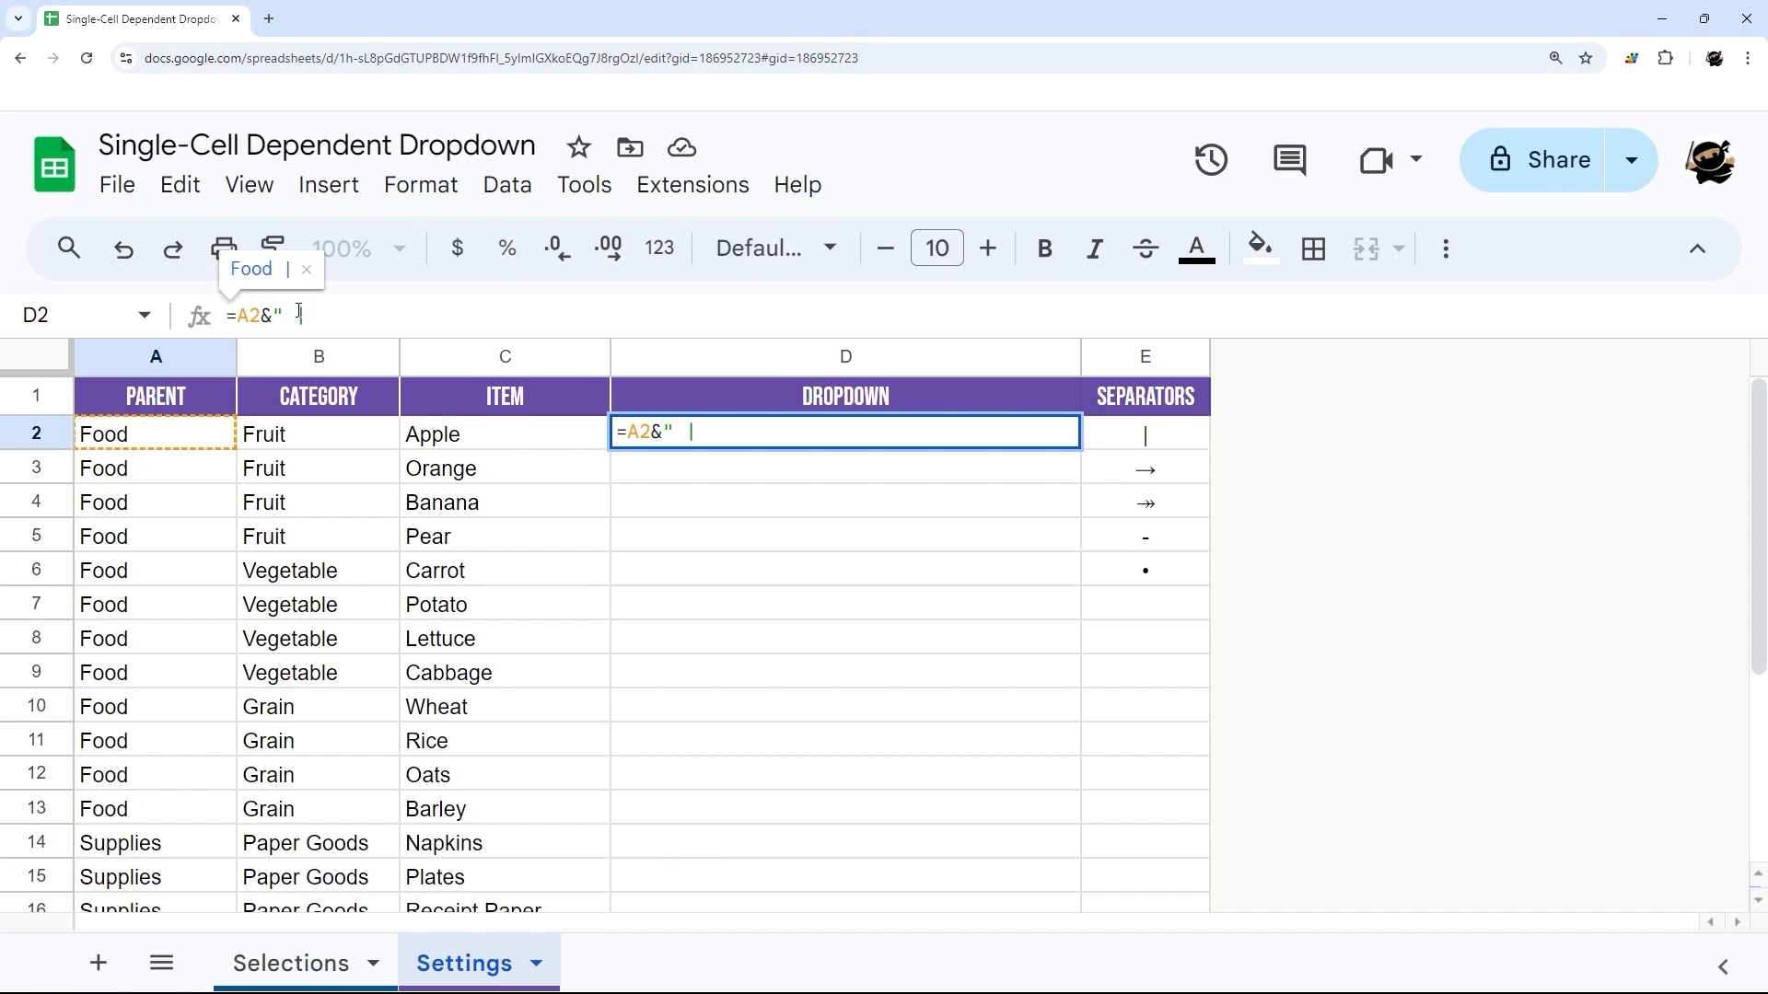
type("\"")
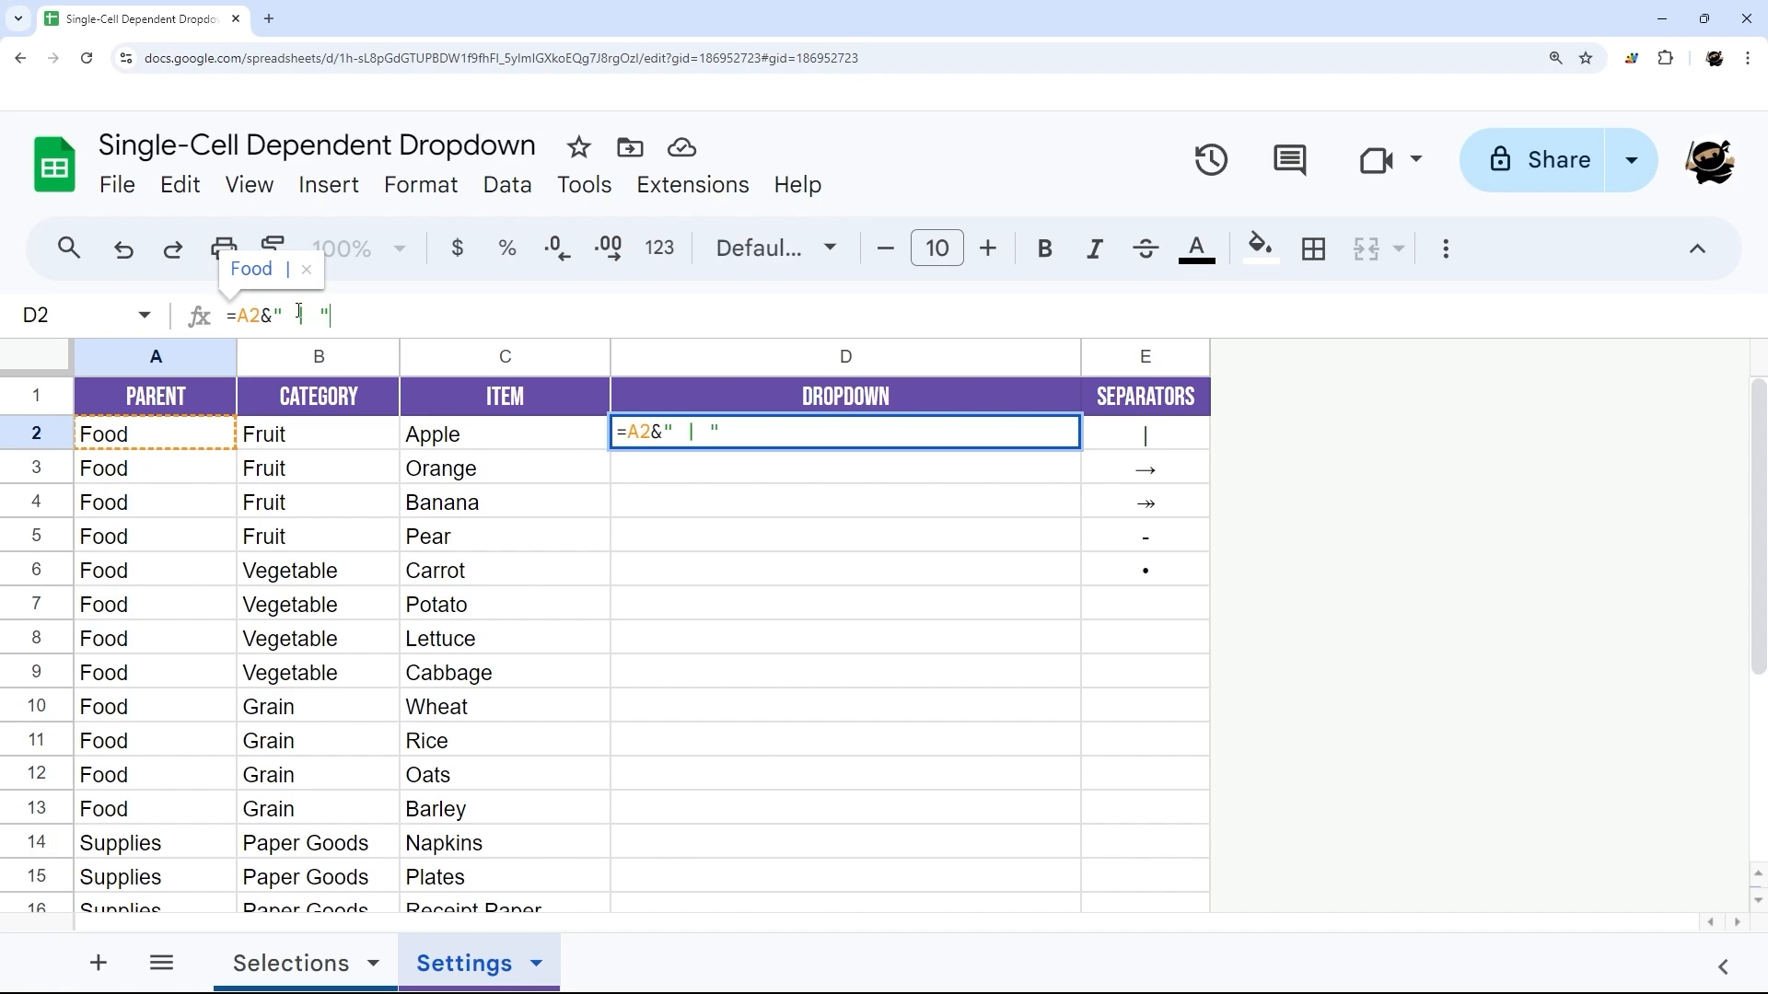
type("&")
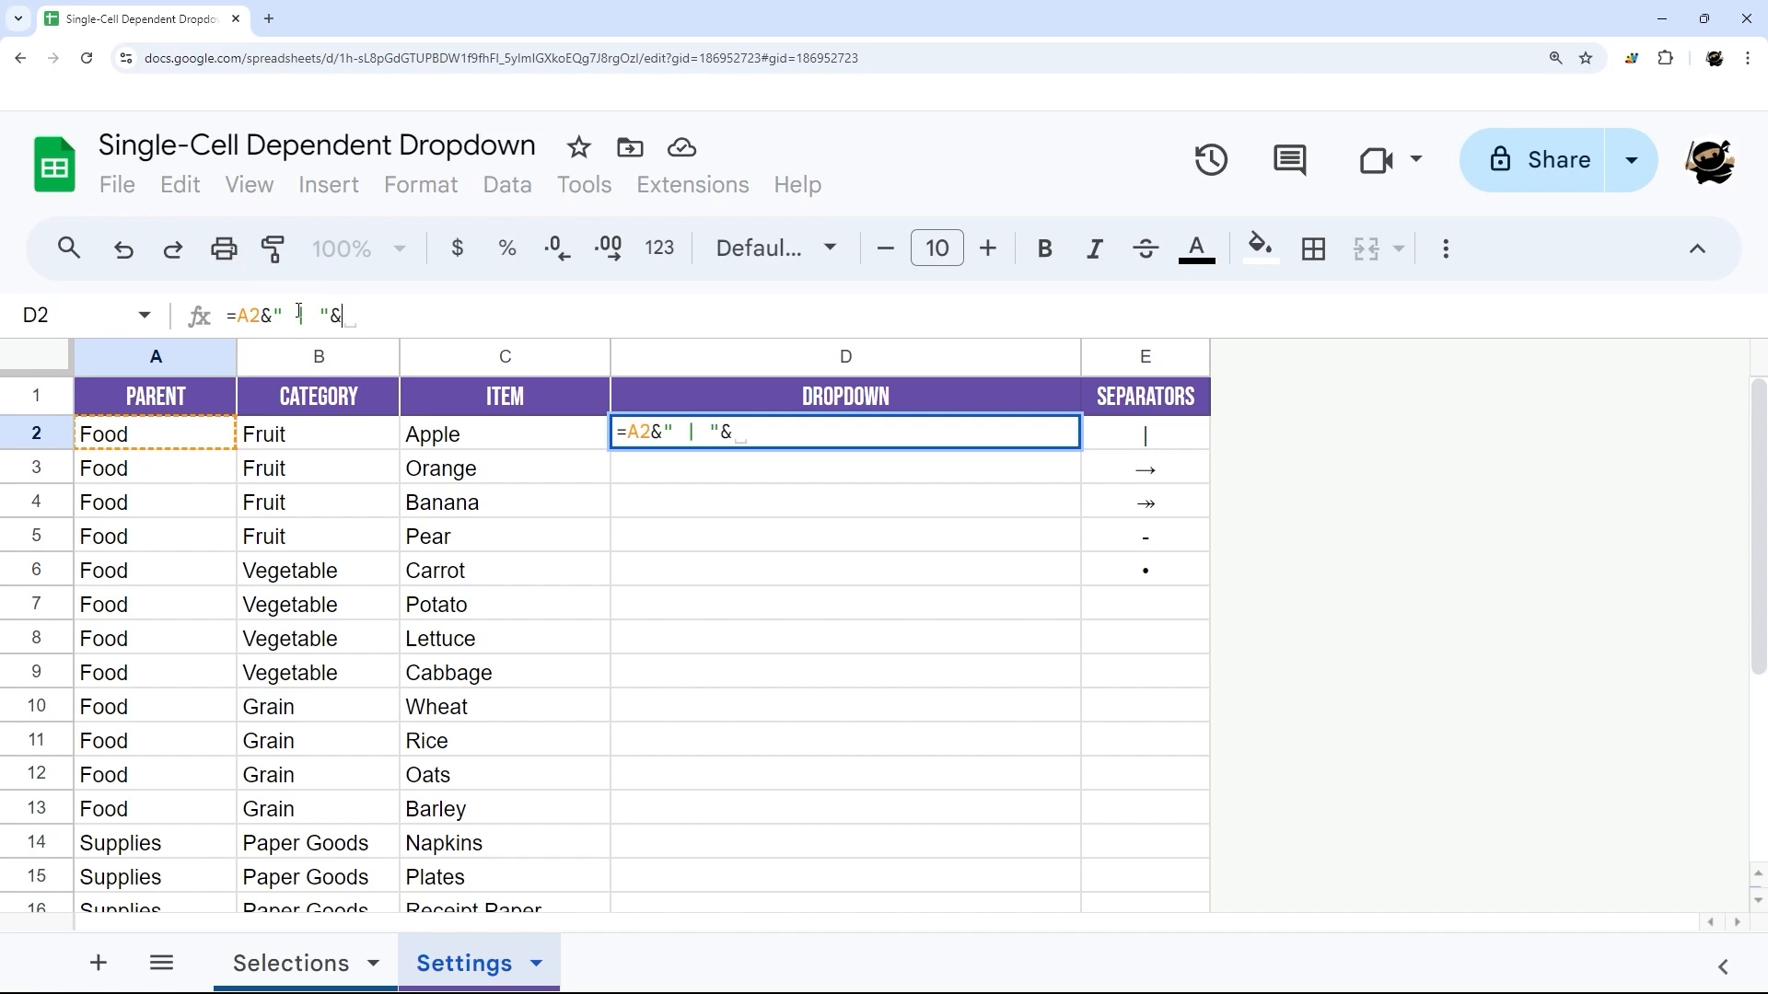
type("B2&")
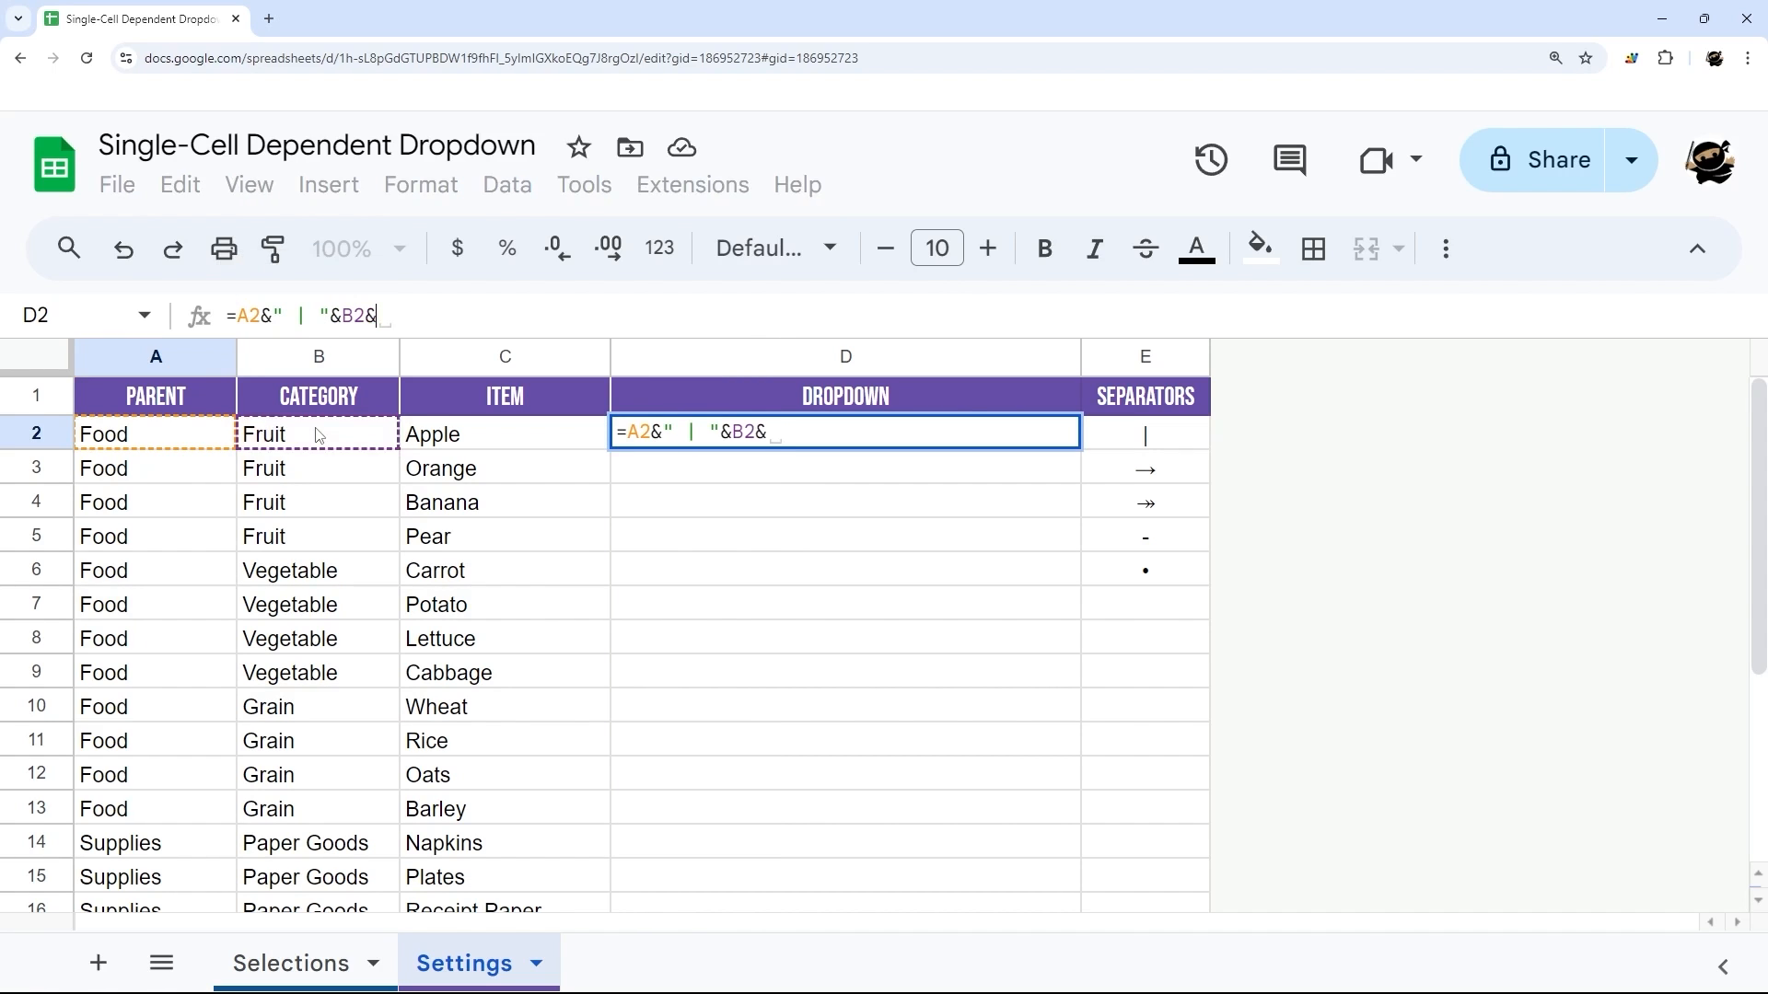
type("\" |")
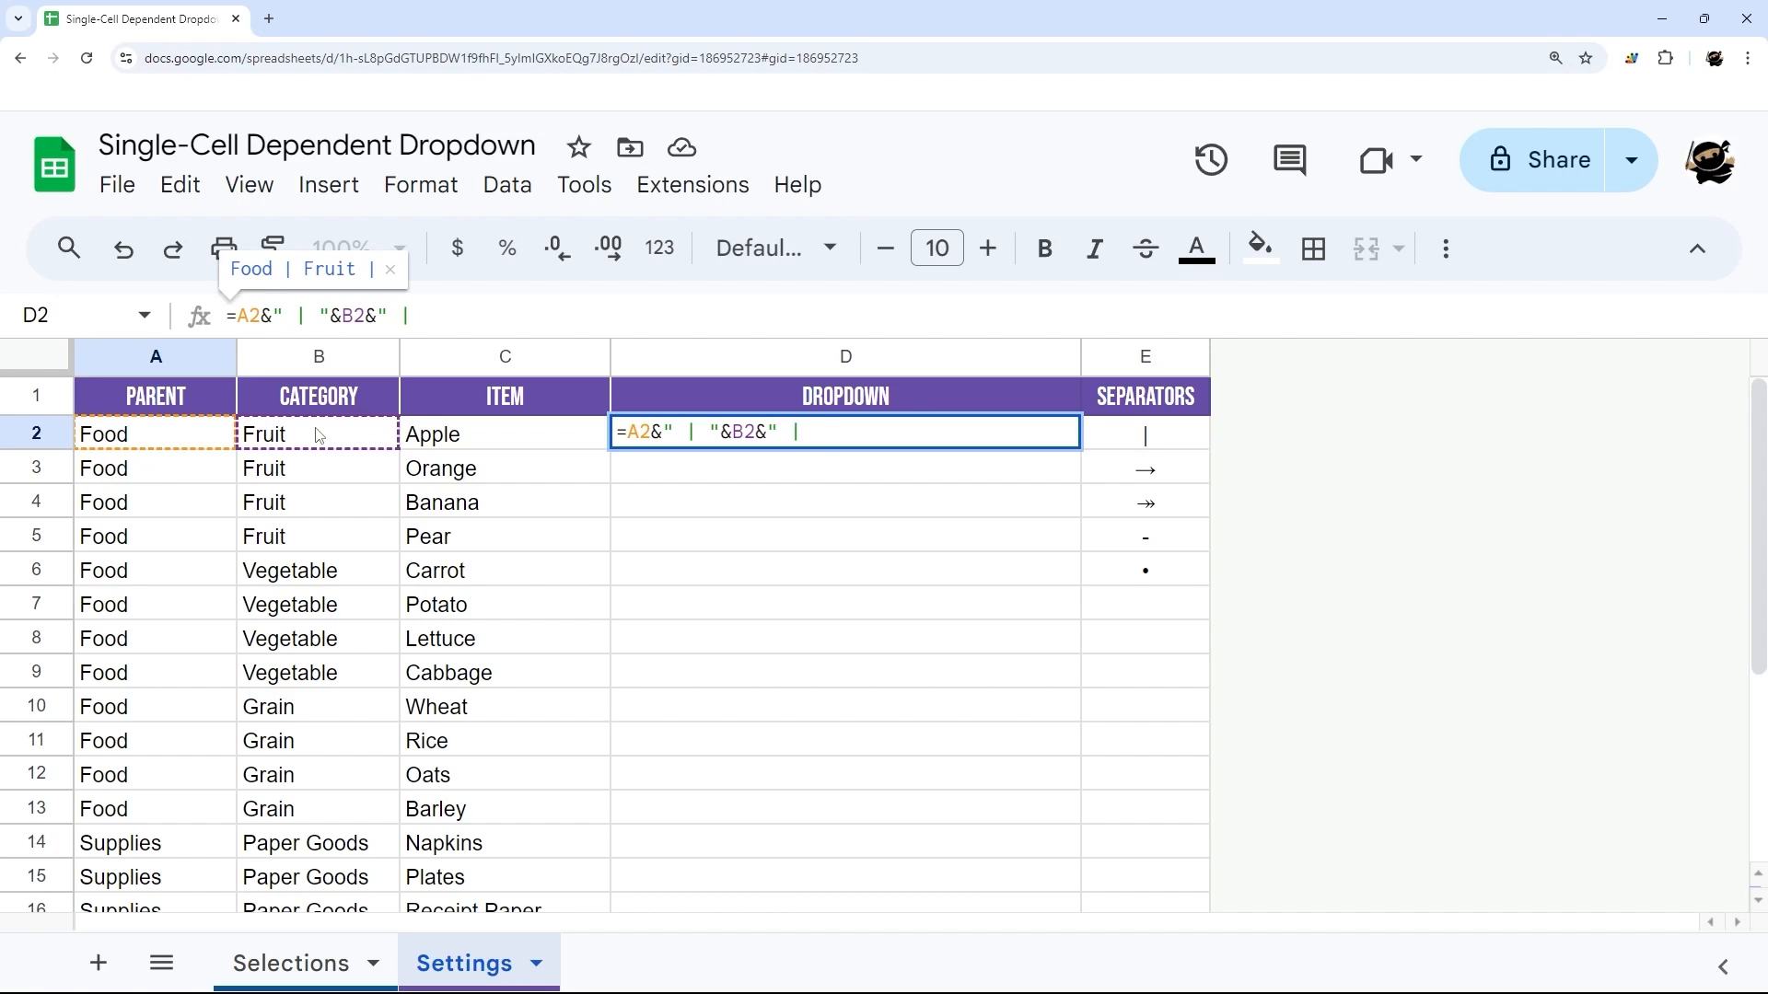
type("\"&C2")
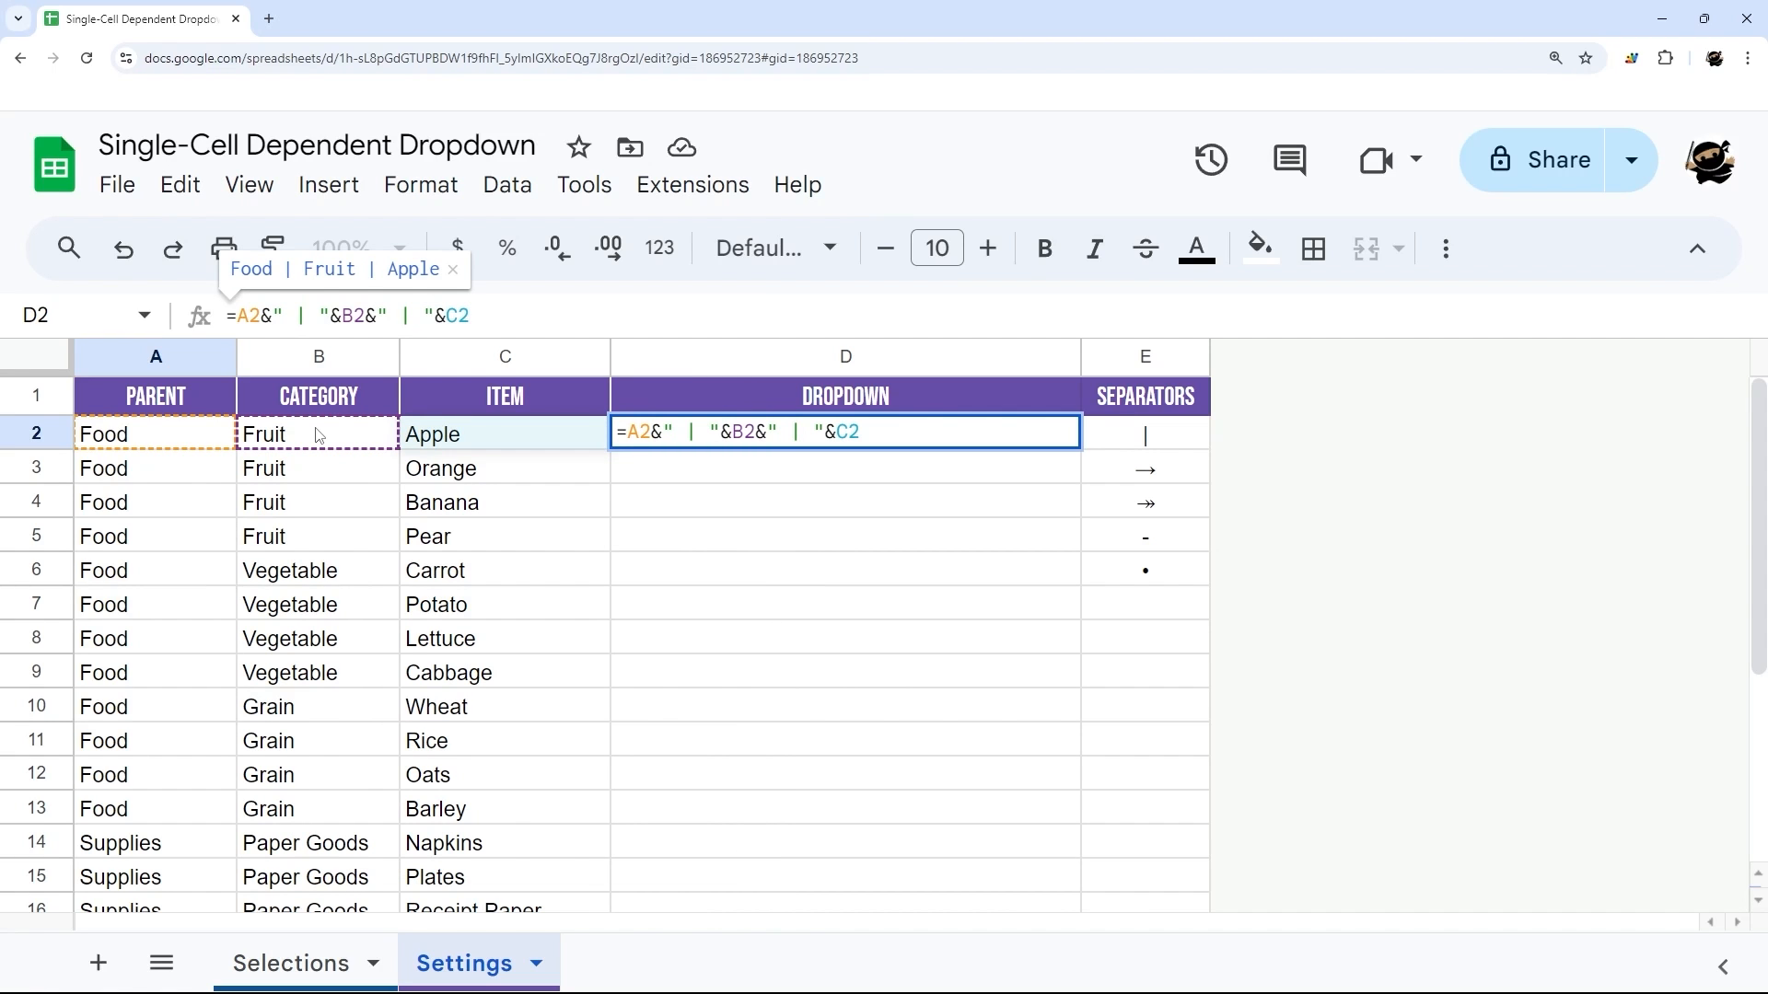
key("Enter")
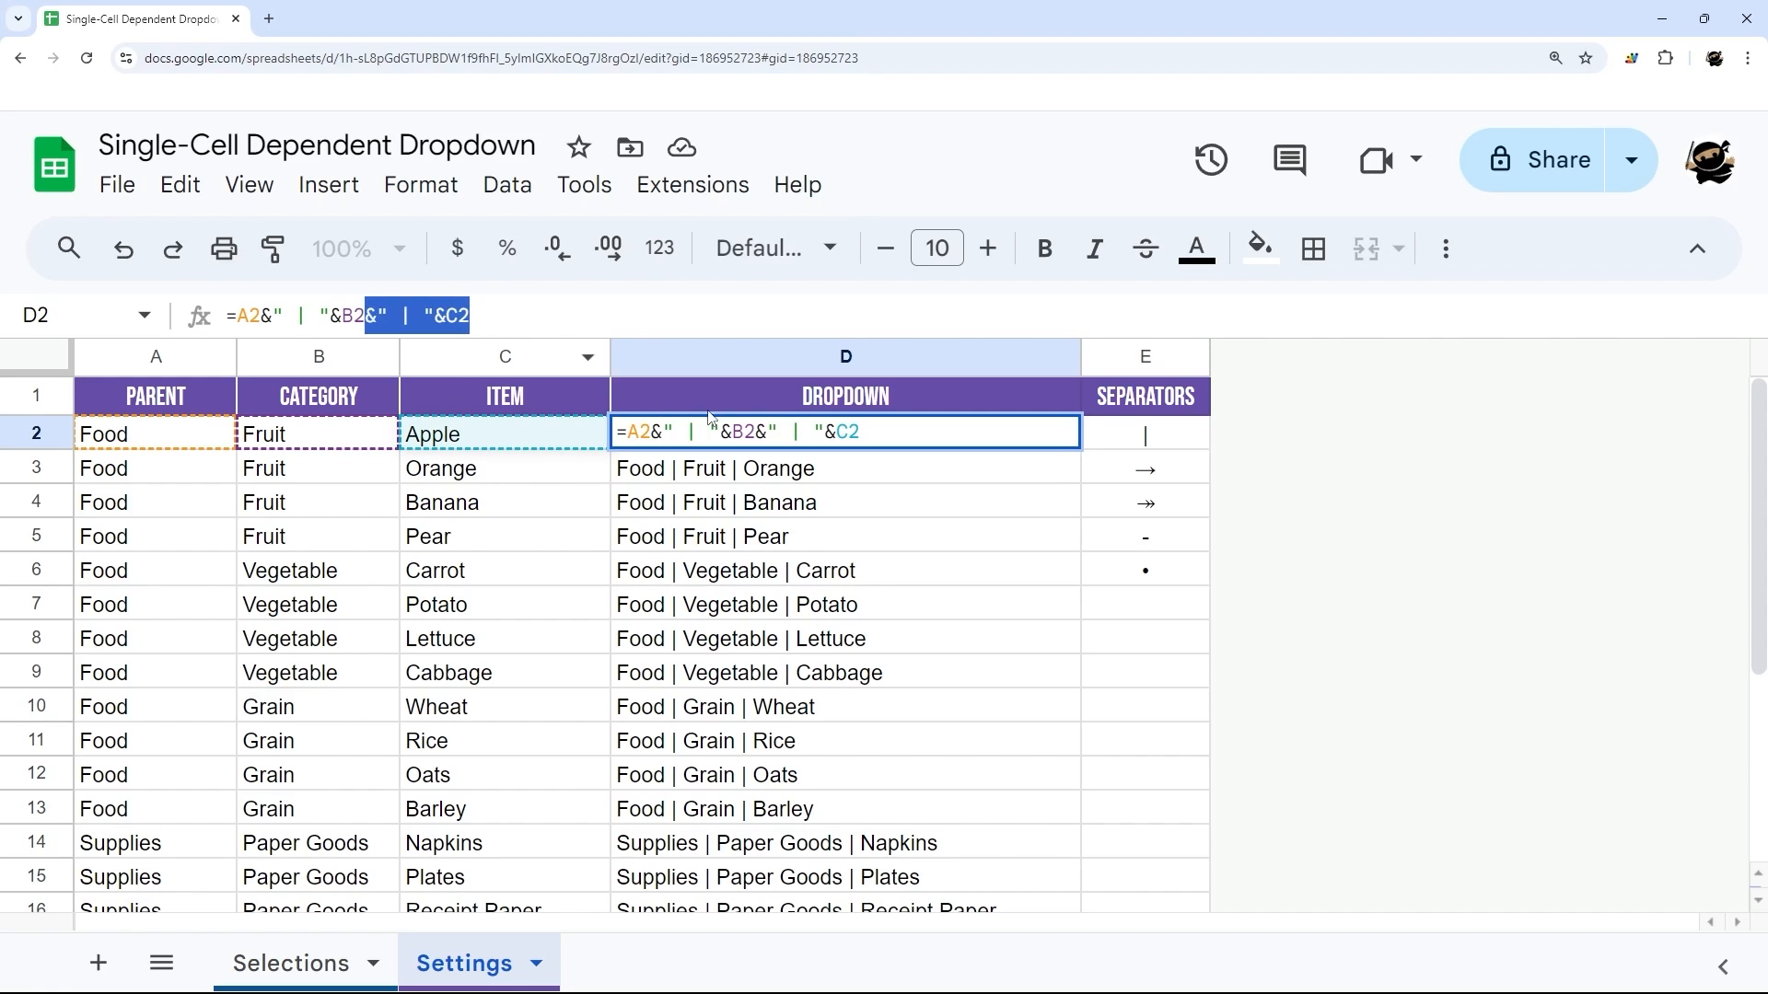
Try other separator symbols from the Separators list in the D2 formula
left_click(1143, 435)
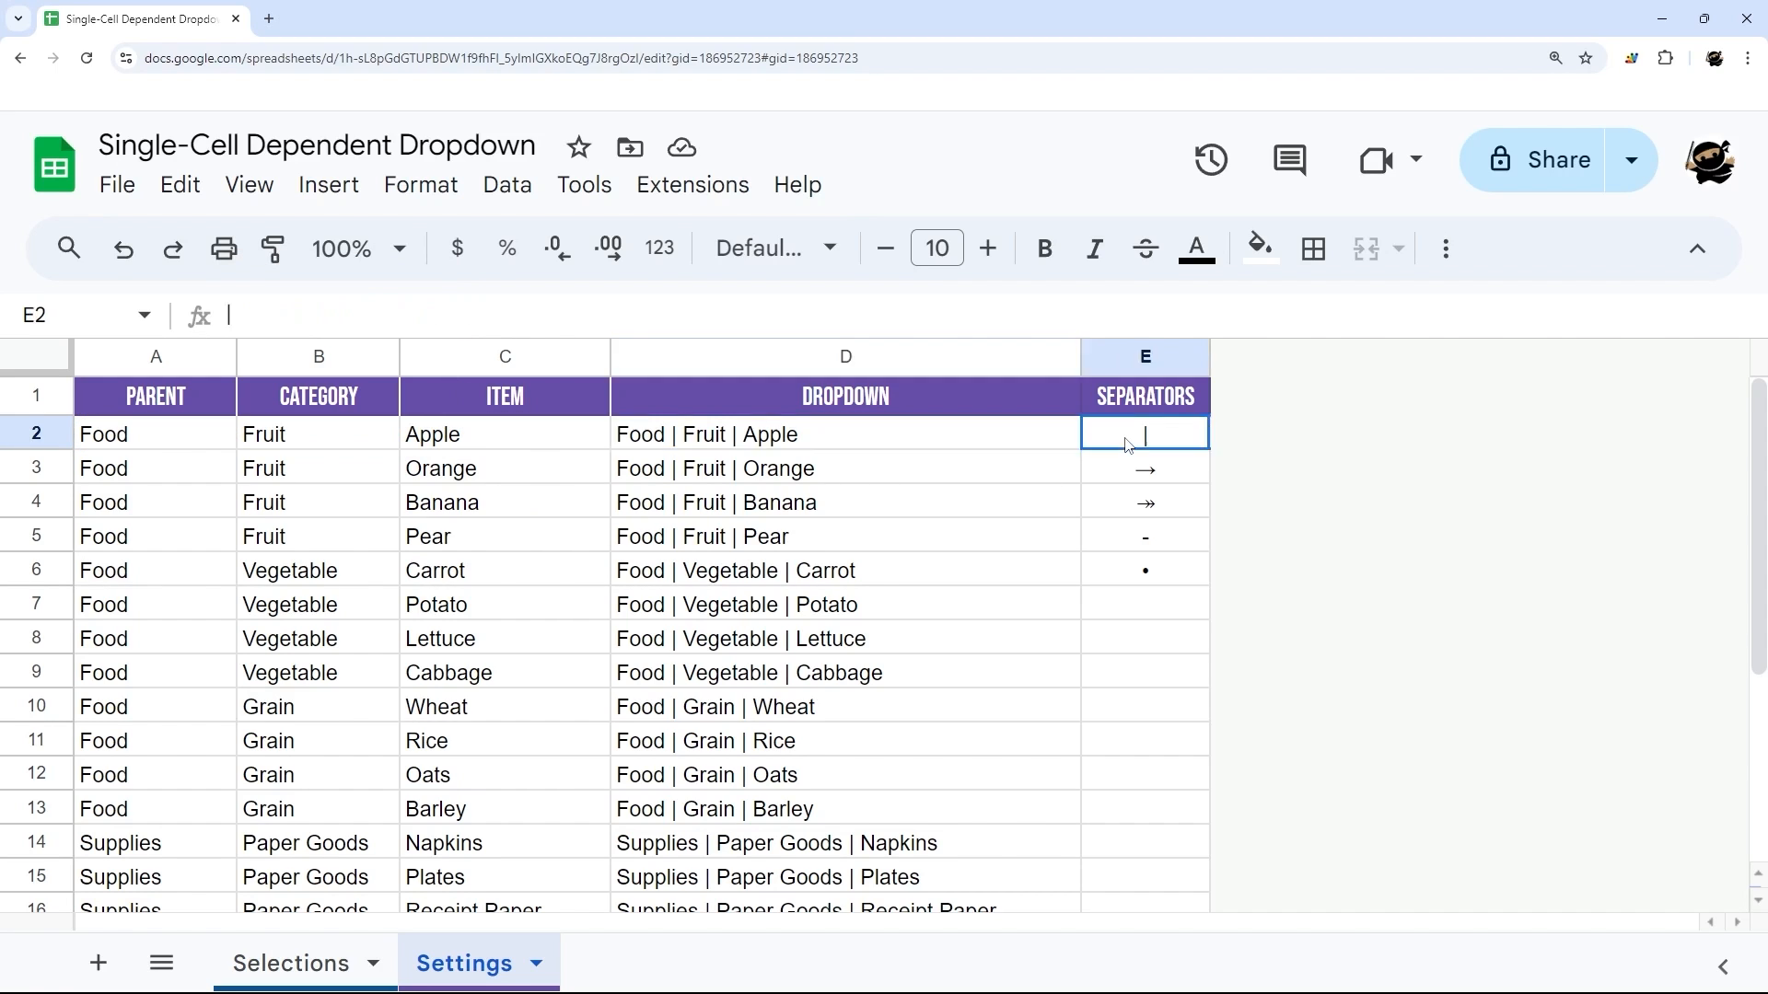
left_click(845, 434)
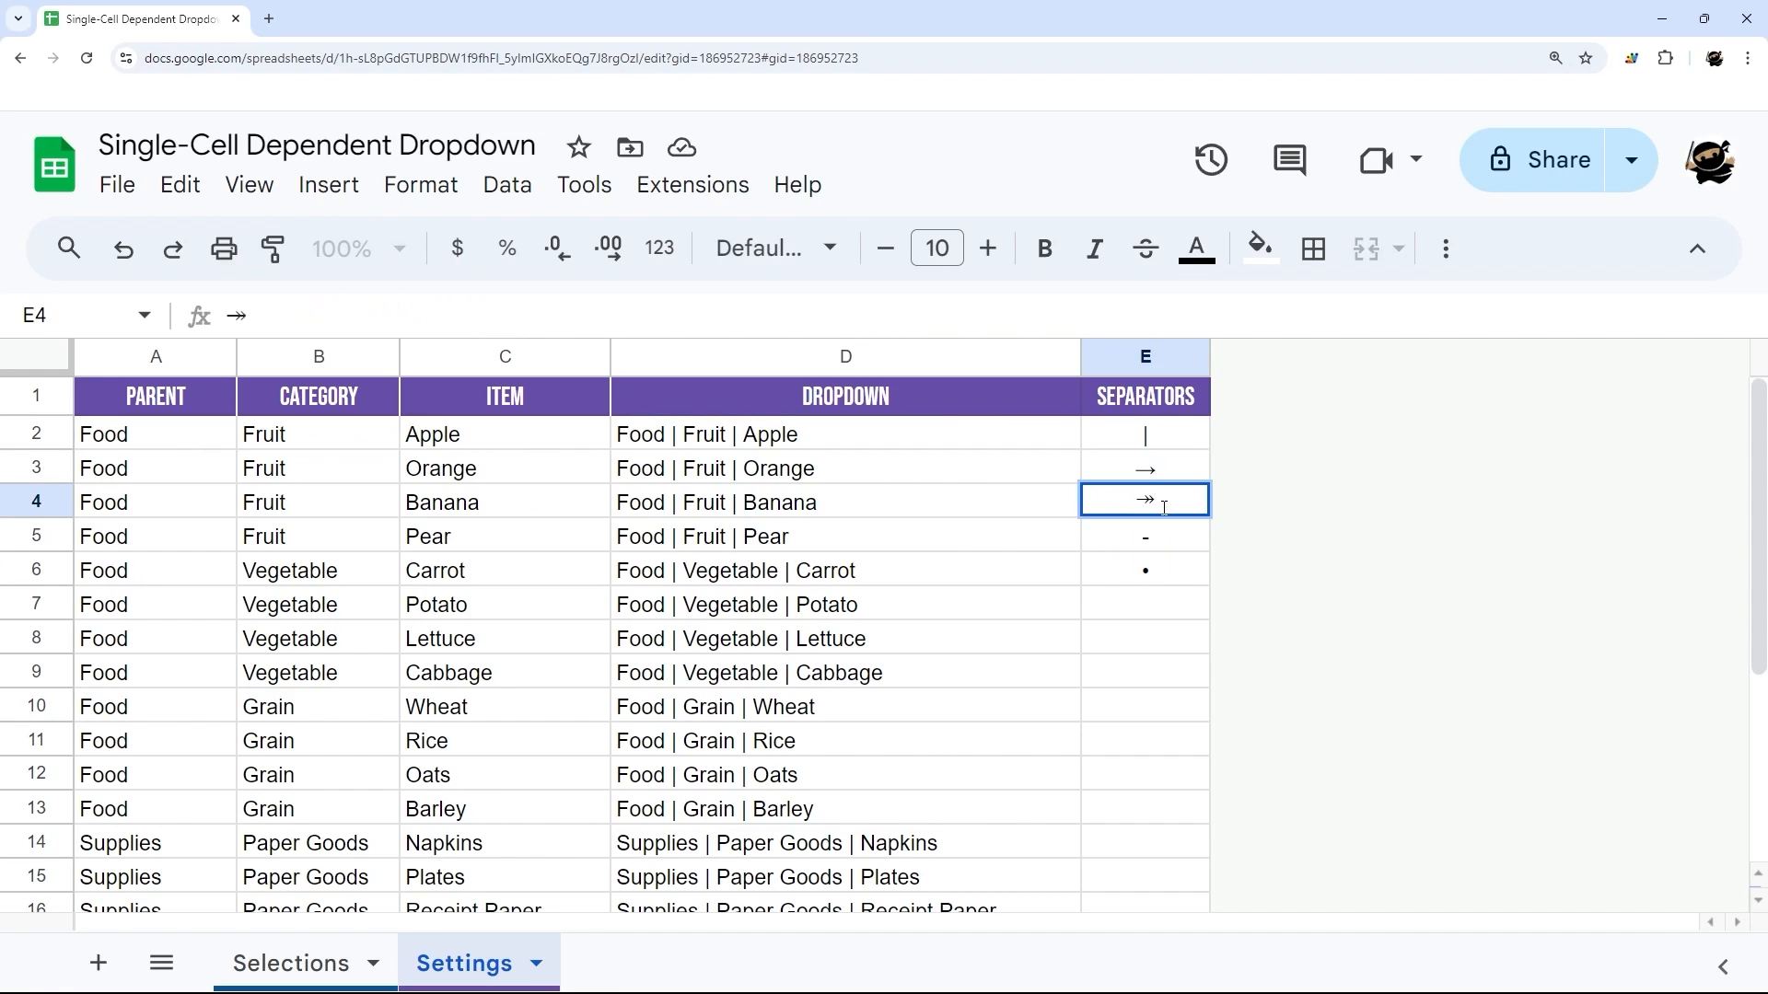
left_click(845, 434)
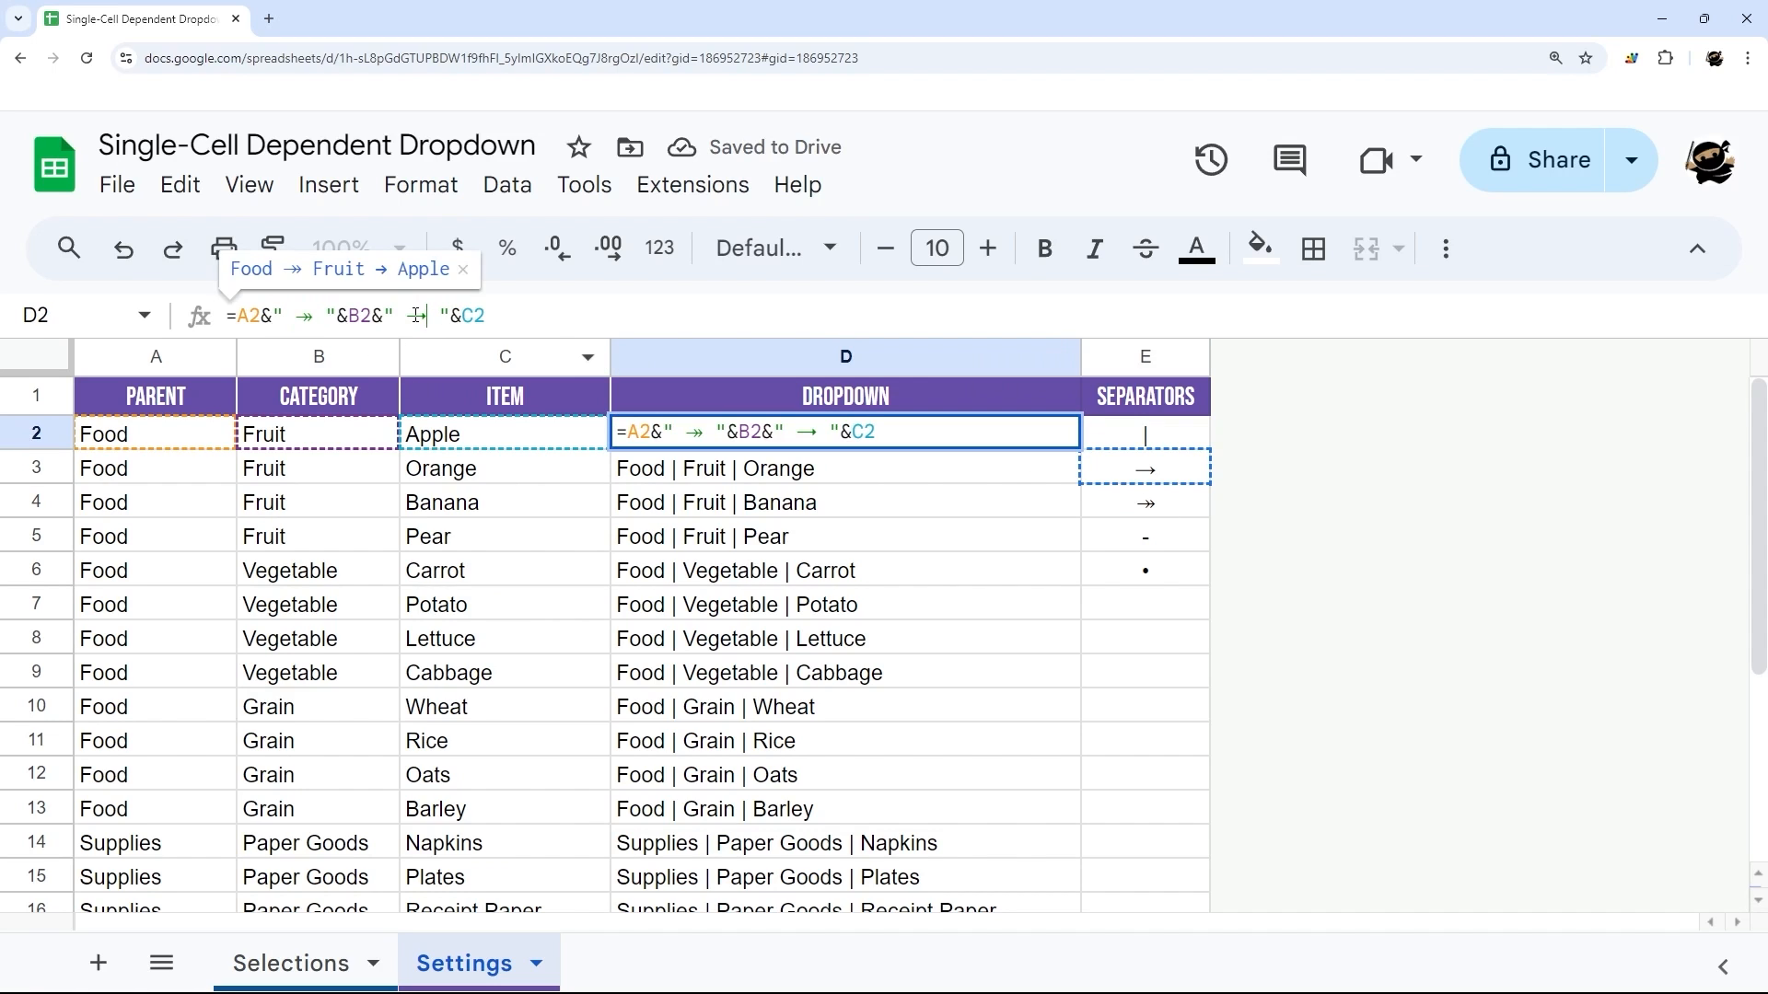
key("Enter")
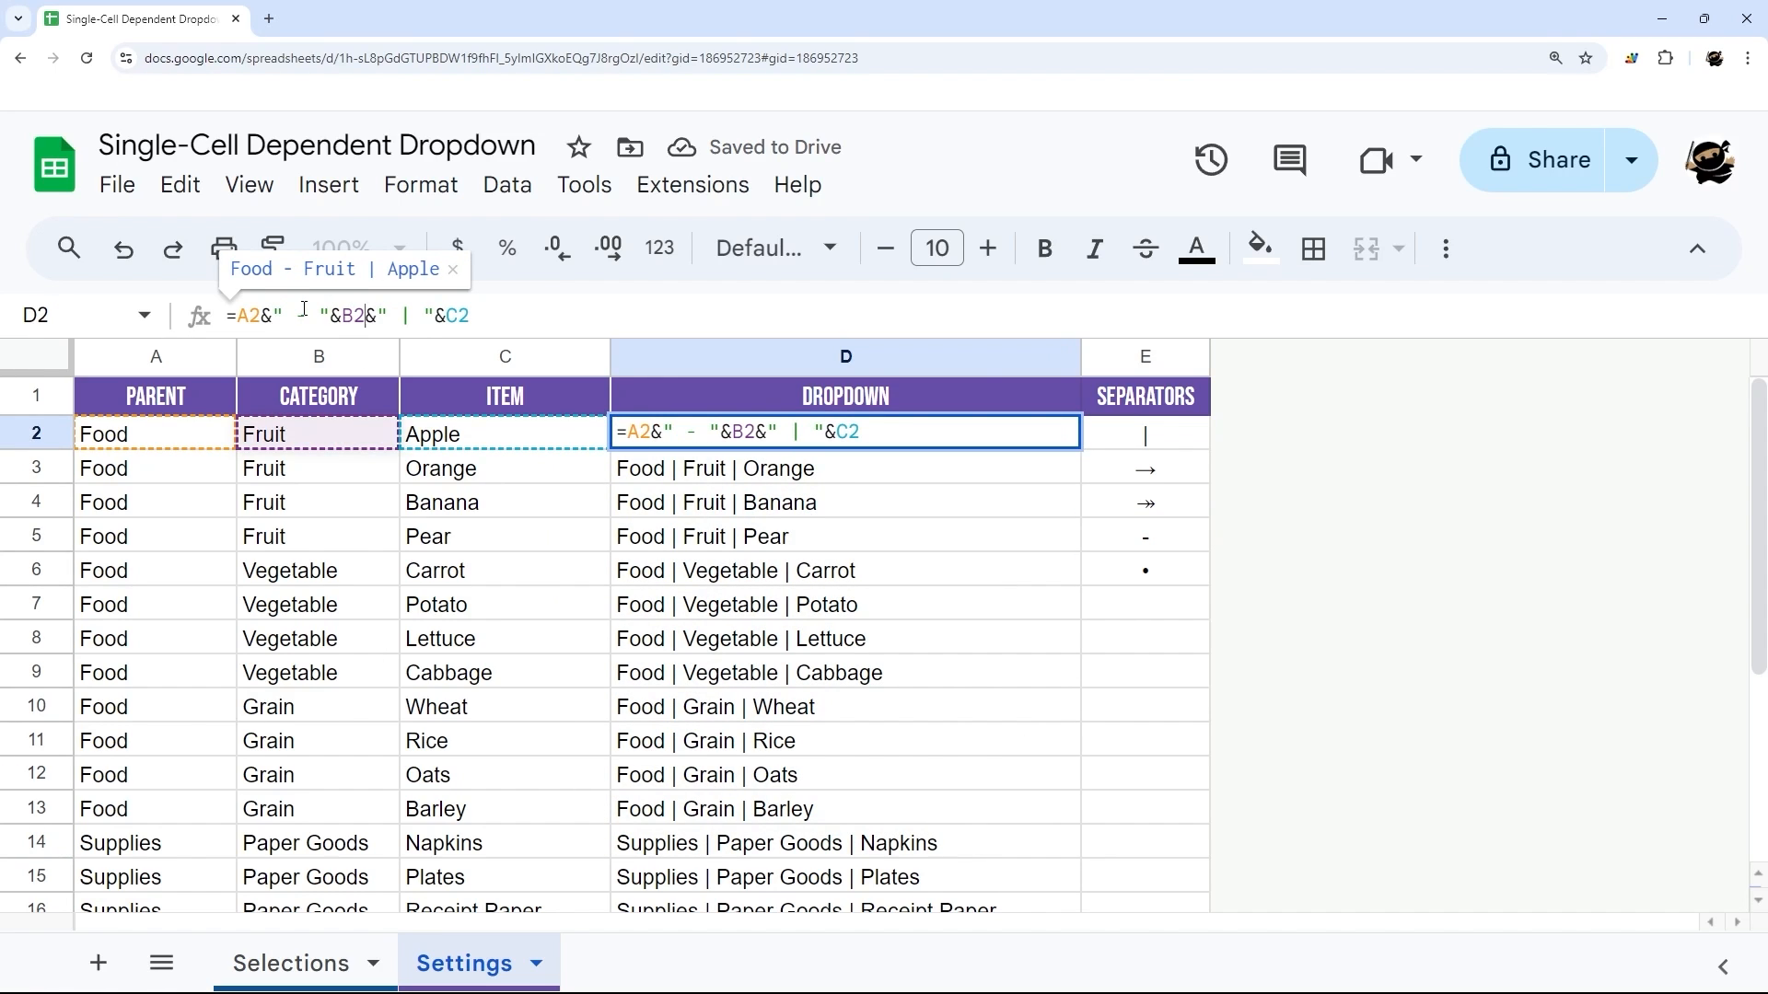
Undo the dash separators so D2 keeps pipes, then return to the Selections sheet
key("enter")
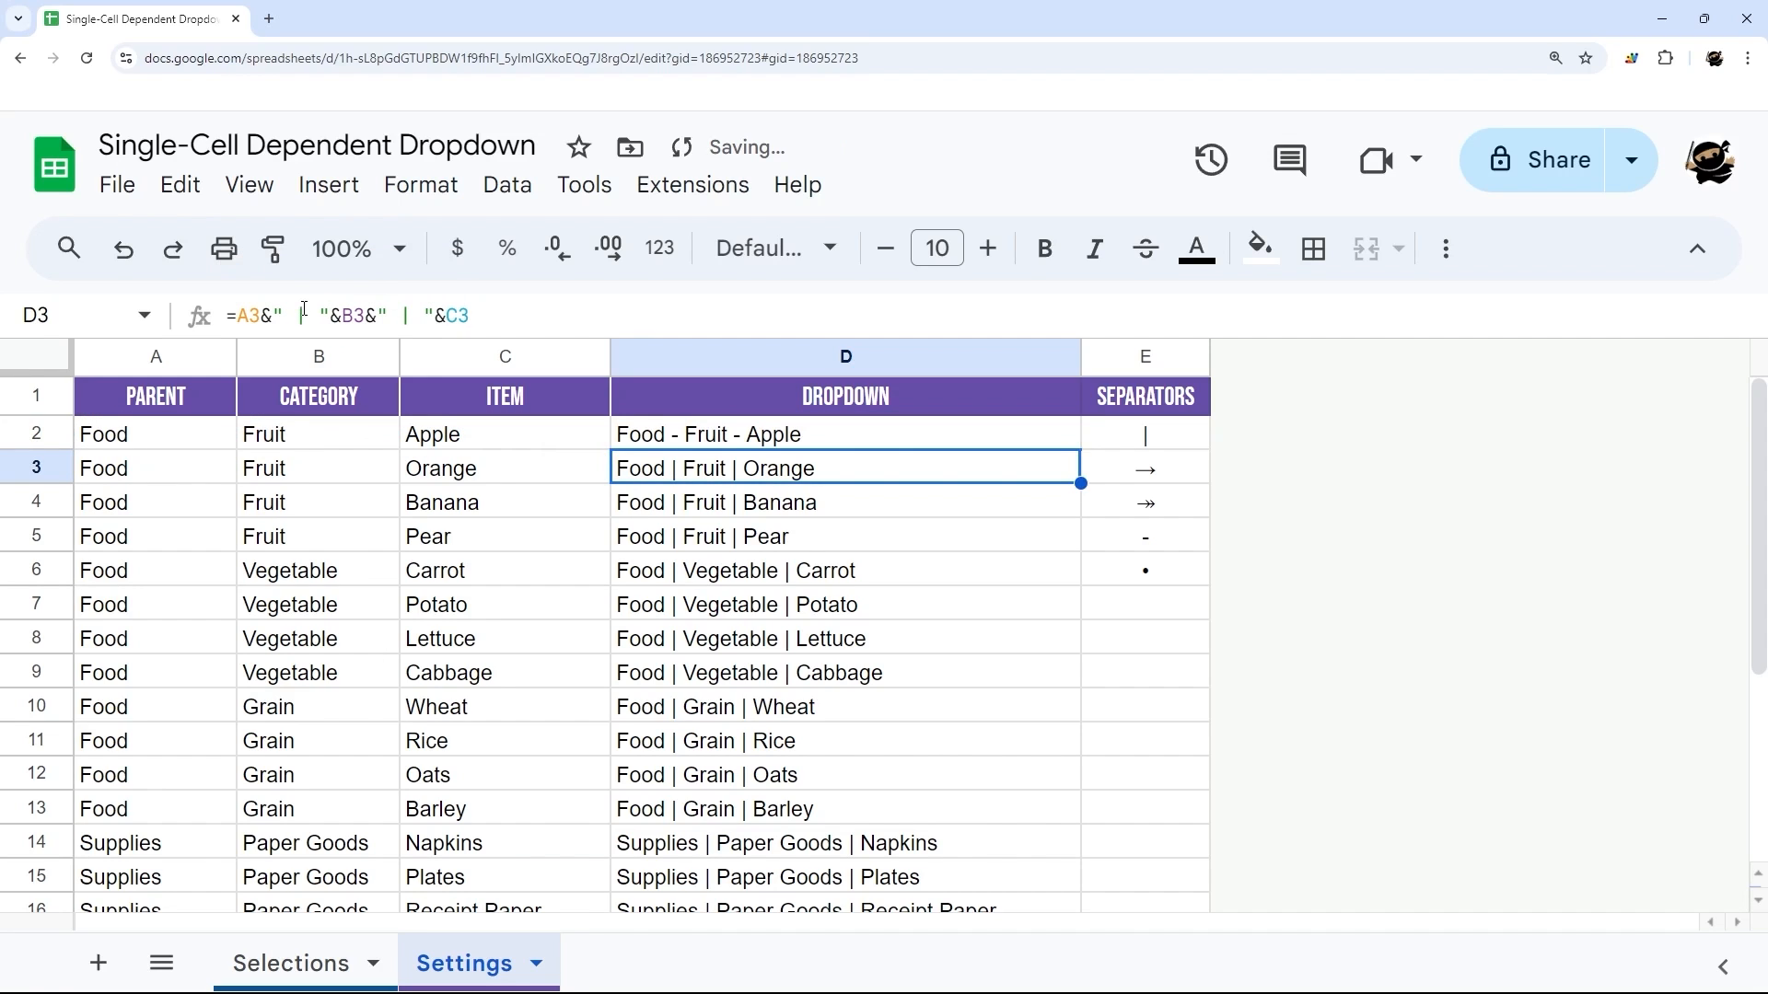
left_click(846, 435)
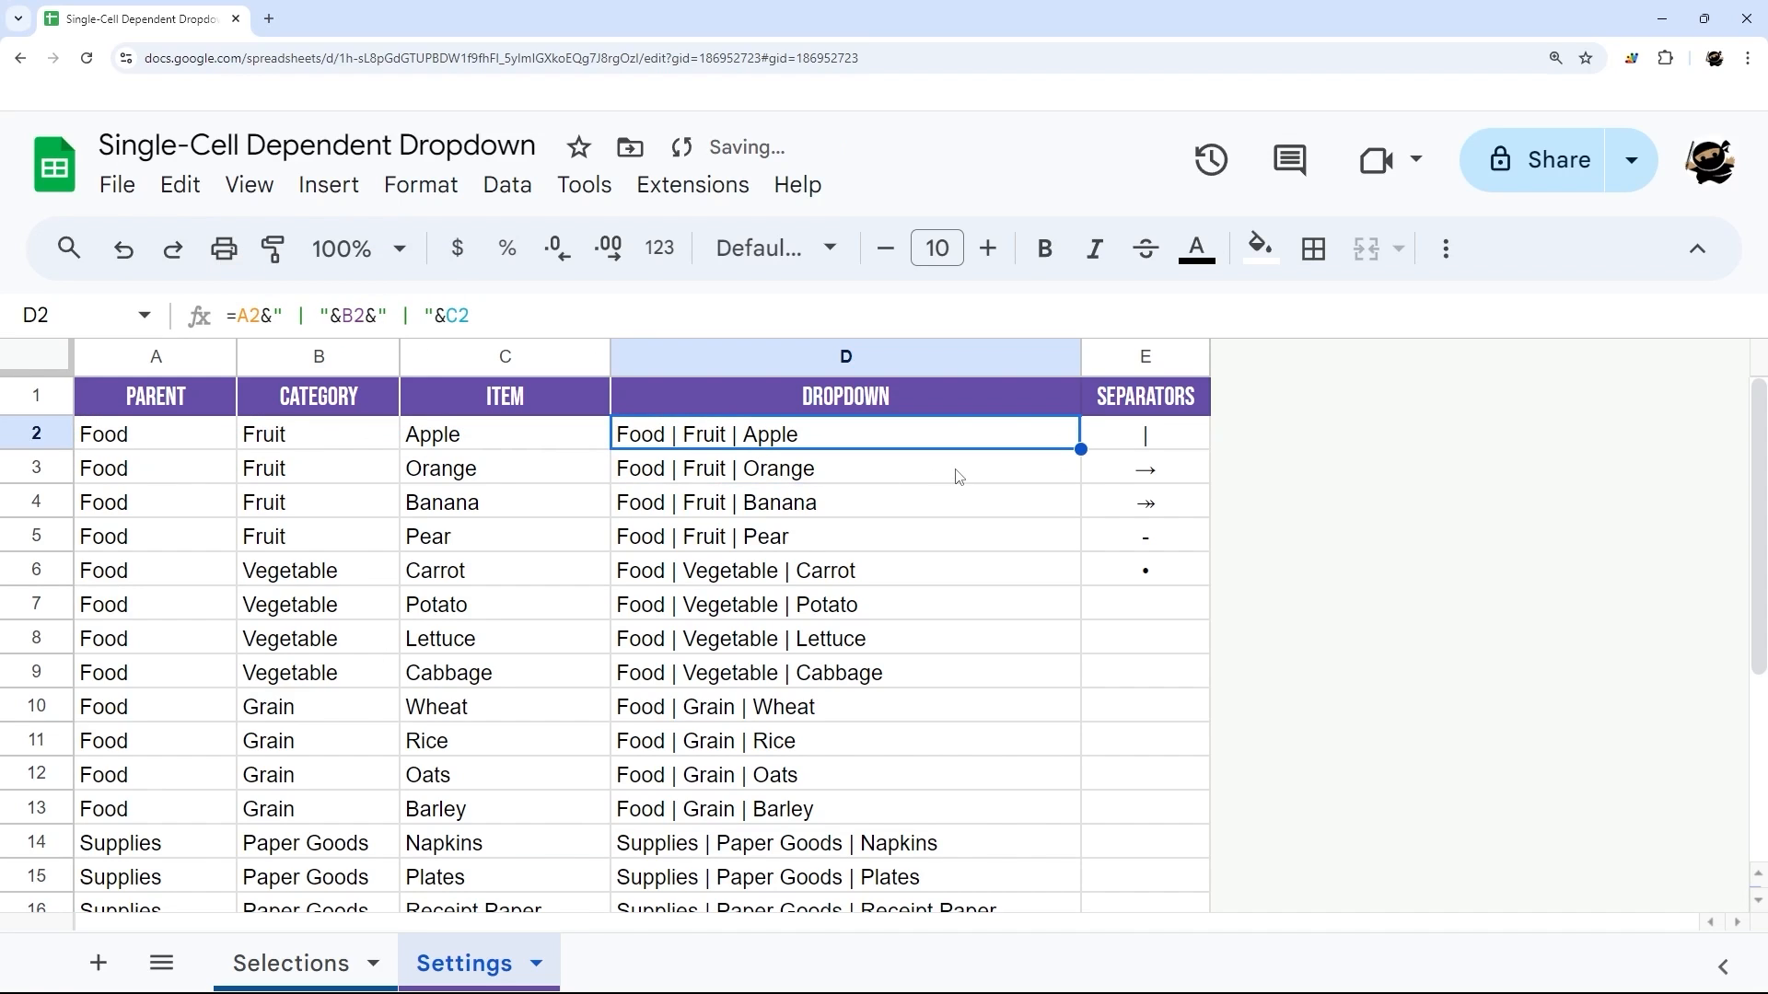
mouse_move(1075, 473)
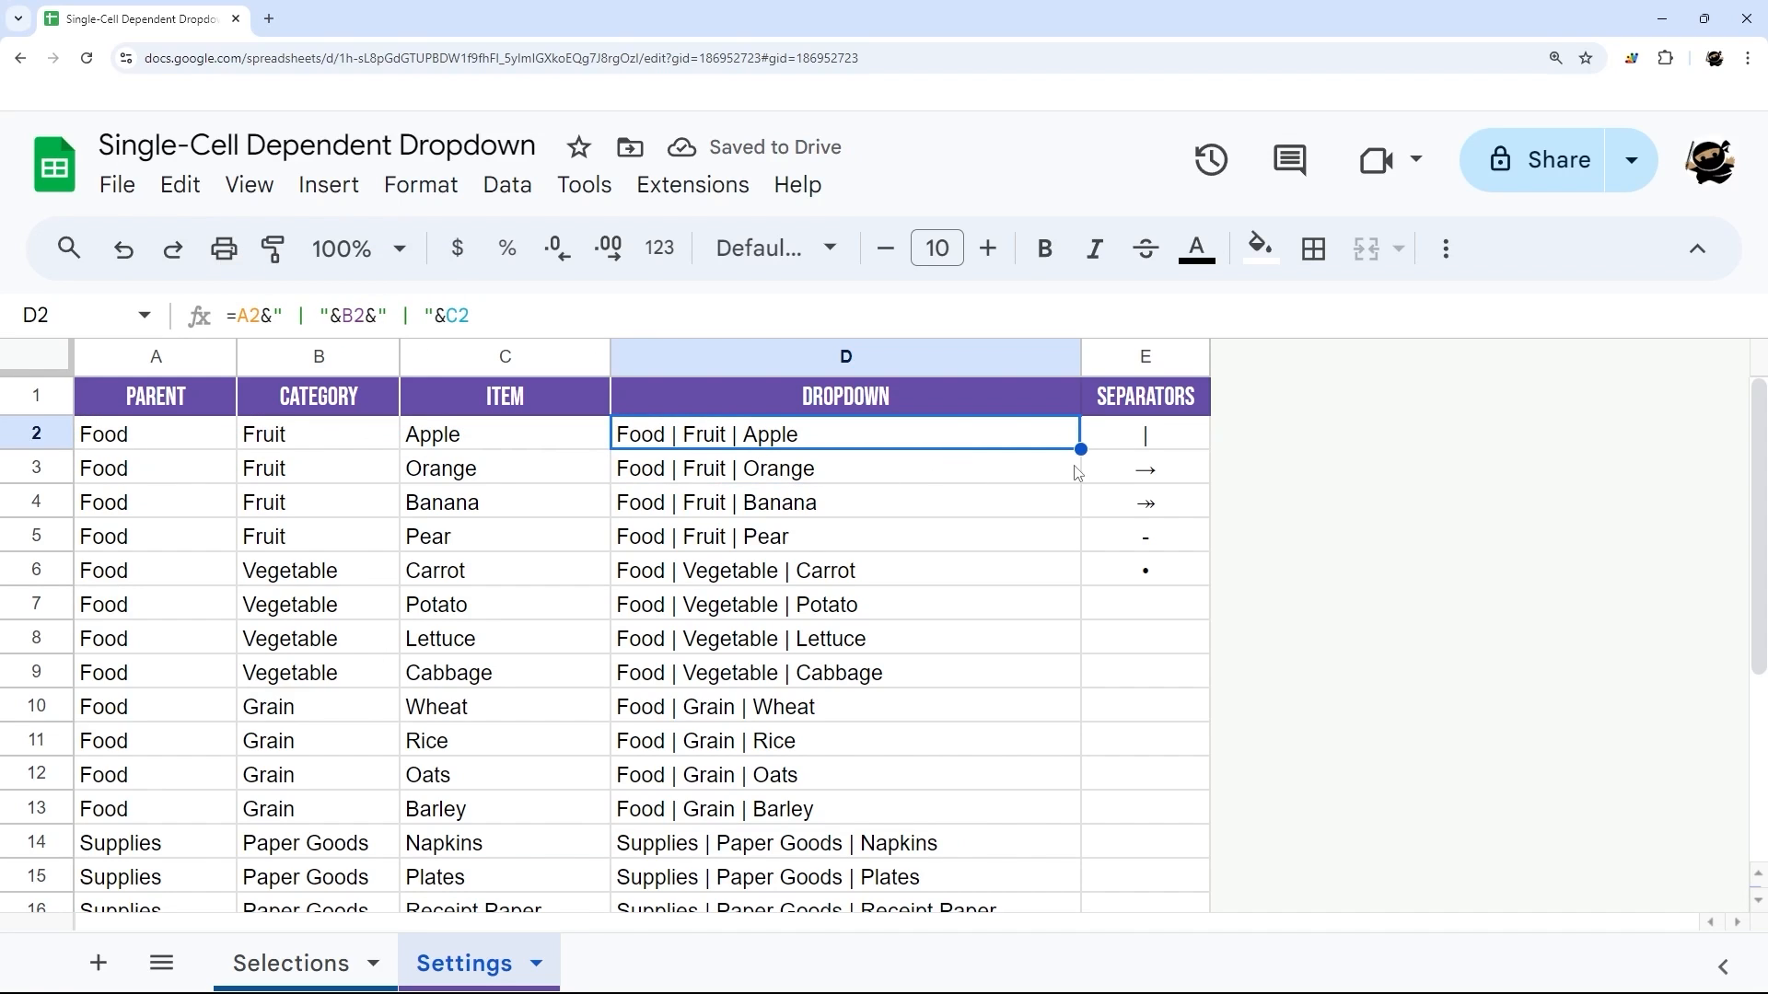
left_click(291, 964)
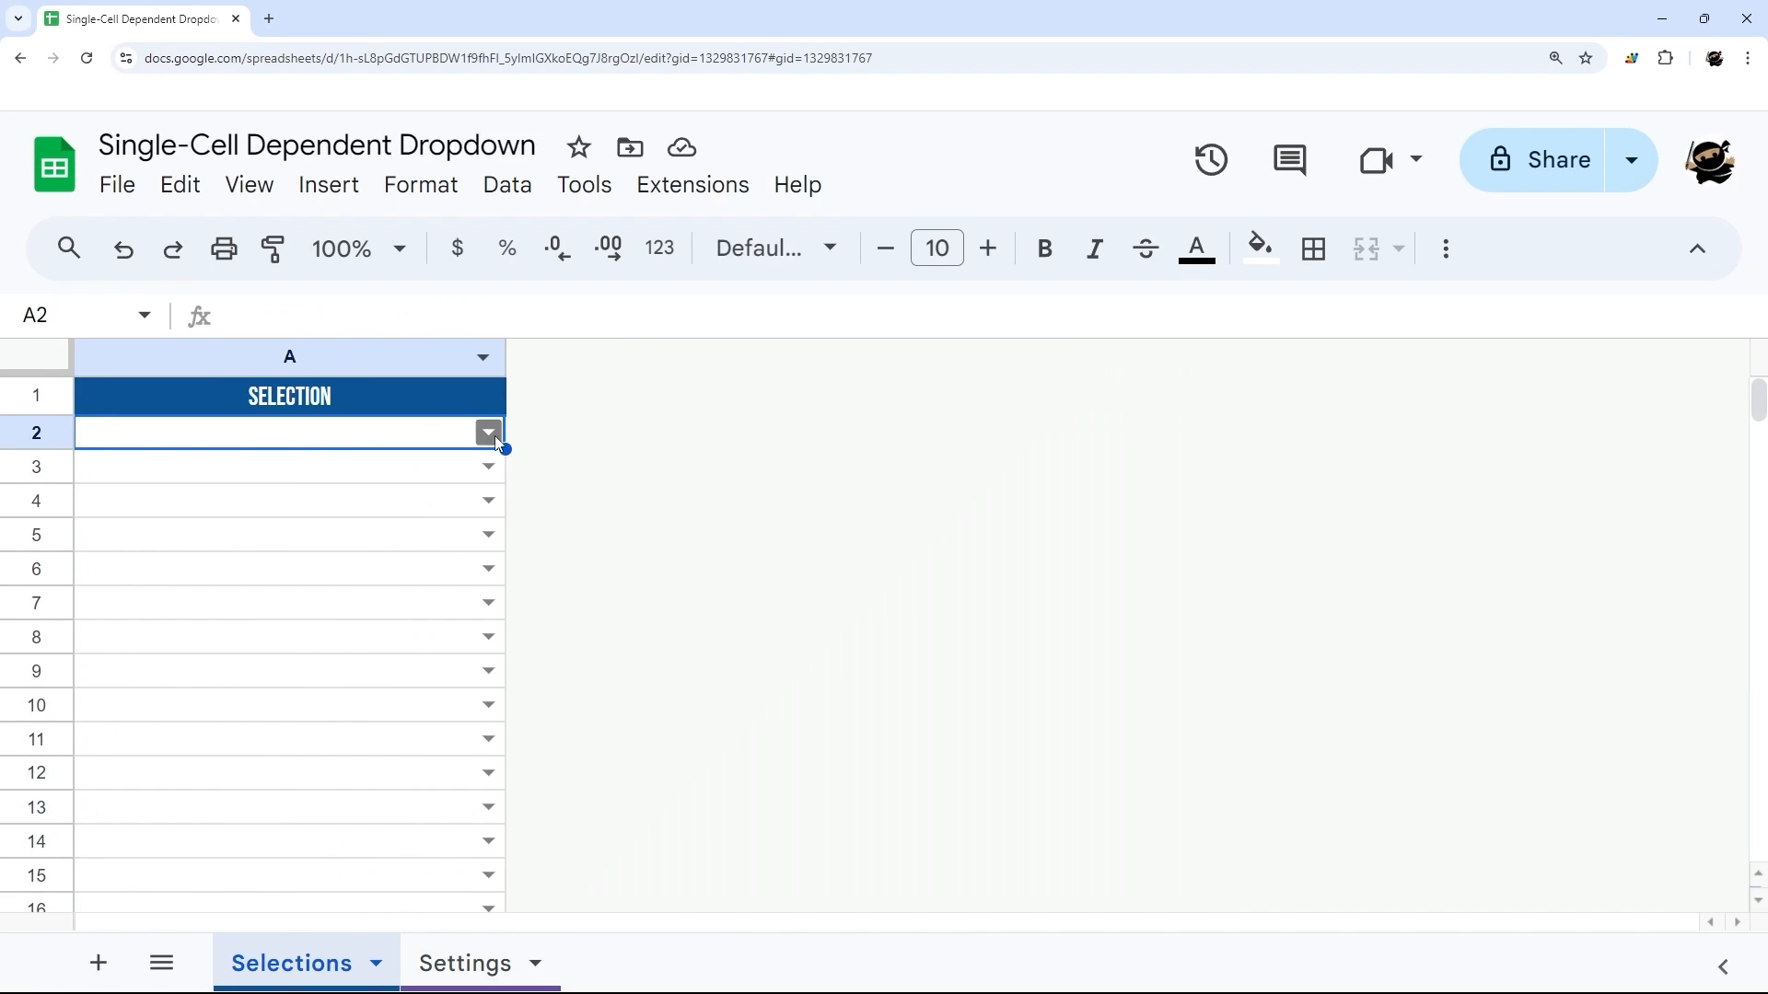
Remove the A2 dropdown rule and the A3:A1000 rule, leaving the Selection column without validation
left_click(488, 432)
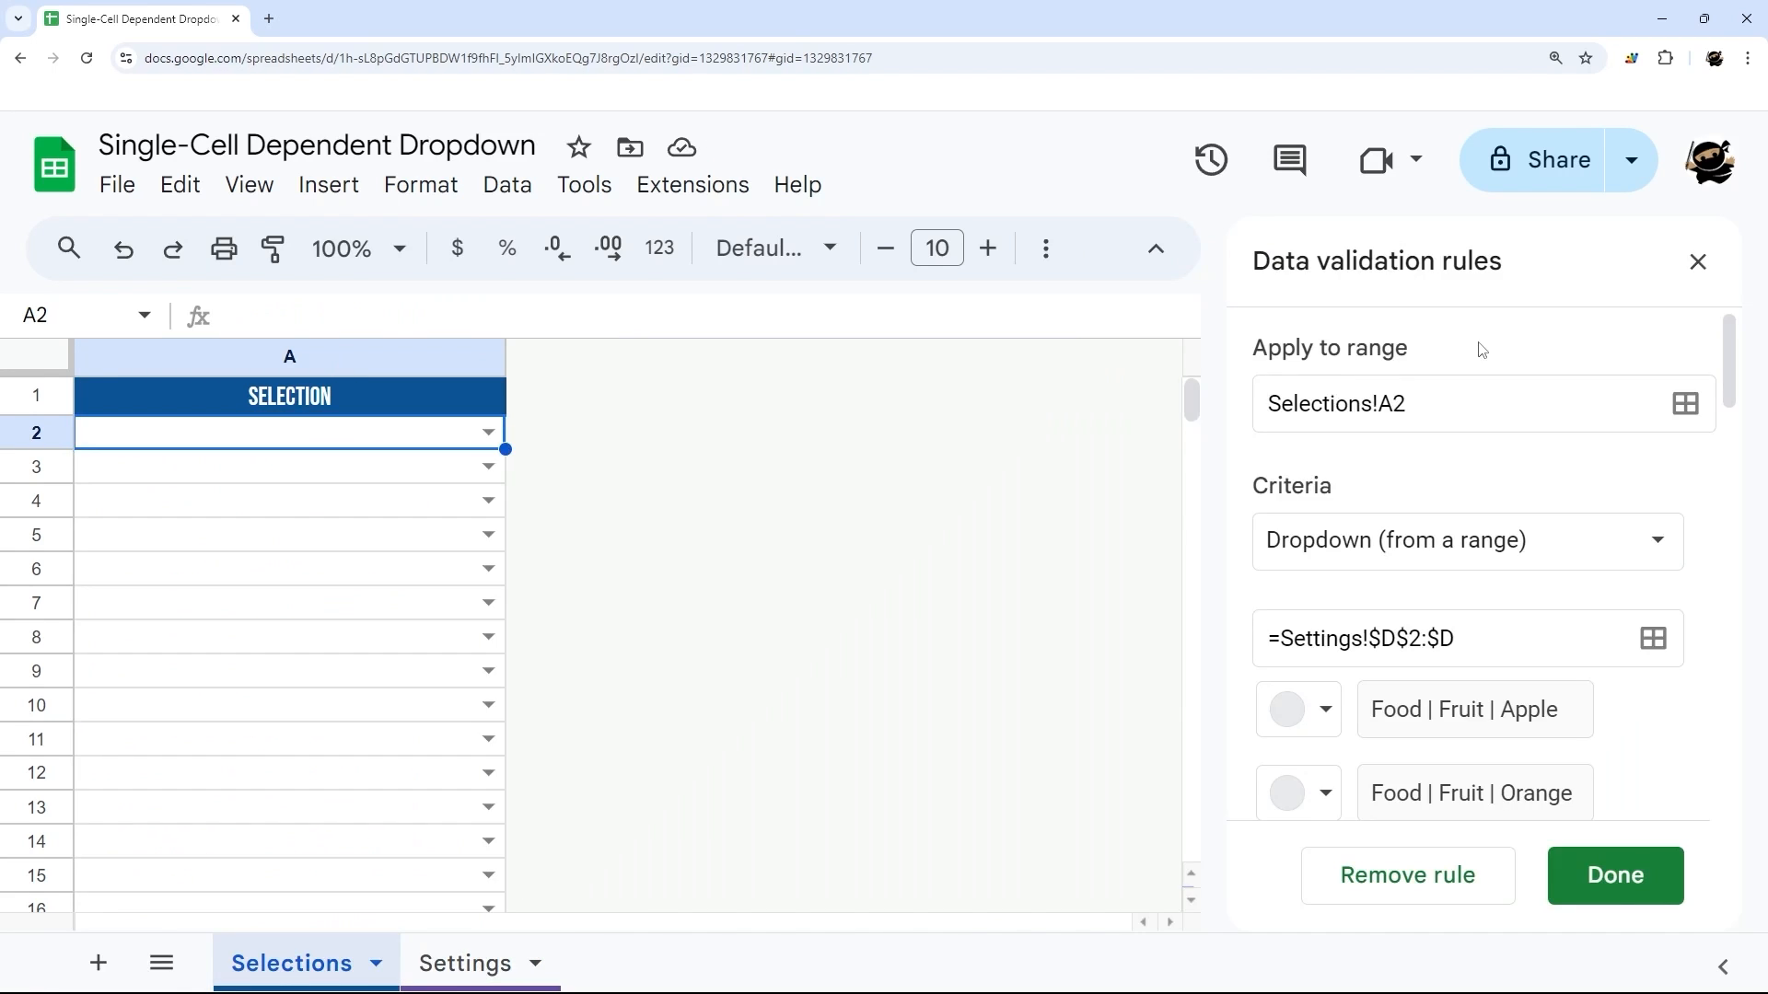
mouse_move(1492, 801)
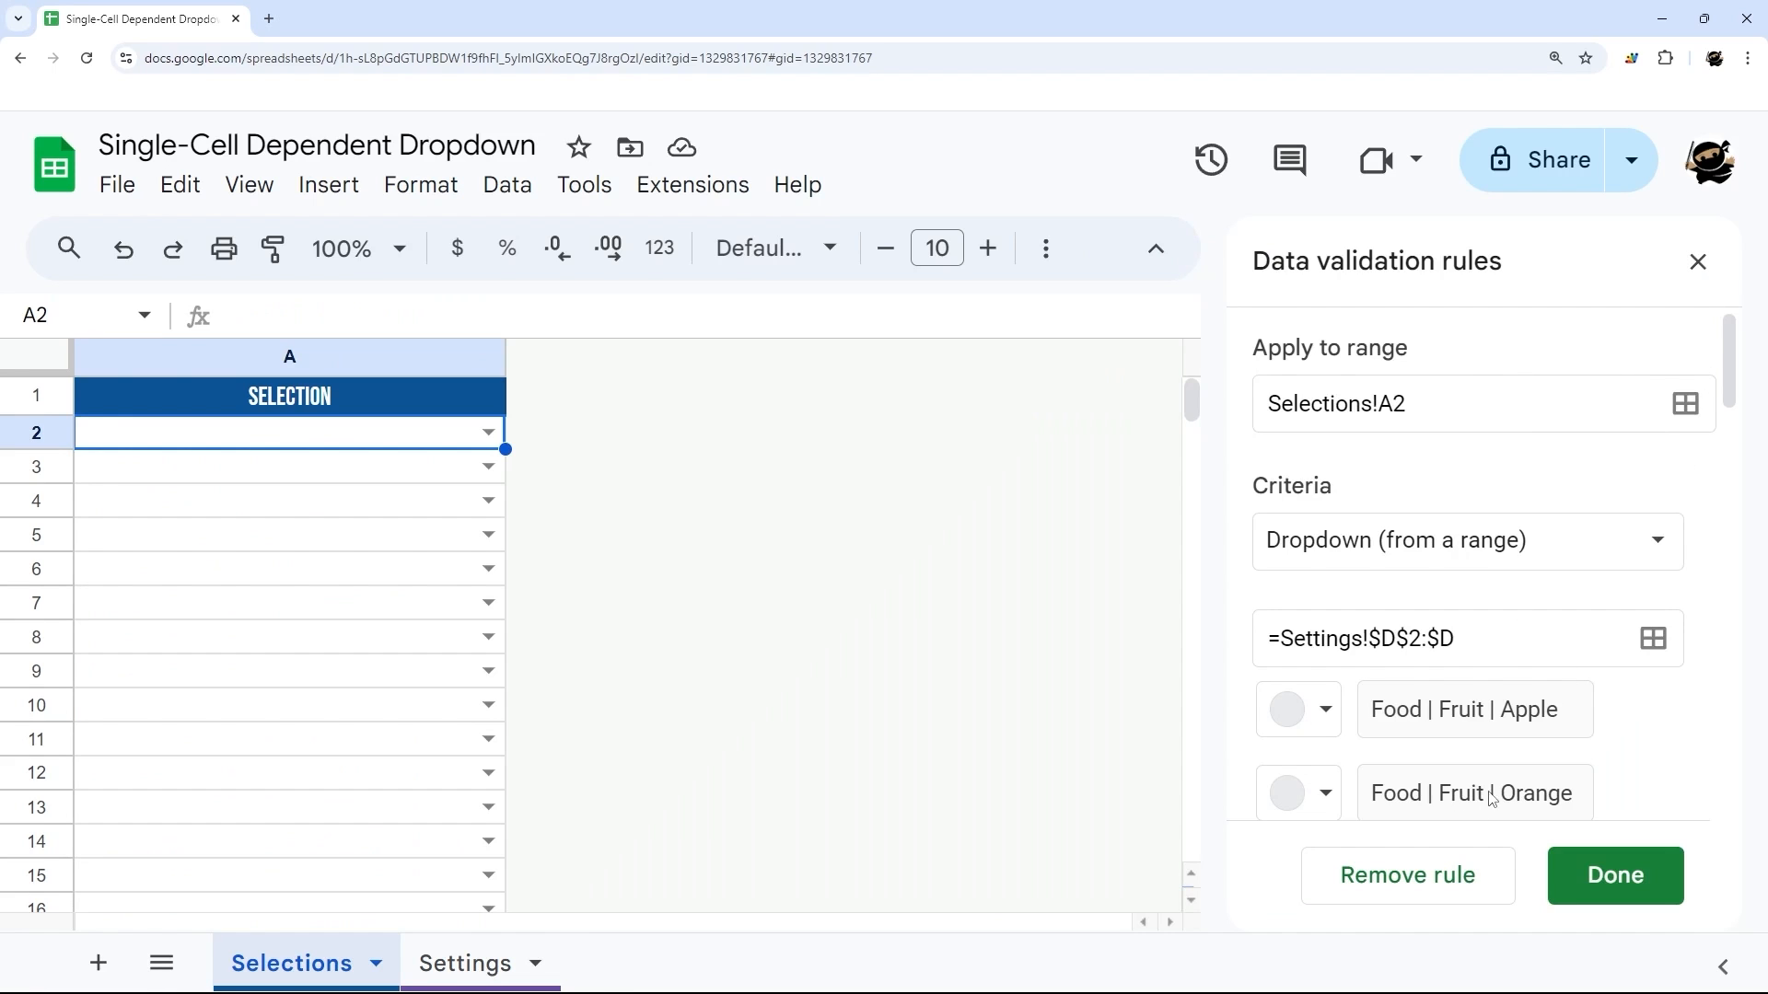
left_click(1614, 876)
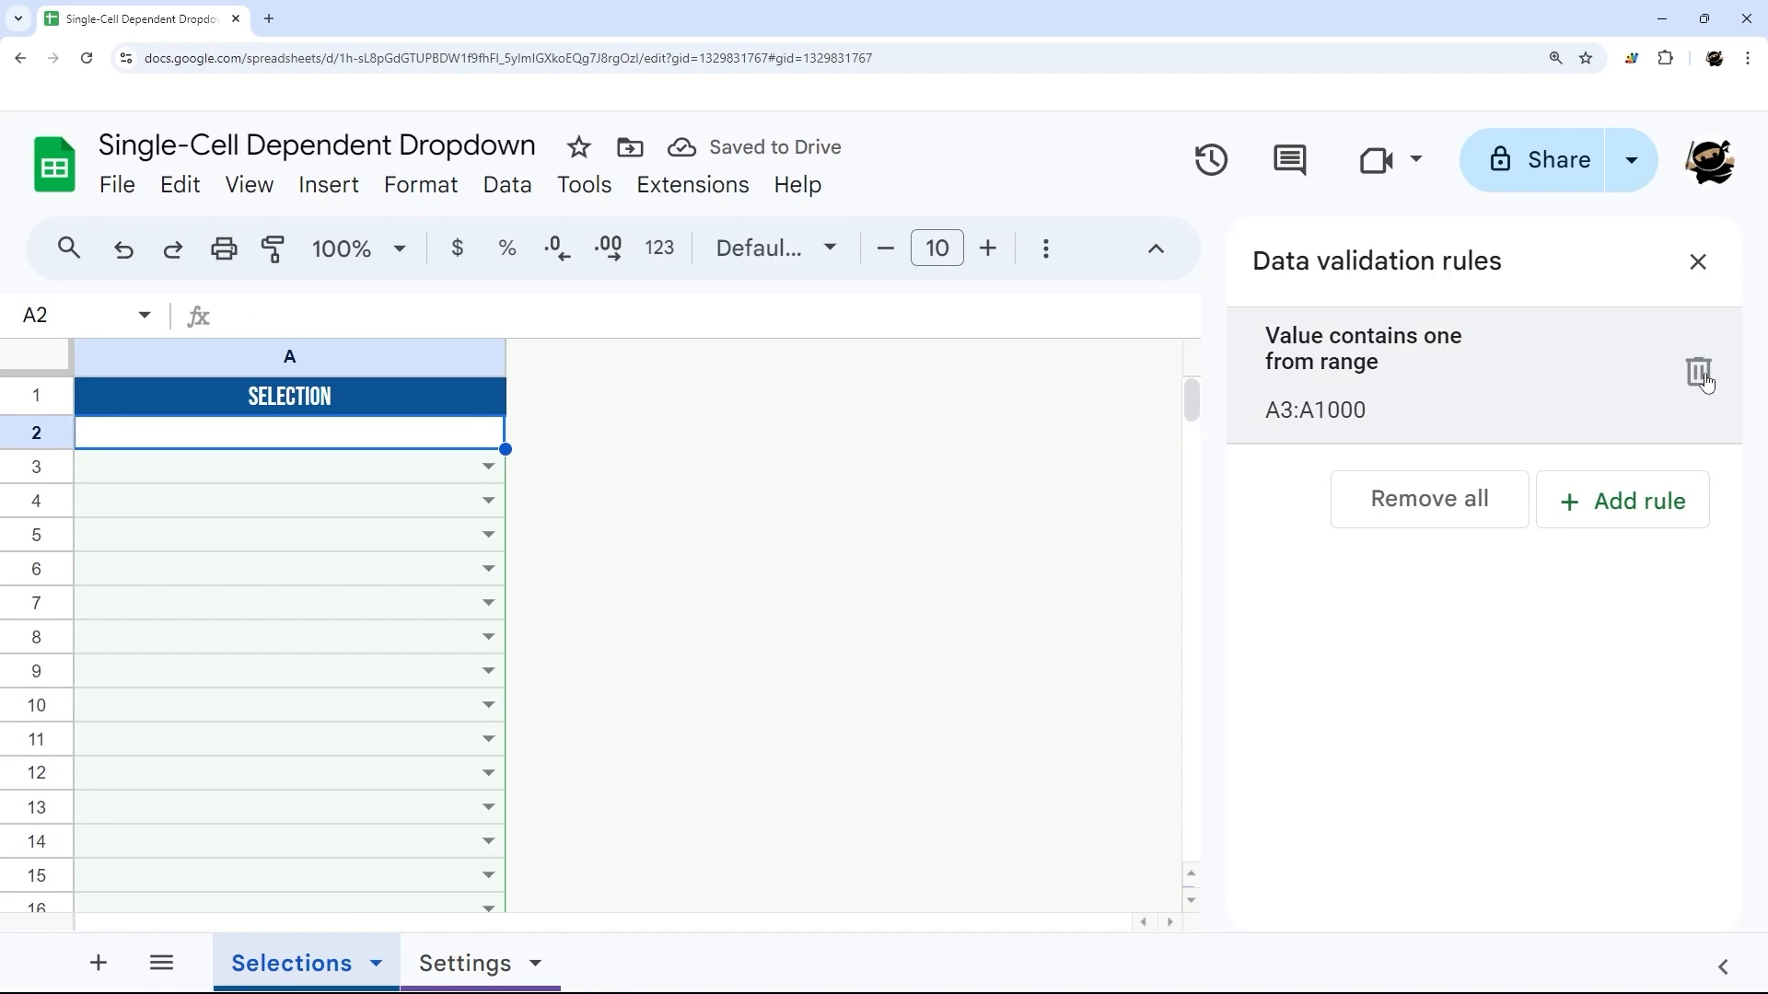
left_click(1700, 374)
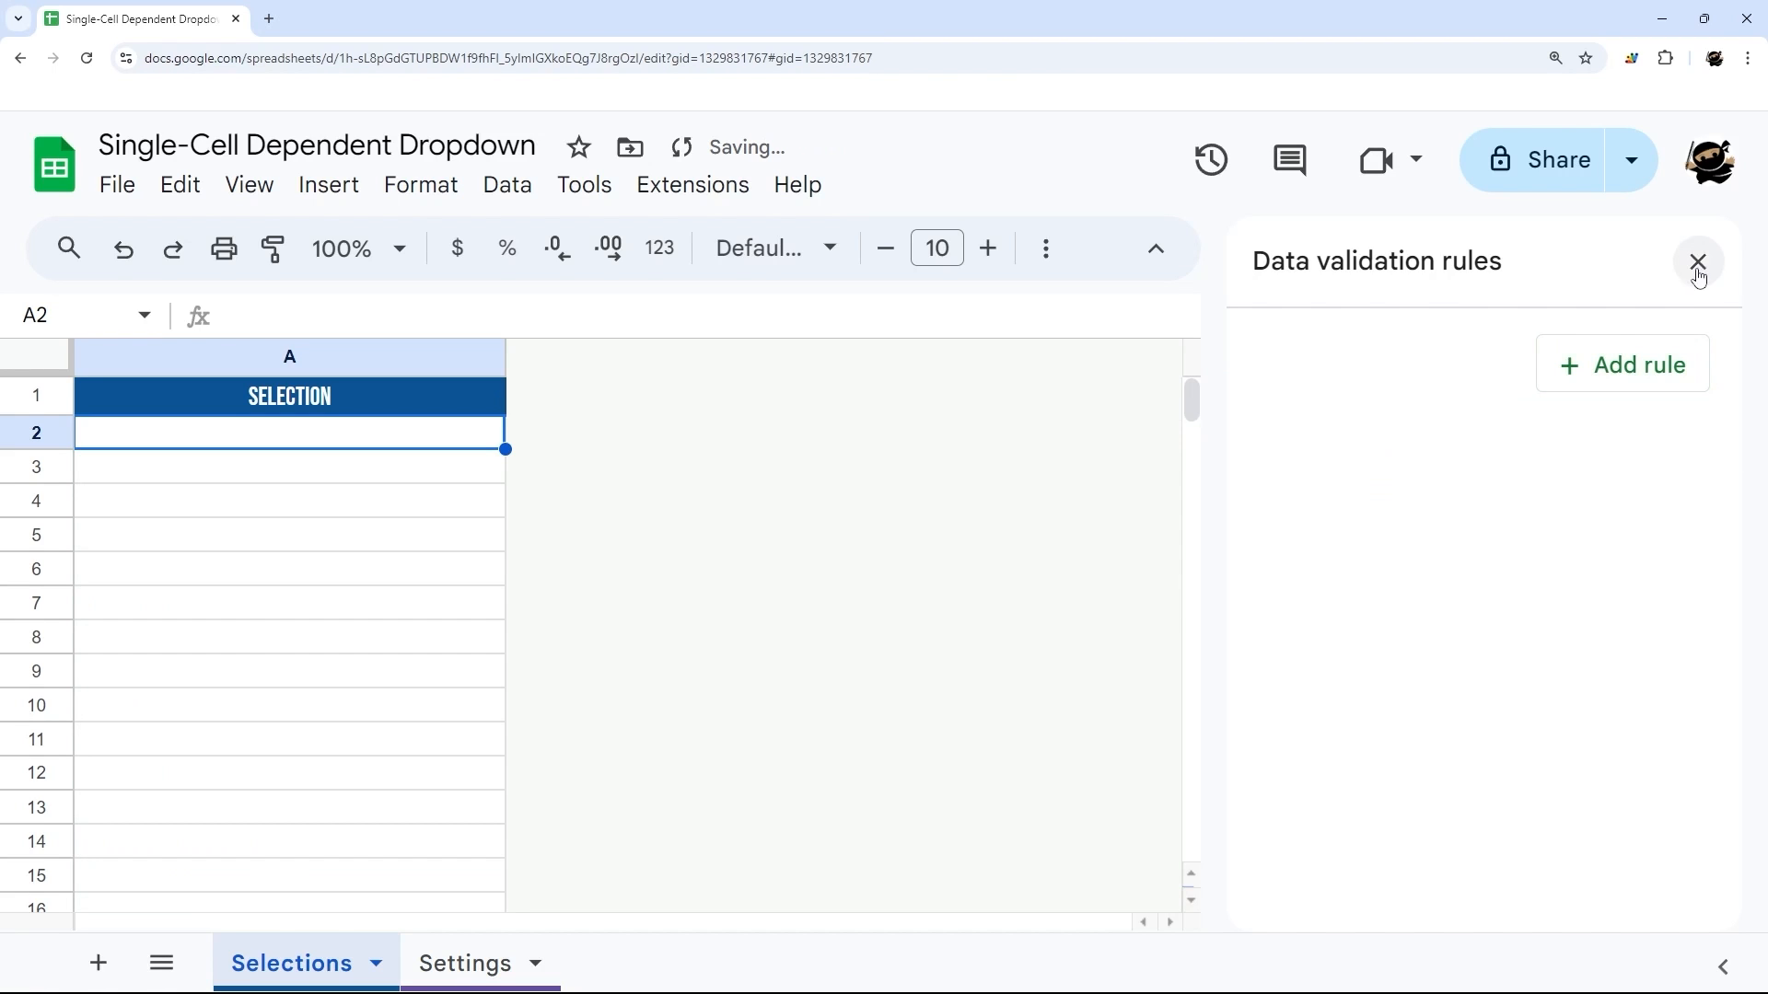
left_click(1696, 261)
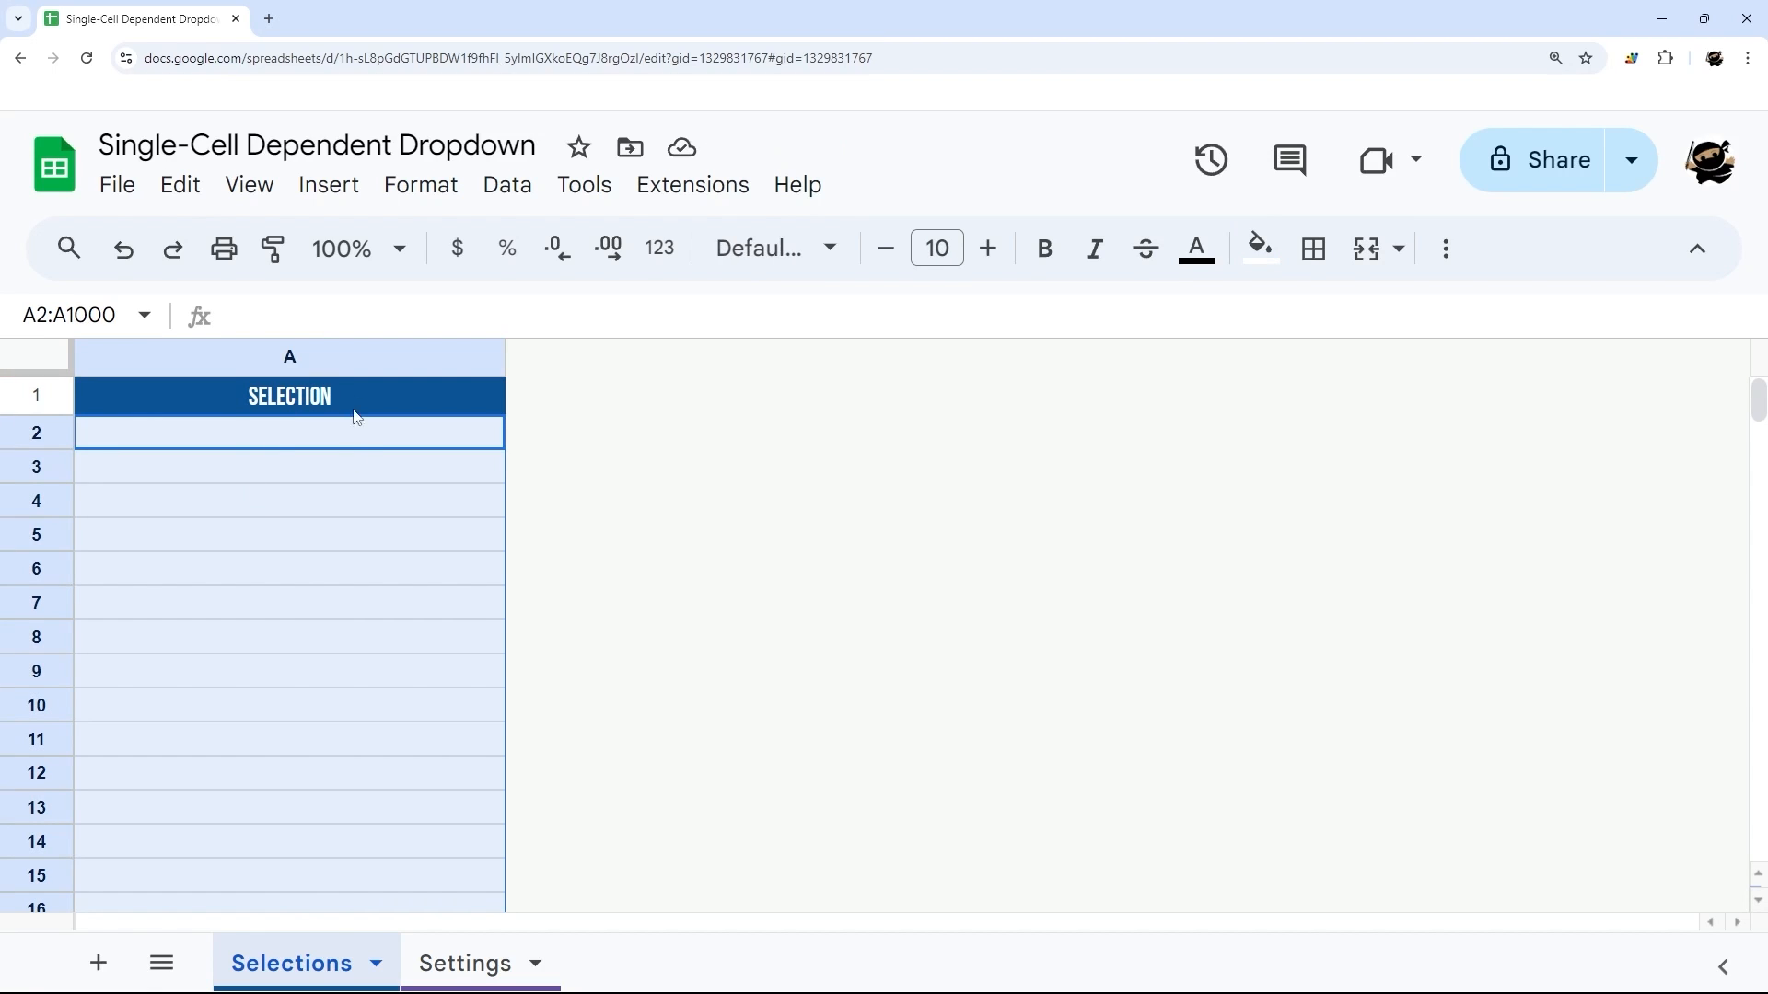
mouse_move(254, 462)
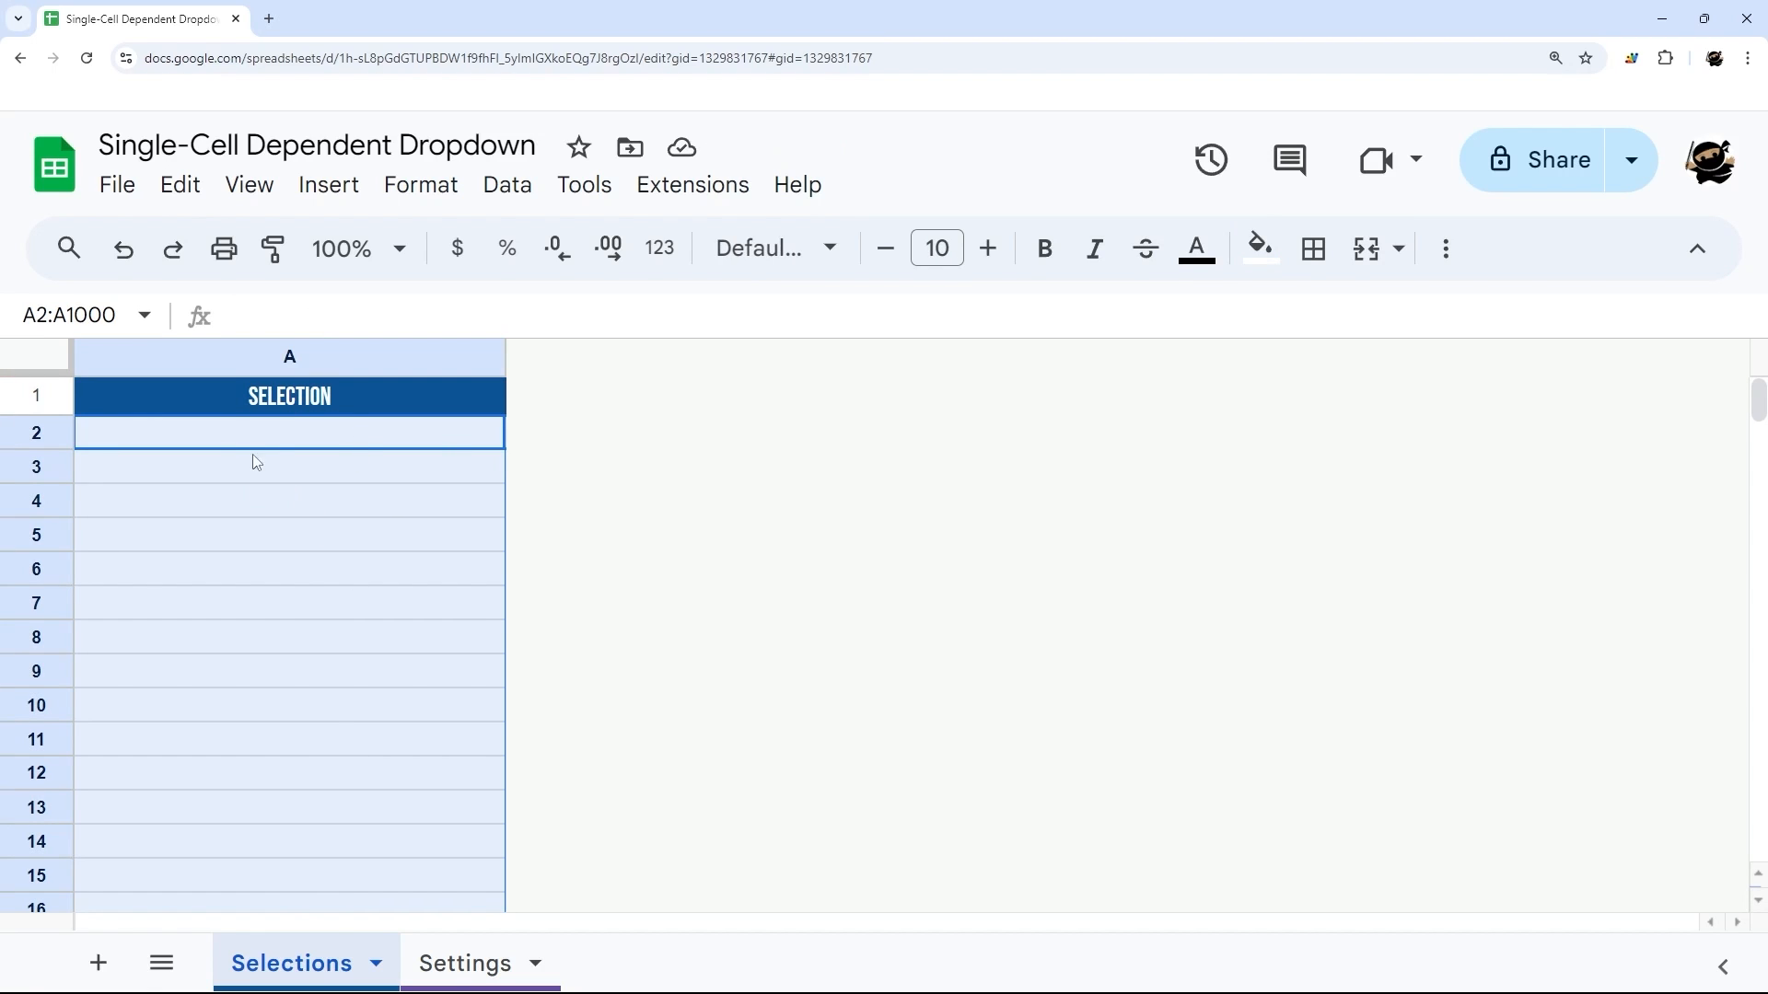
Add a Dropdown (from a range) rule on A2:A1000 sourced from Settings!D2:D
right_click(287, 431)
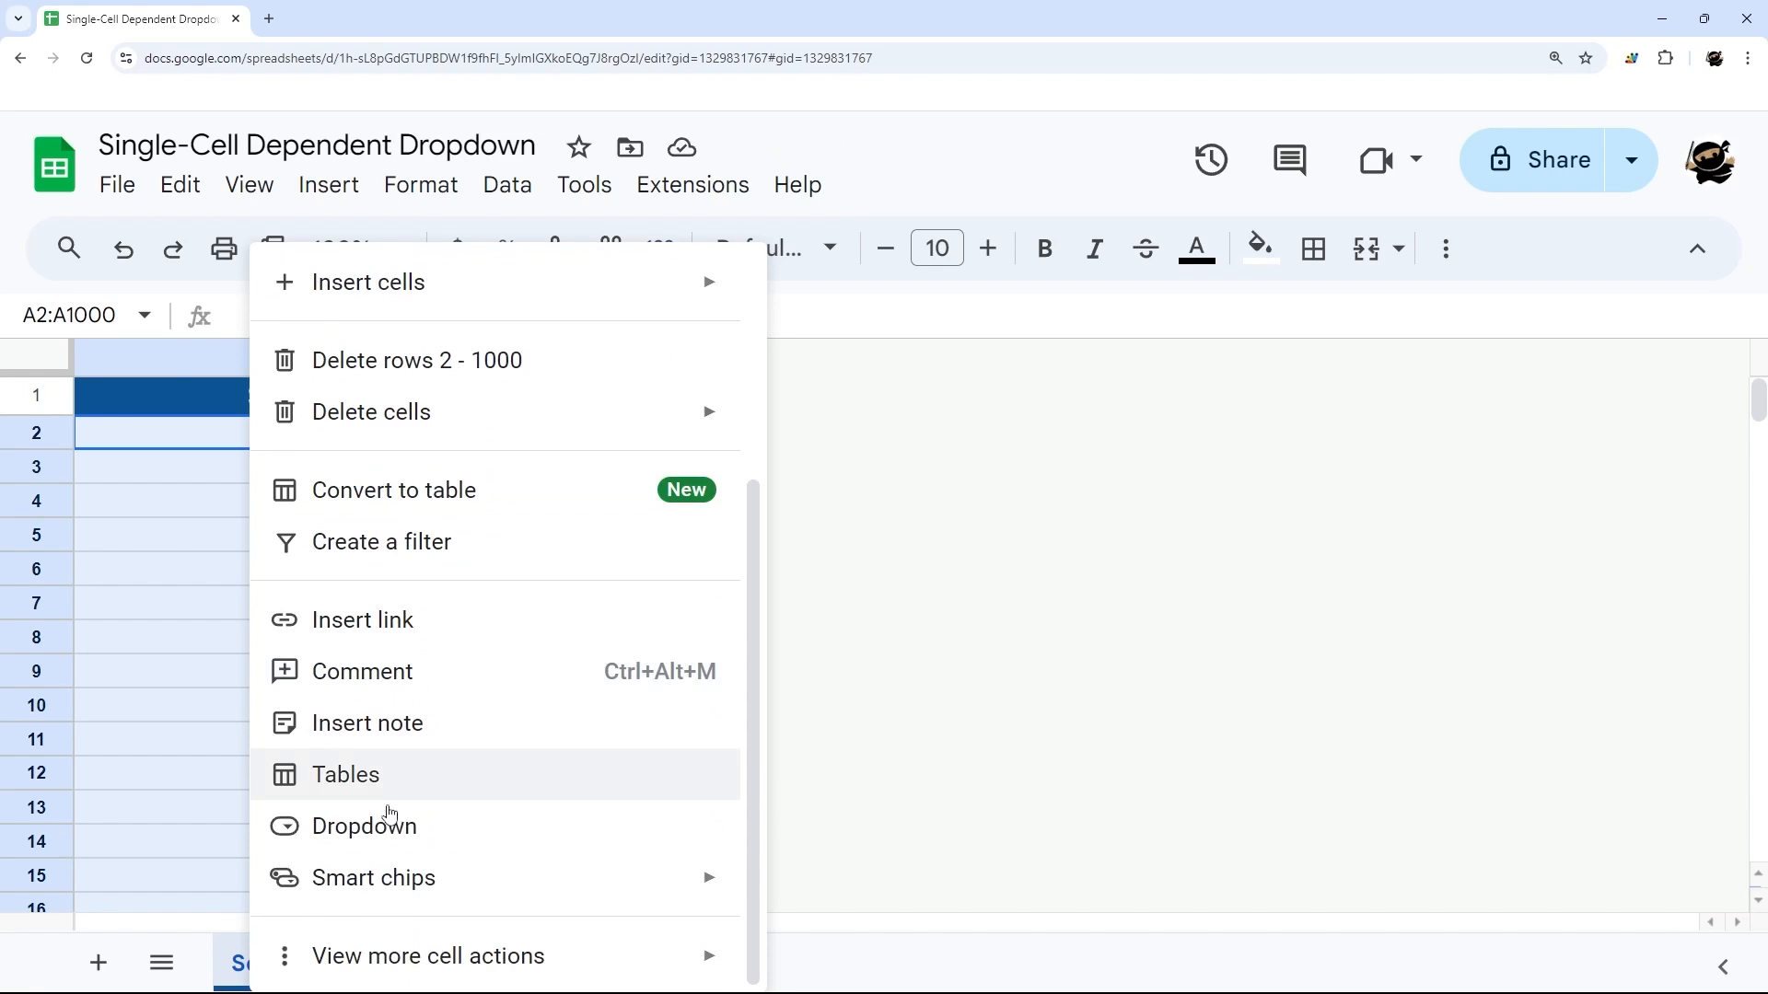
left_click(362, 825)
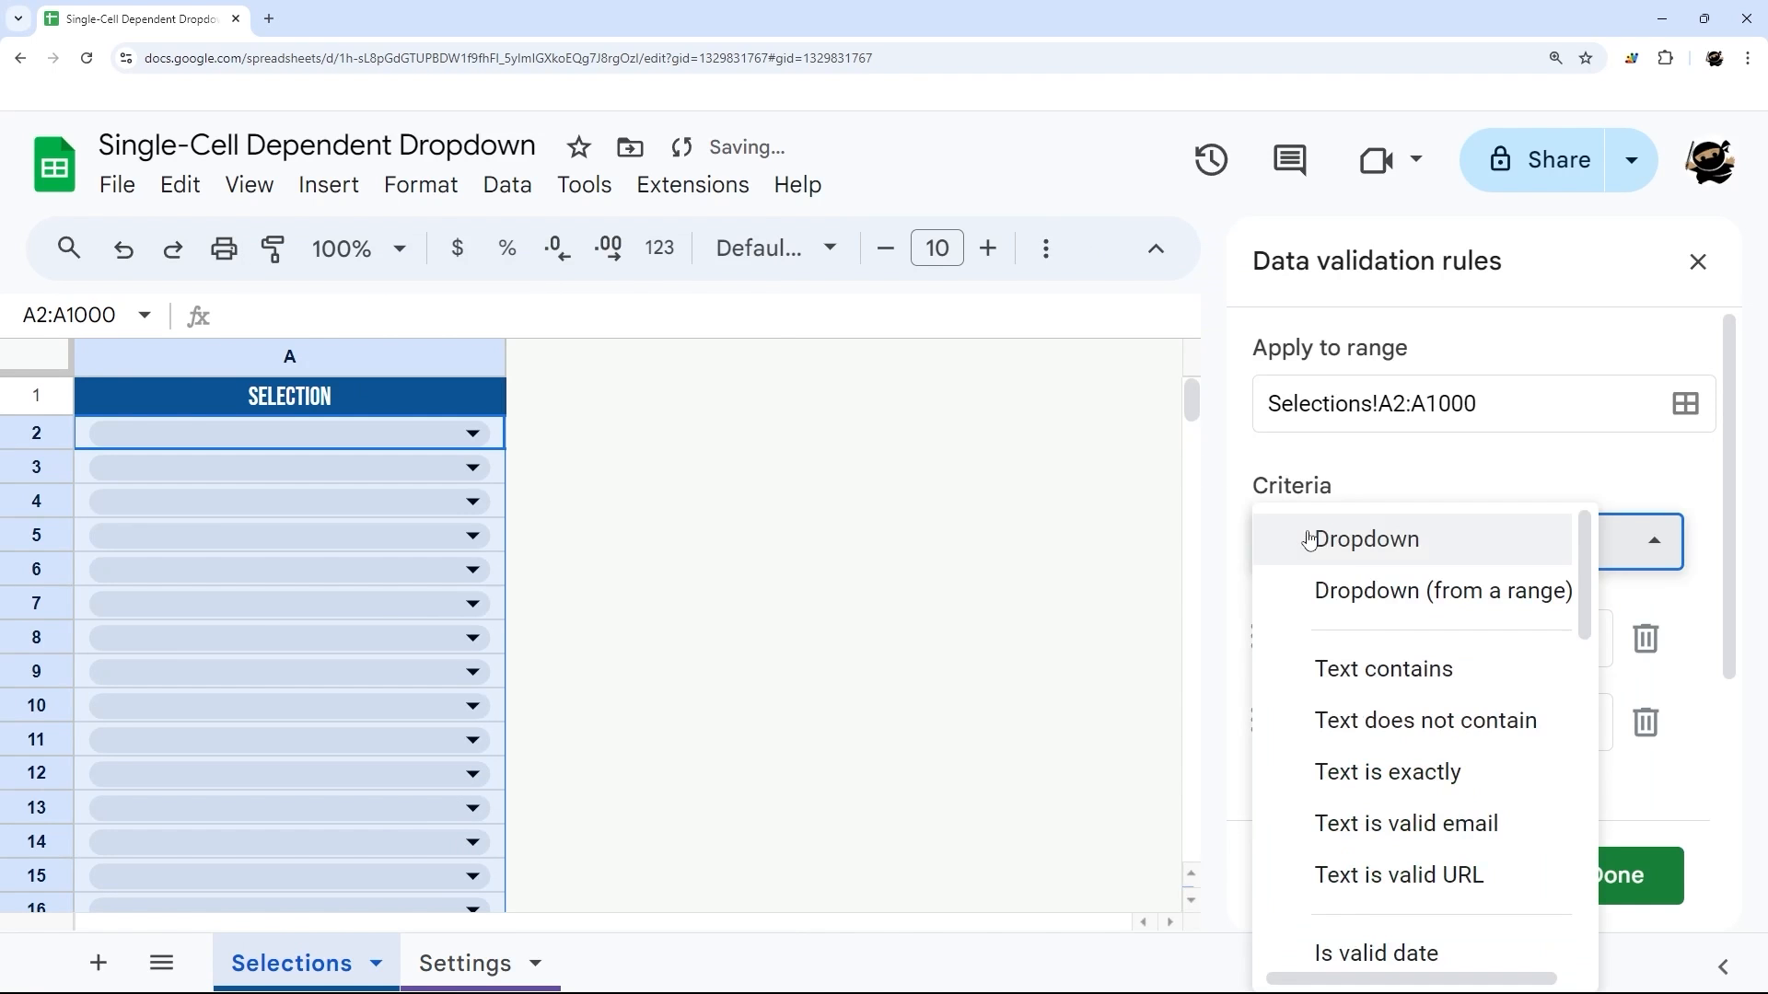
left_click(1440, 589)
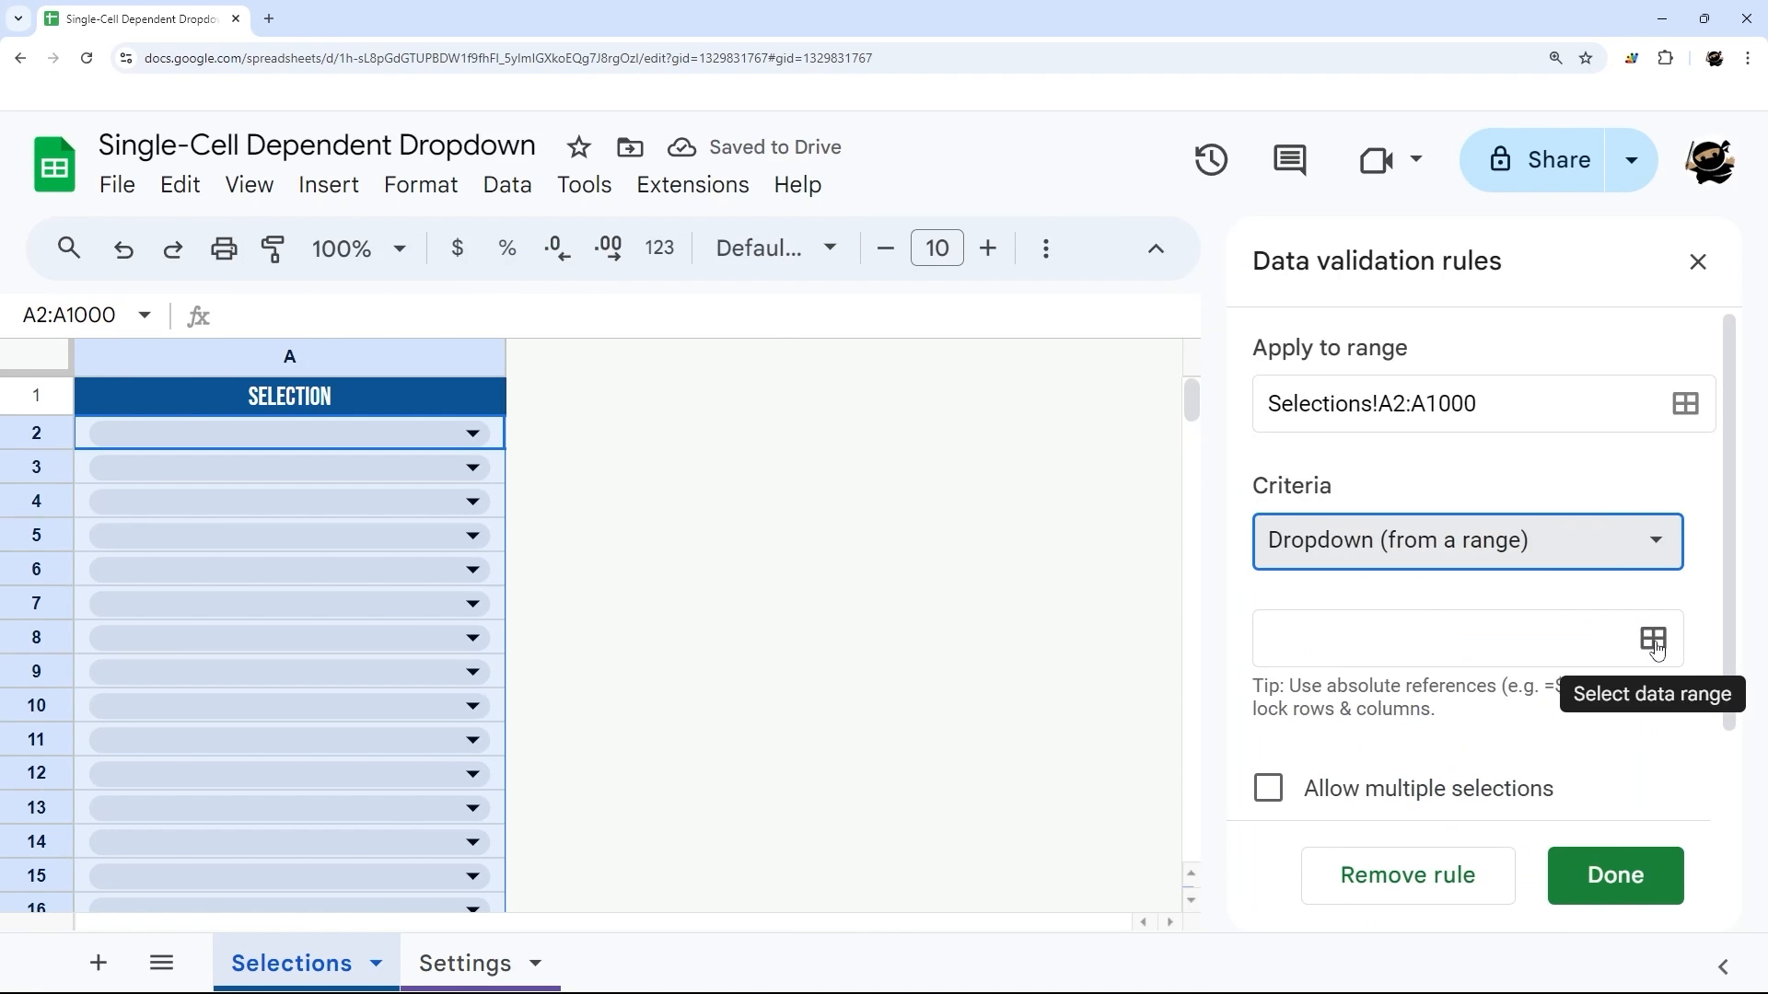
left_click(1653, 639)
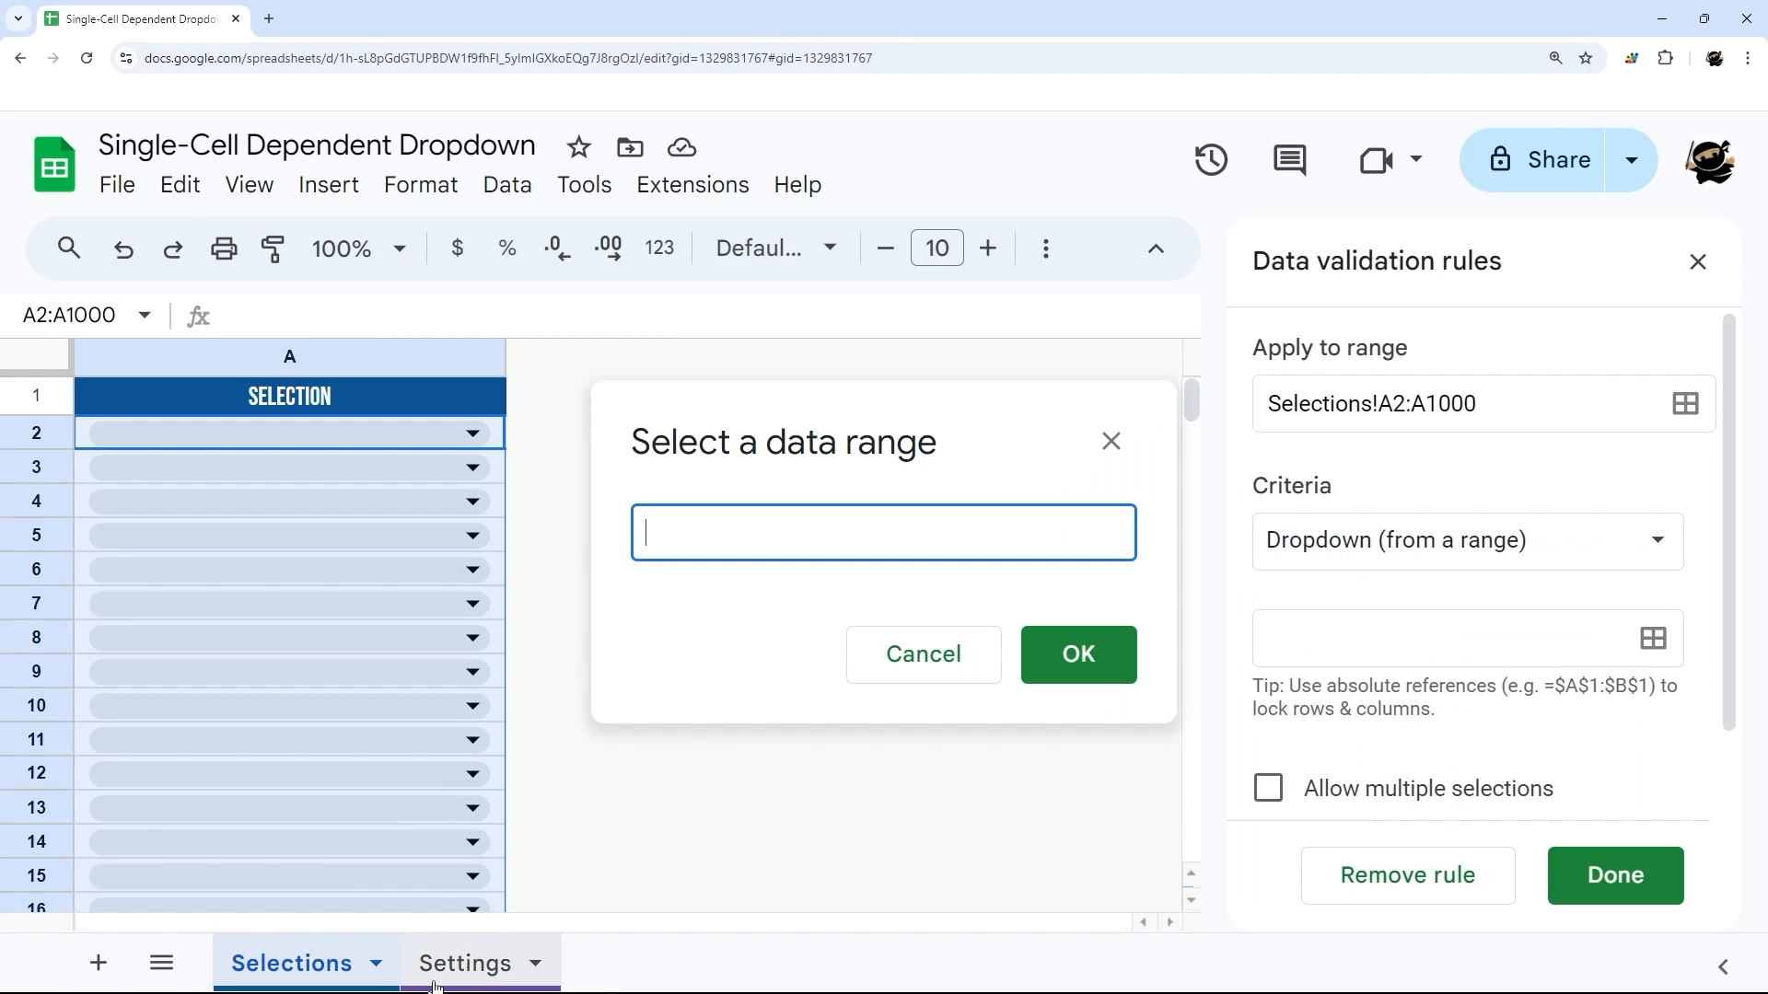
left_click(464, 963)
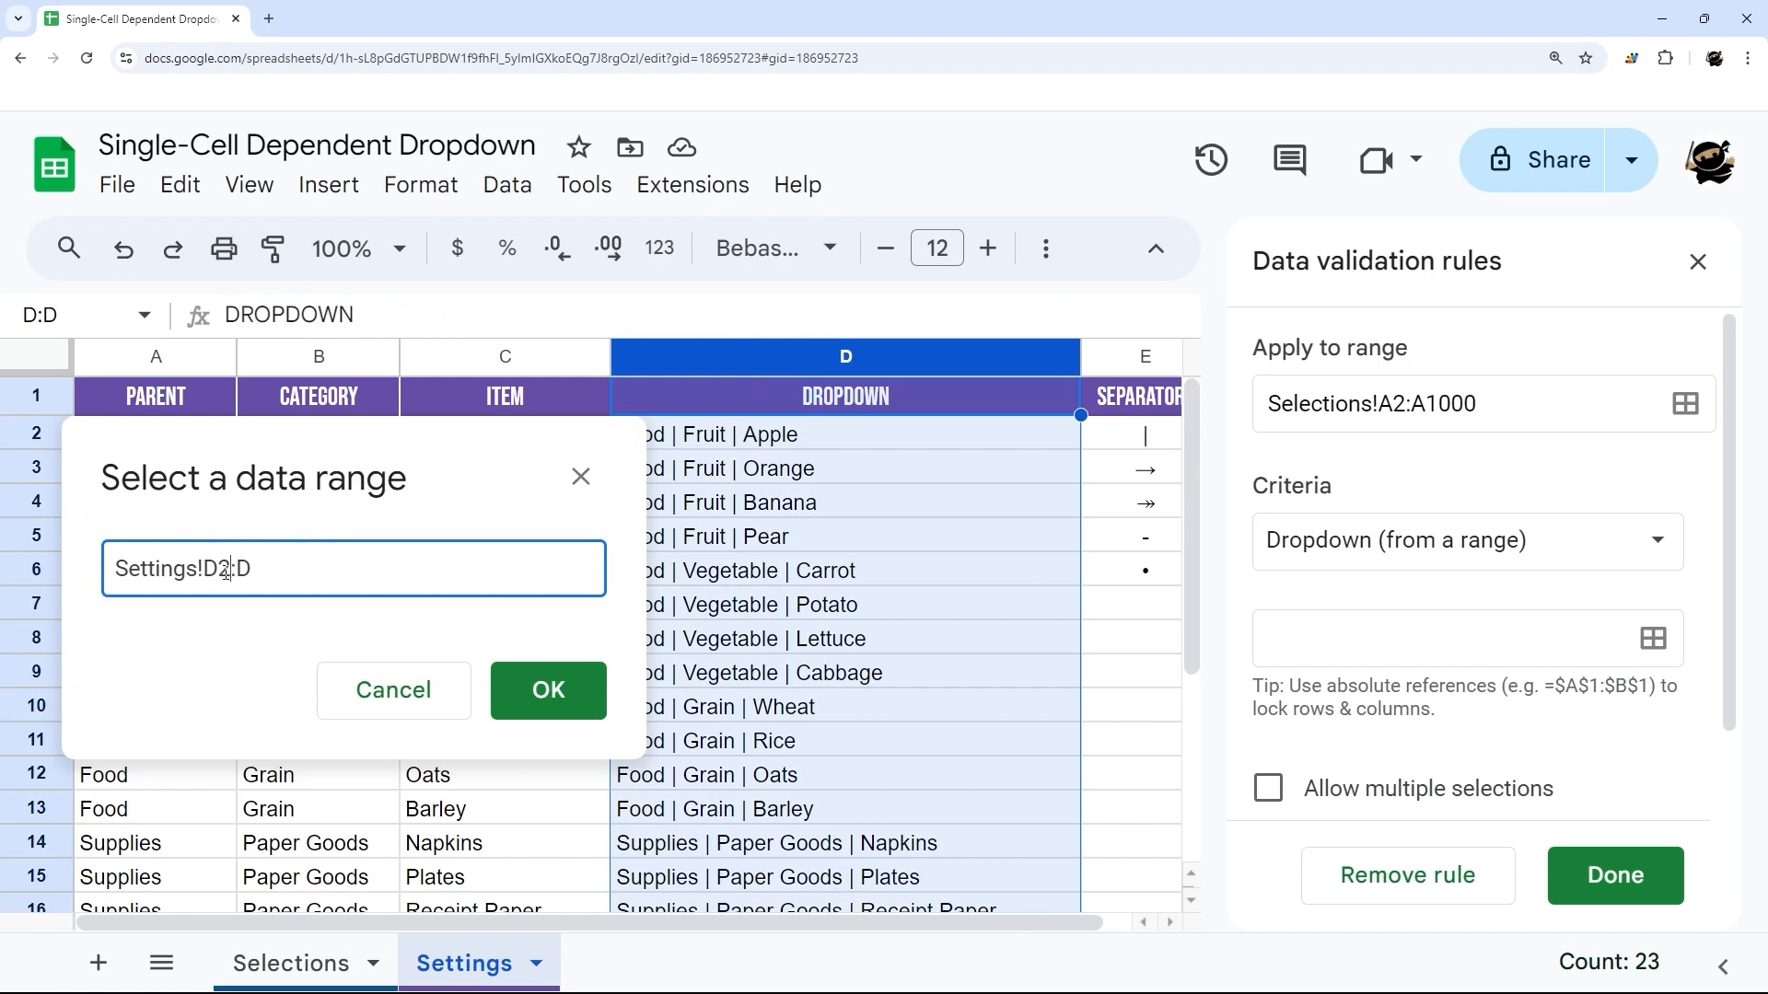
left_click(547, 691)
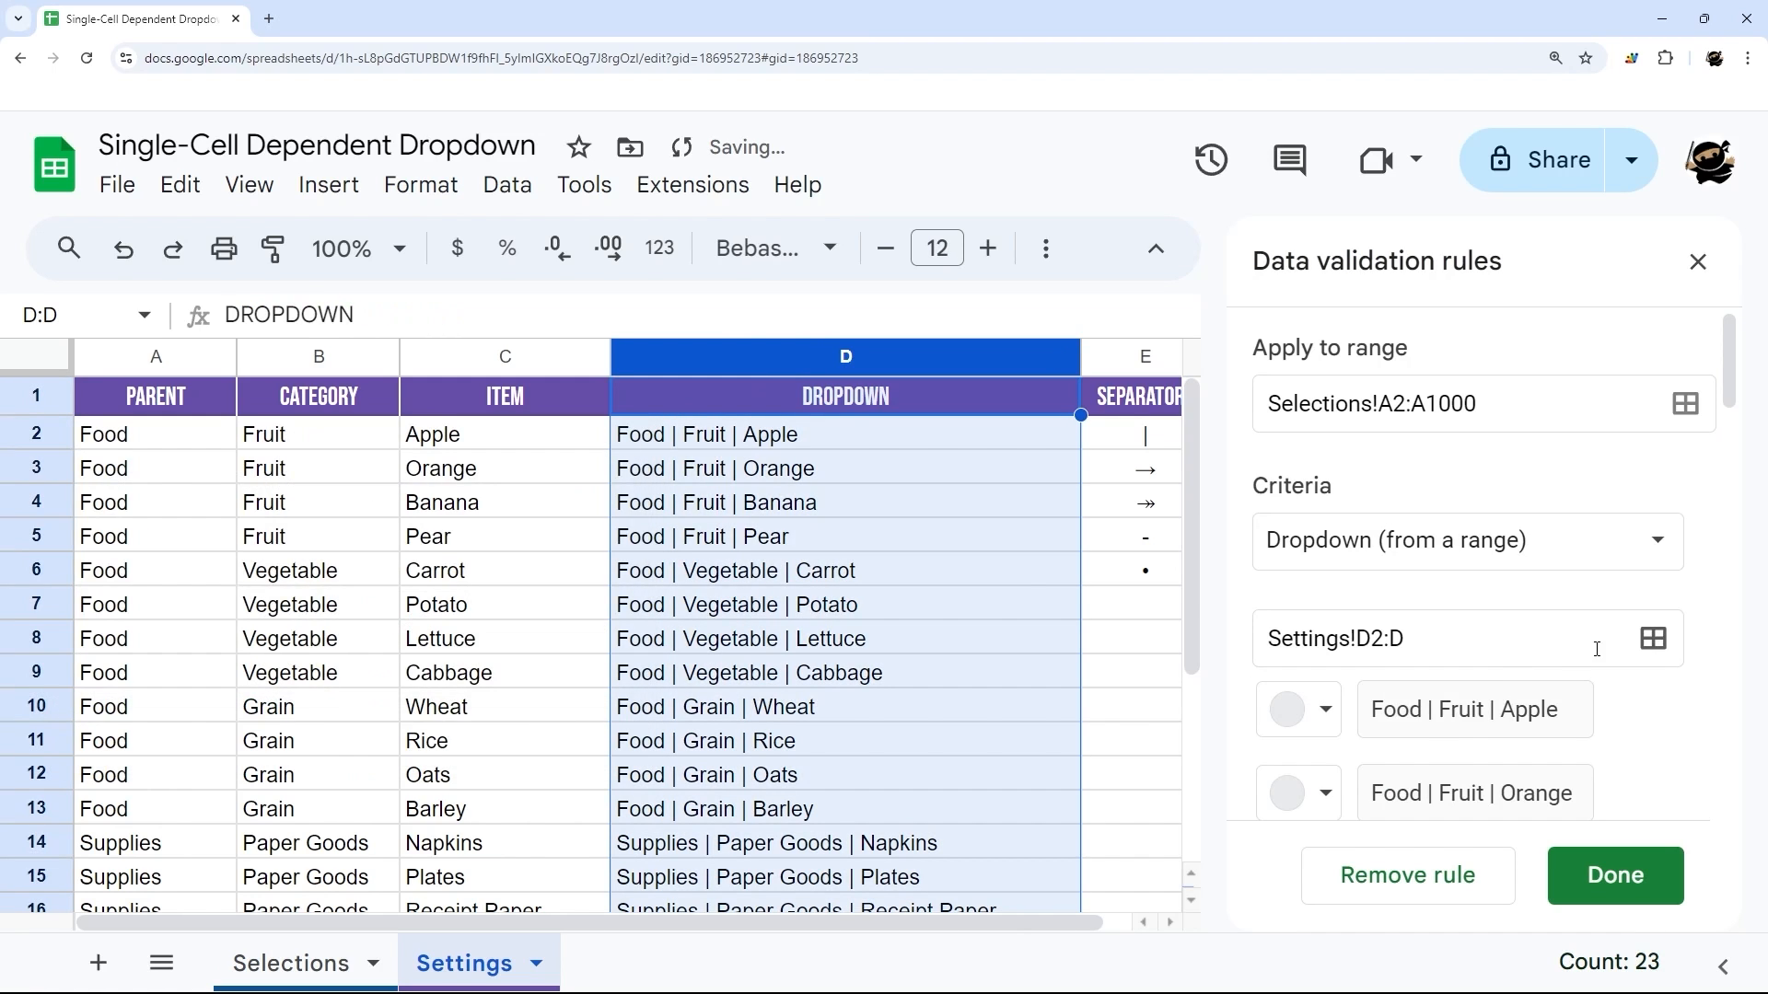
scroll("down", 3)
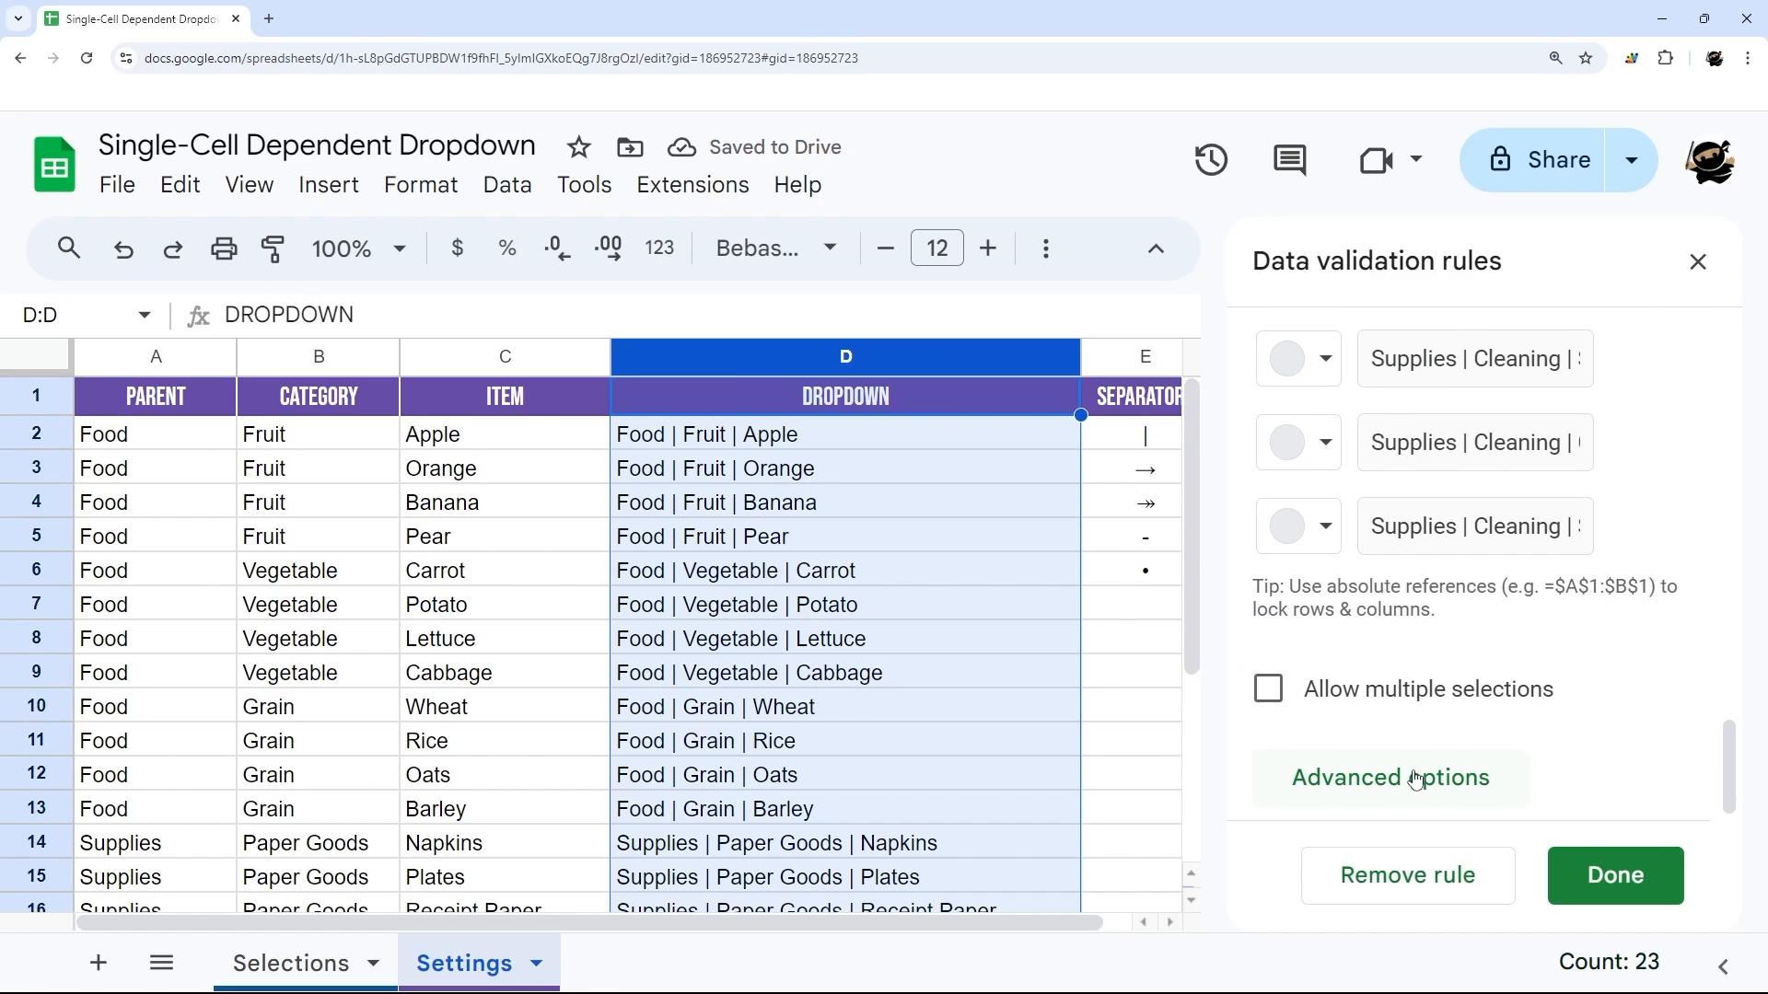
Set the dropdown display style to Arrow under Advanced options and save the rule
left_click(289, 963)
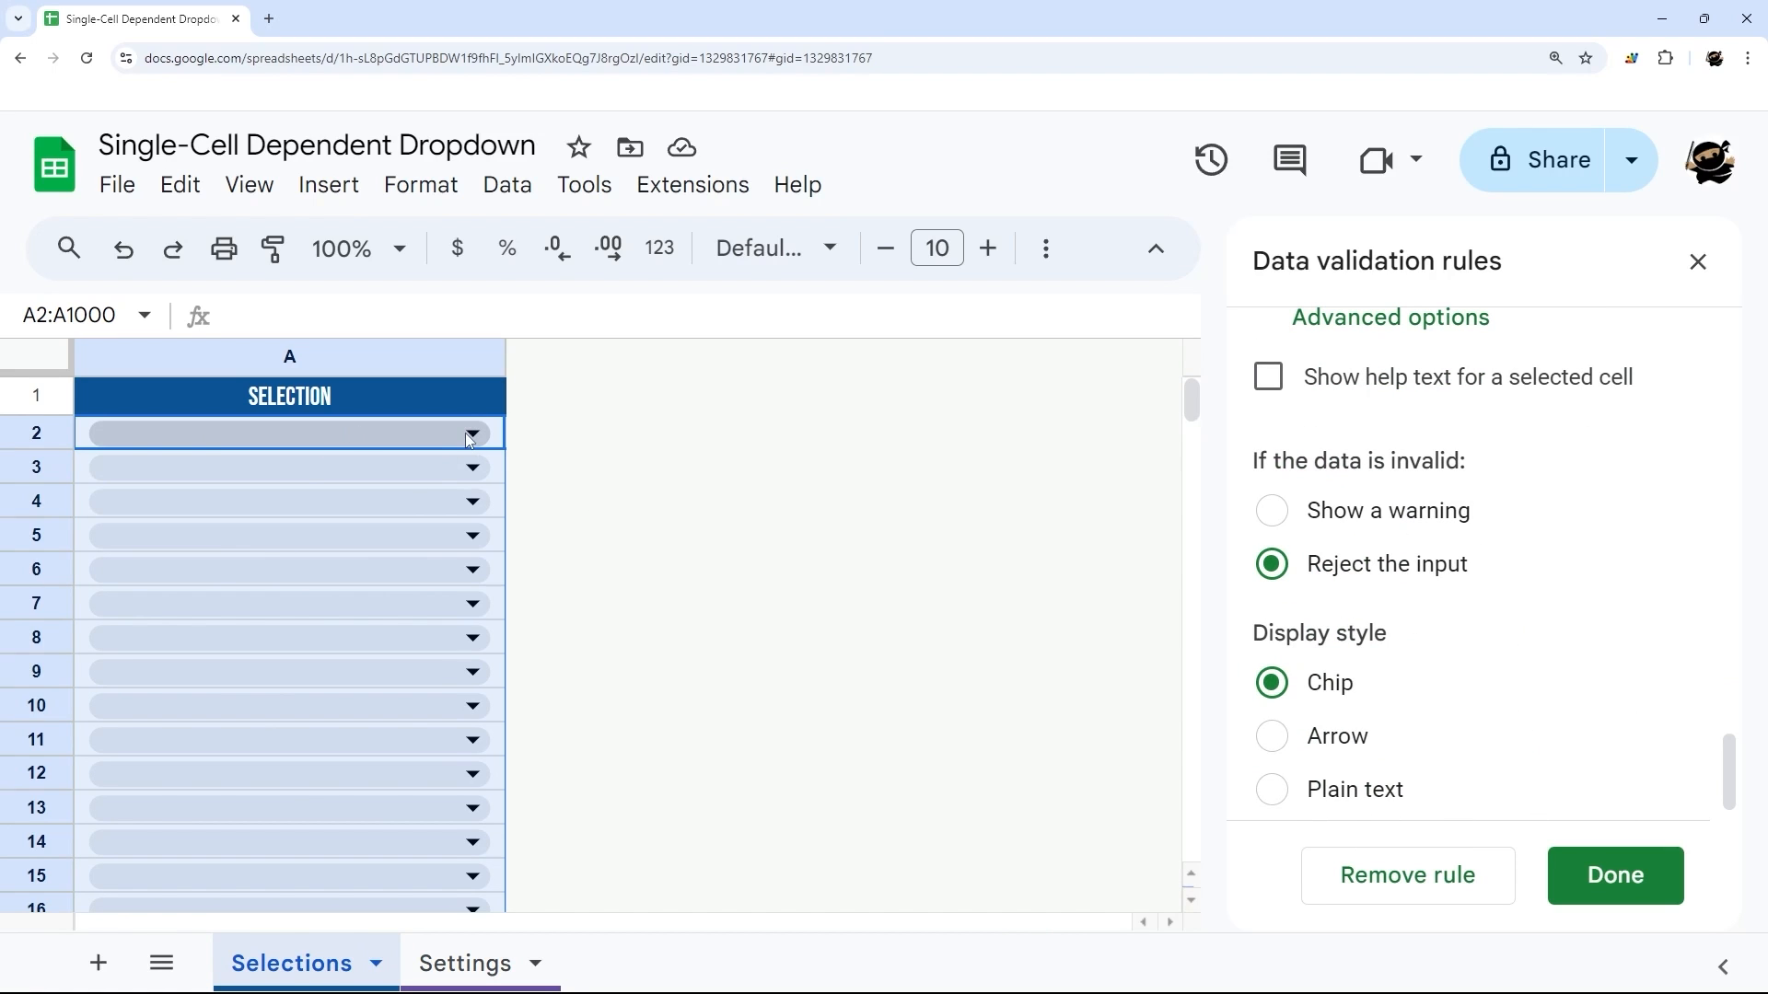
left_click(1270, 734)
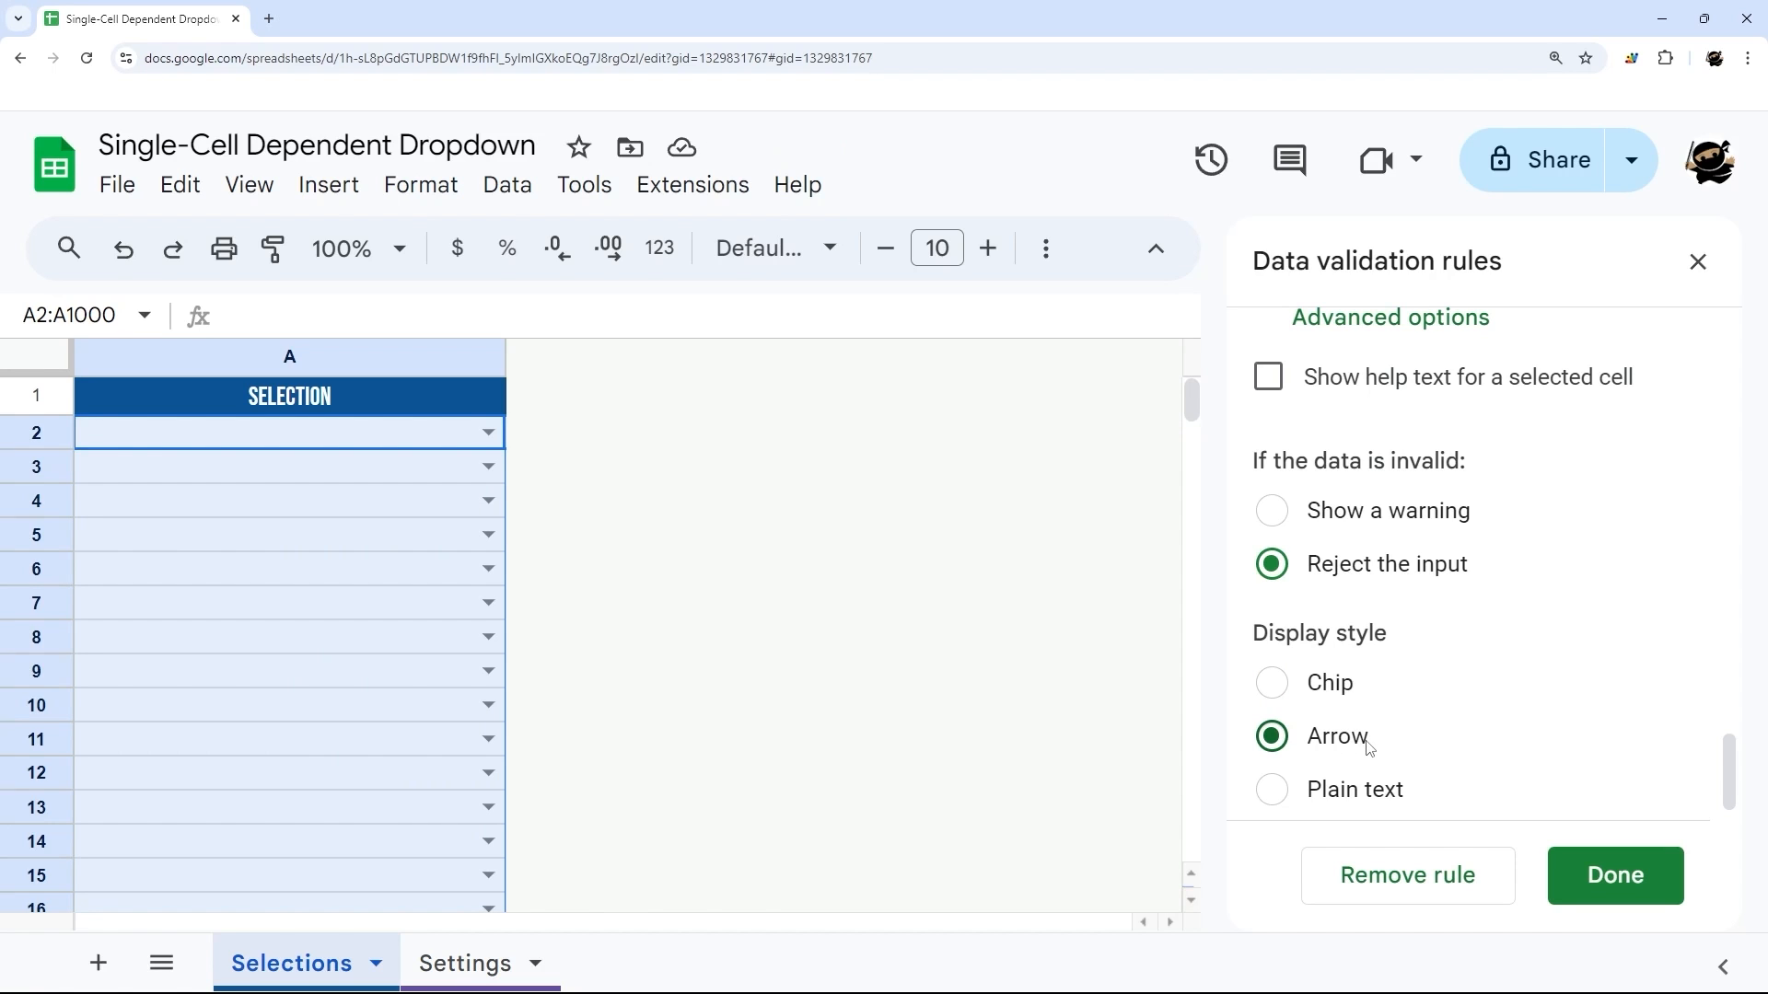
left_click(1613, 877)
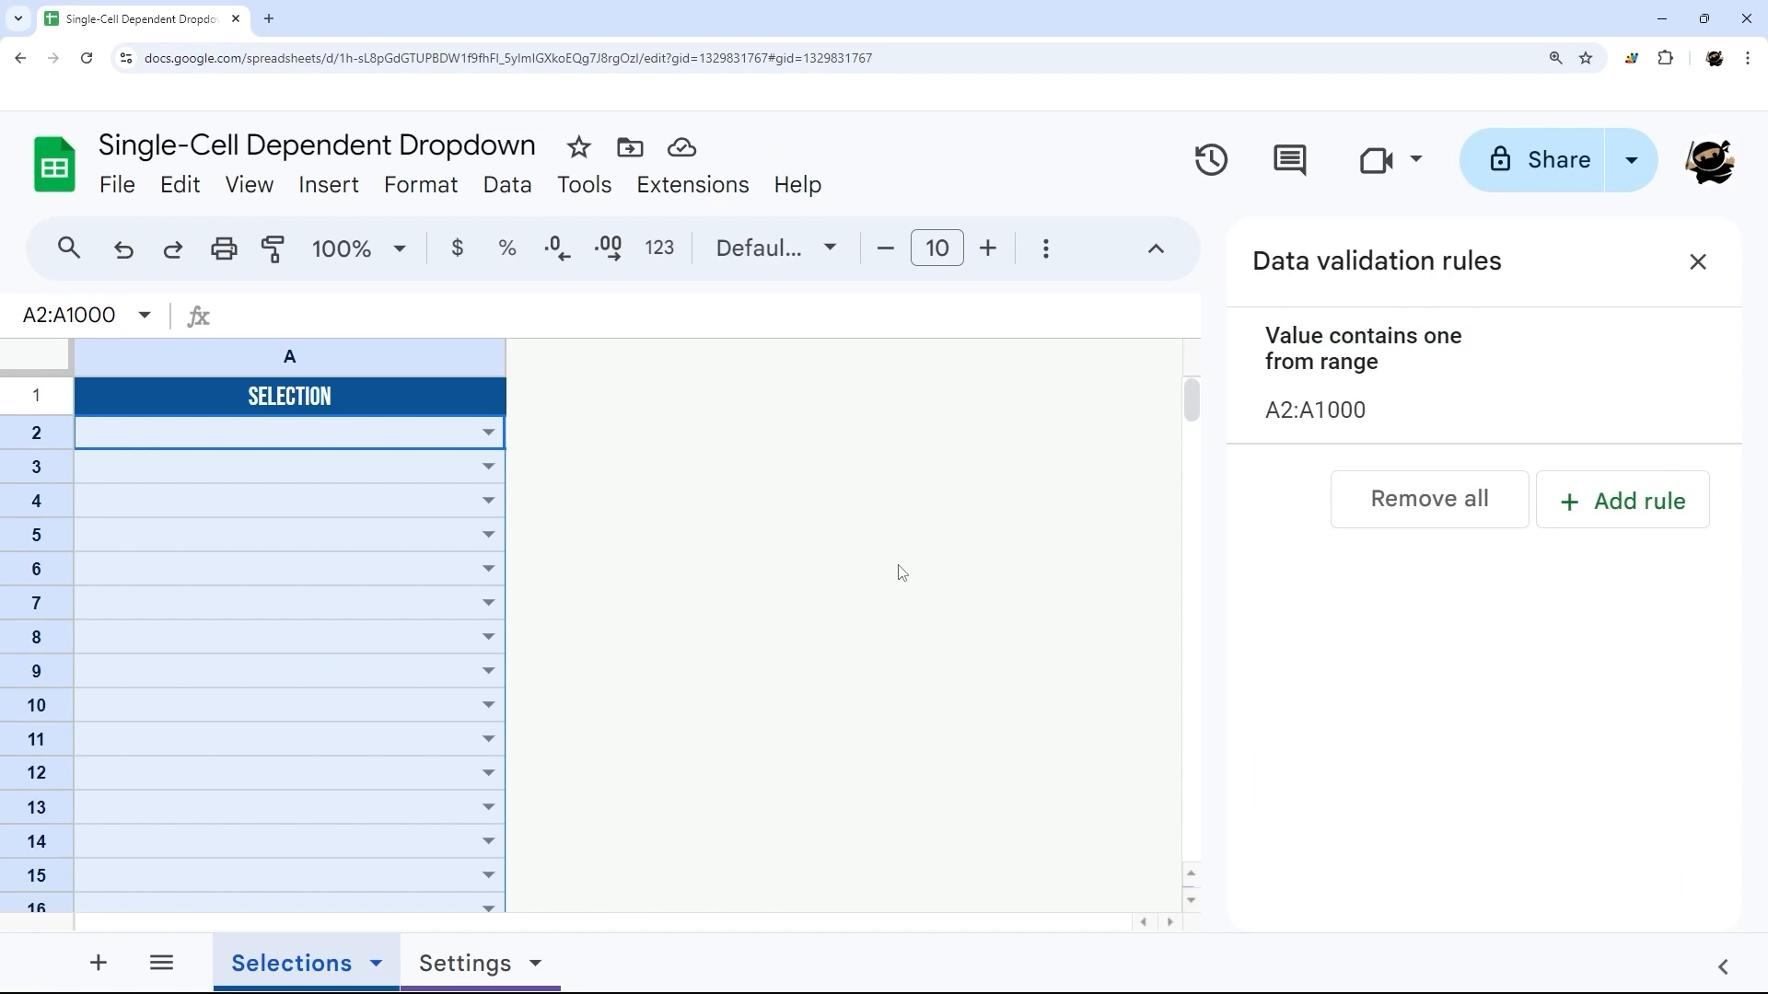
left_click(287, 569)
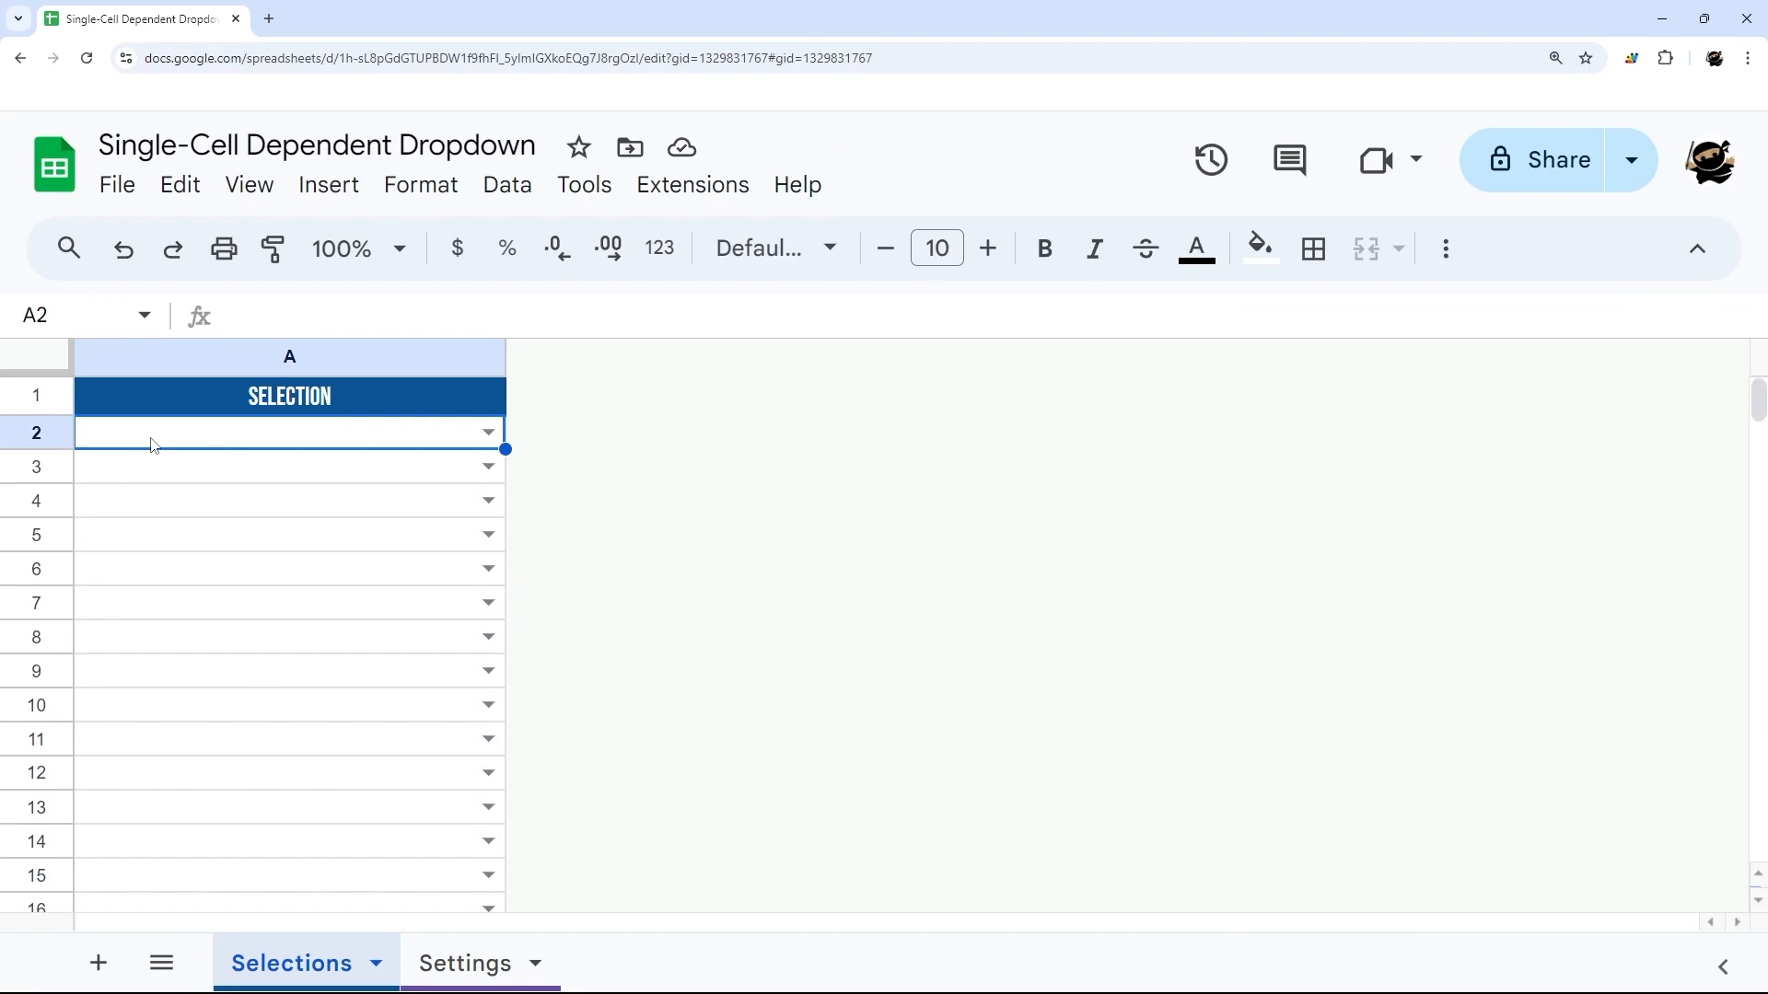
Type 'Food' in A2 and choose Food | Fruit | Orange from the matches
type("Food")
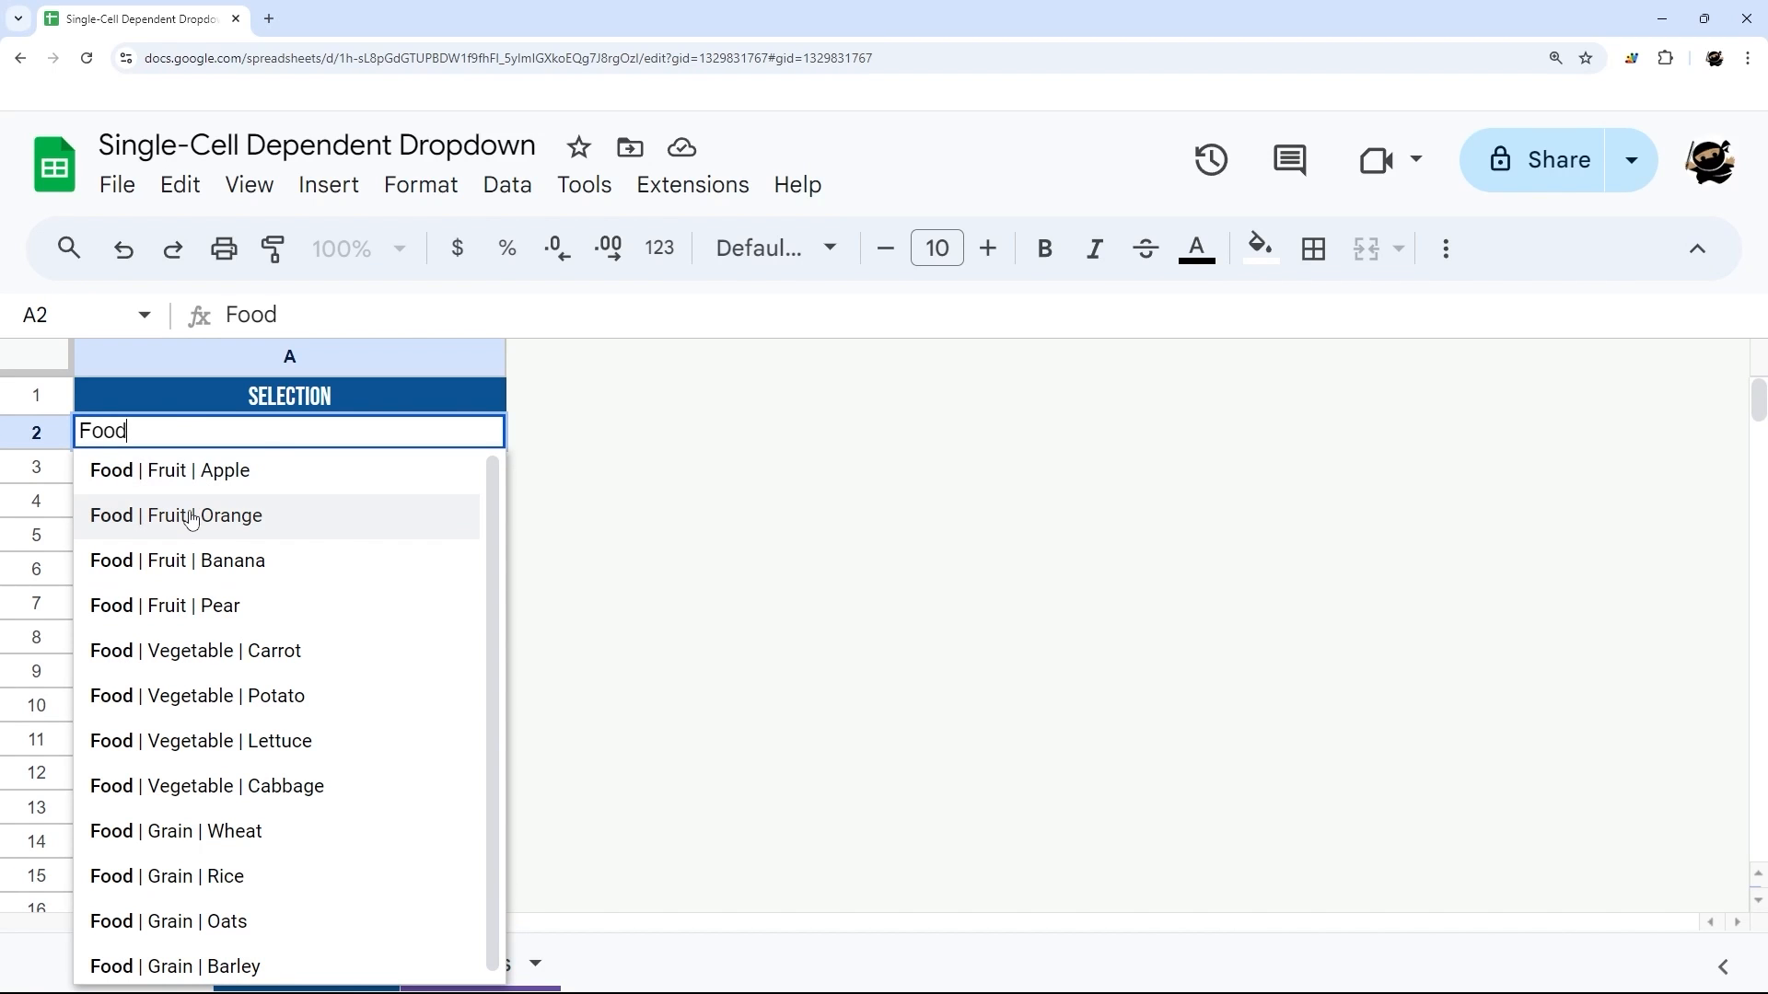
left_click(177, 516)
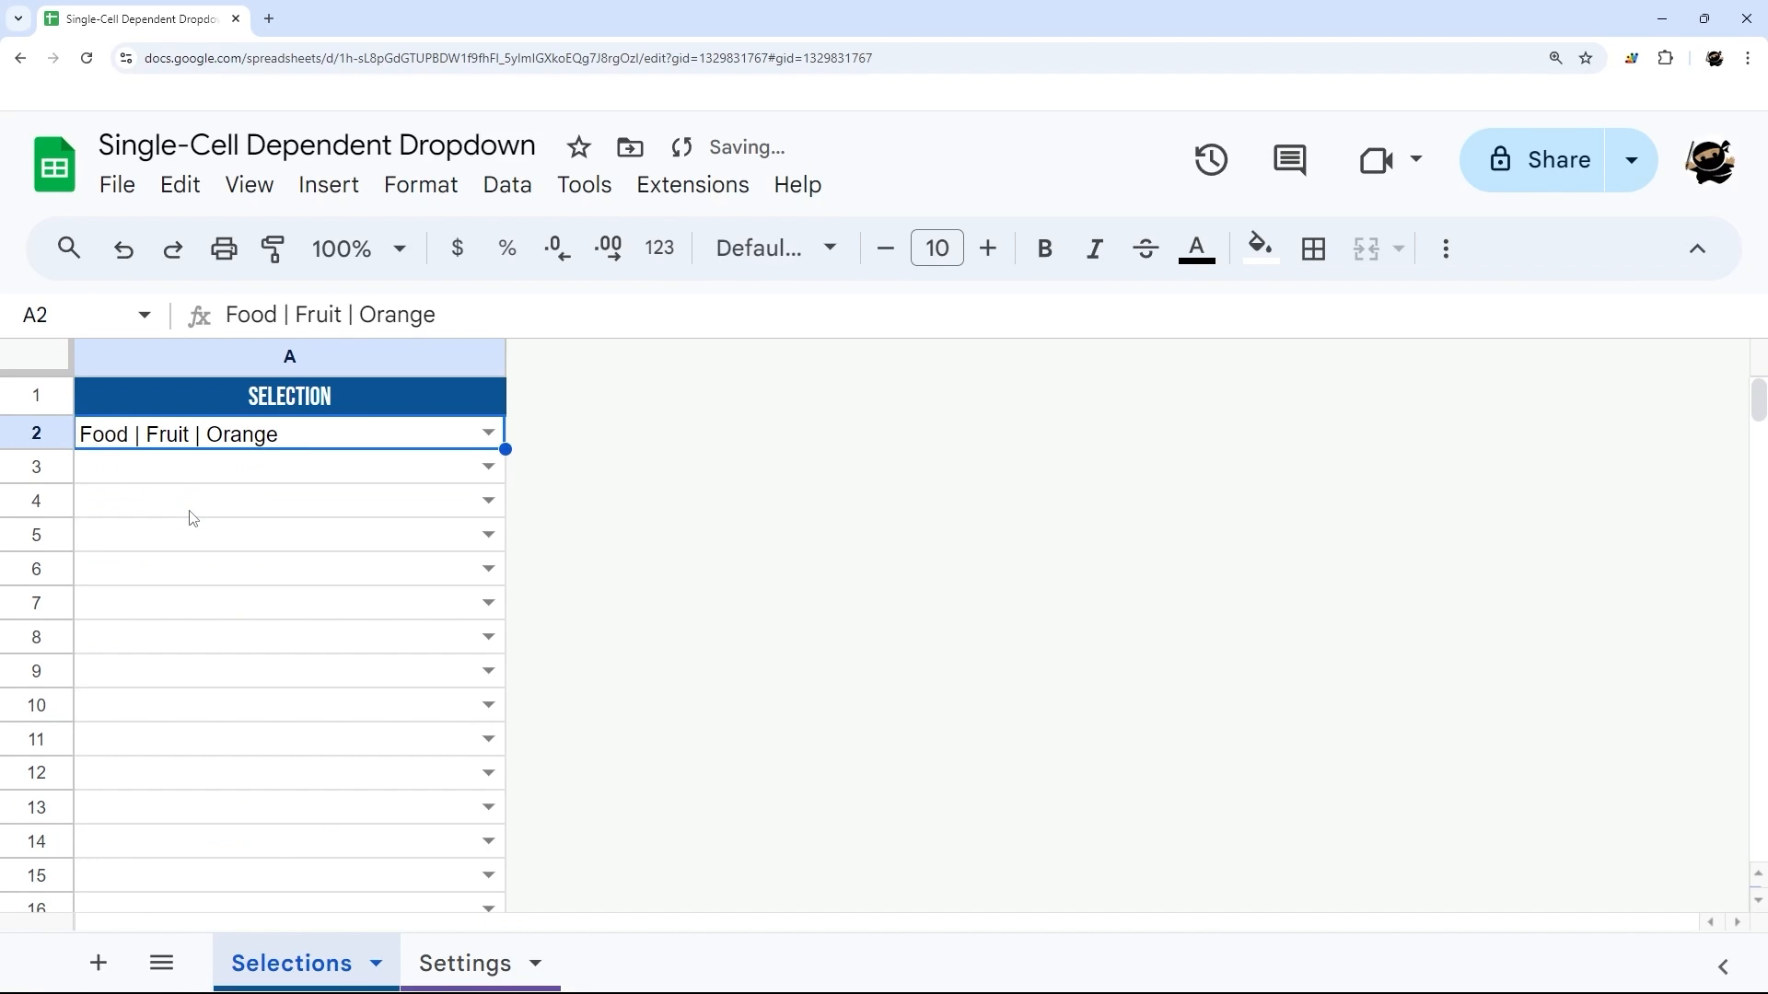